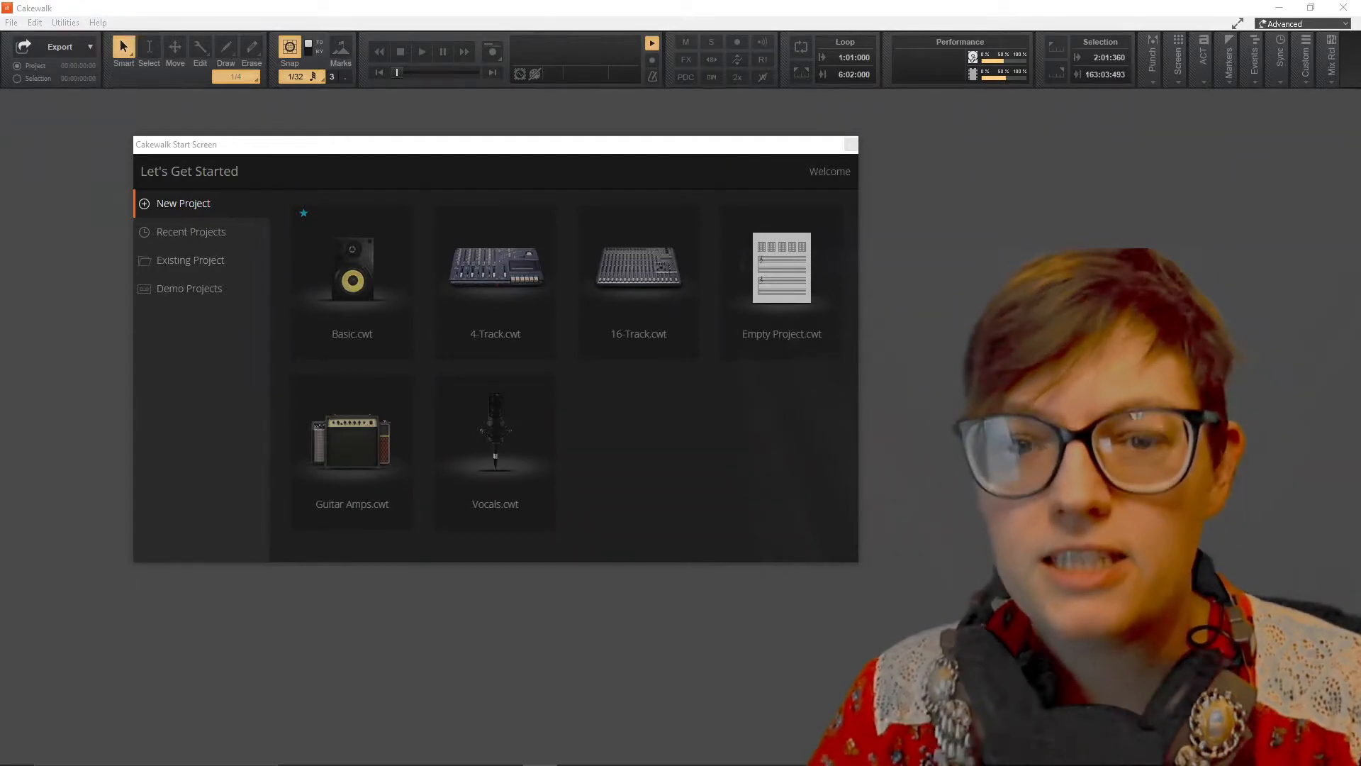
{"action": "mouse_move", "coordinate": [1348, 201]}
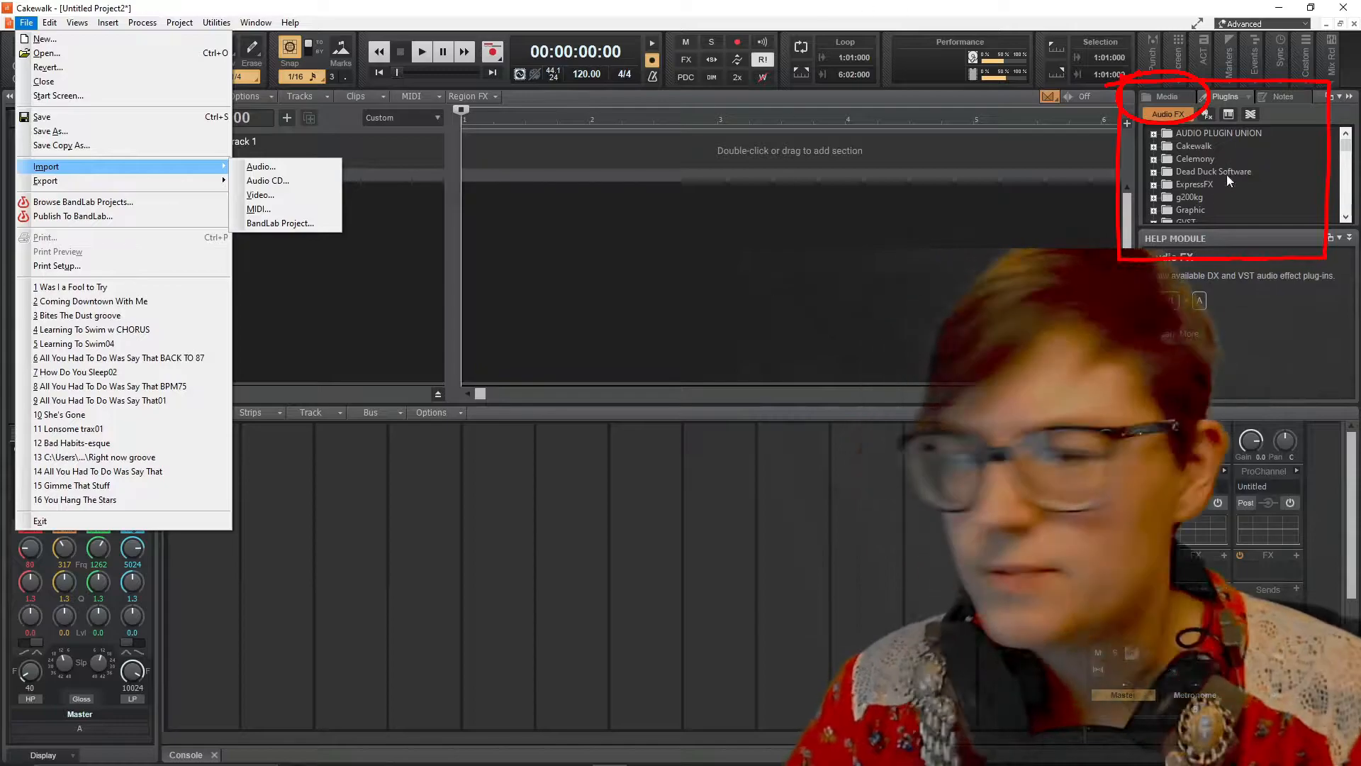
{"action": "mouse_move", "coordinate": [261, 166]}
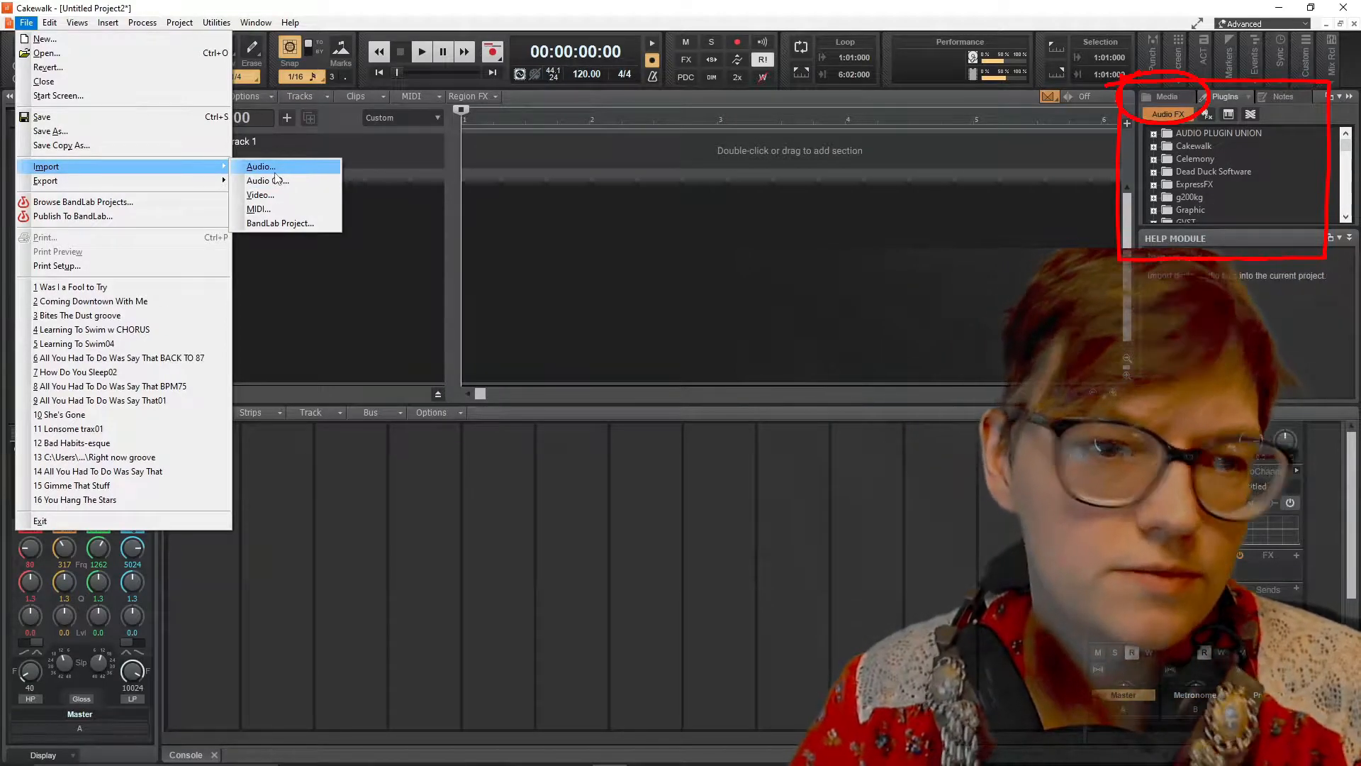
Step: Import the Duke of Uke audio file from Downloads as a new track, cancelling the Meter/Key dialog
{"action": "left_click", "coordinate": [260, 166]}
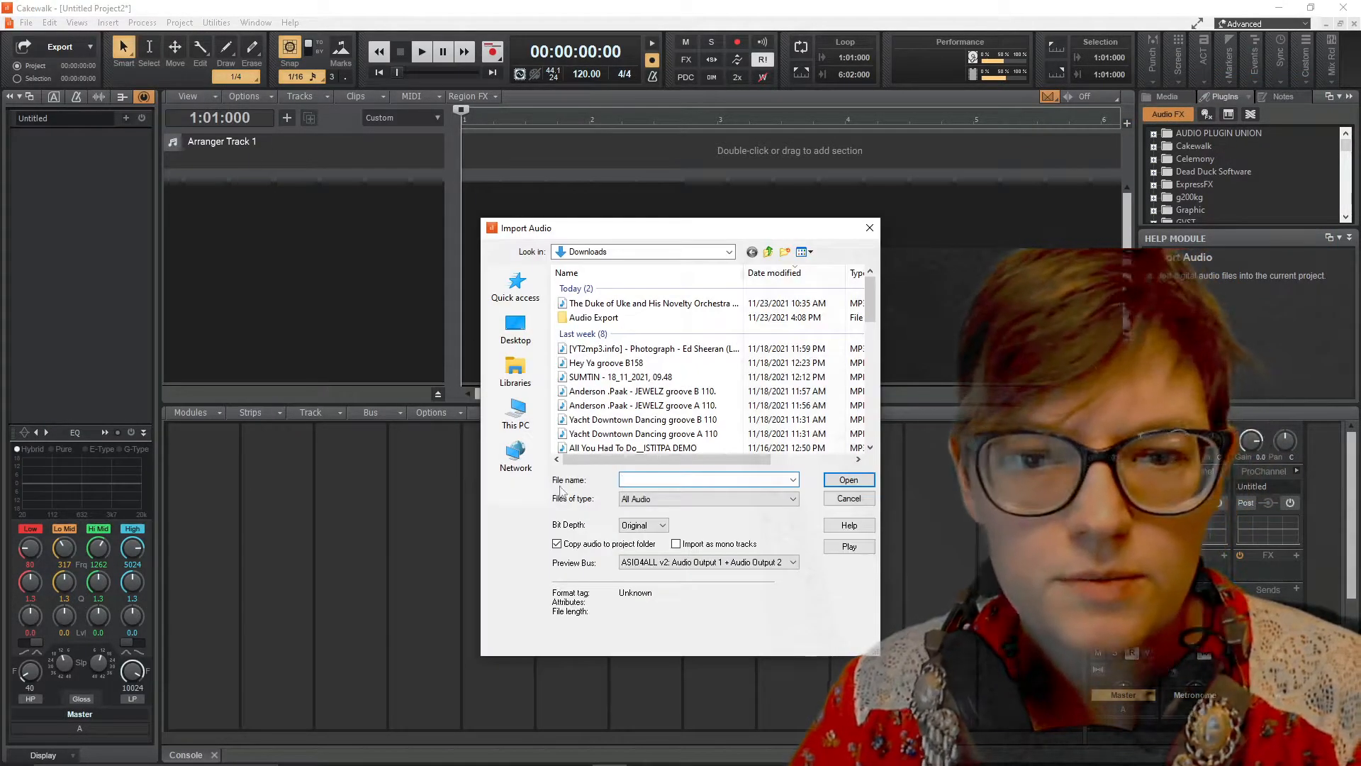
{"action": "left_click", "coordinate": [848, 480]}
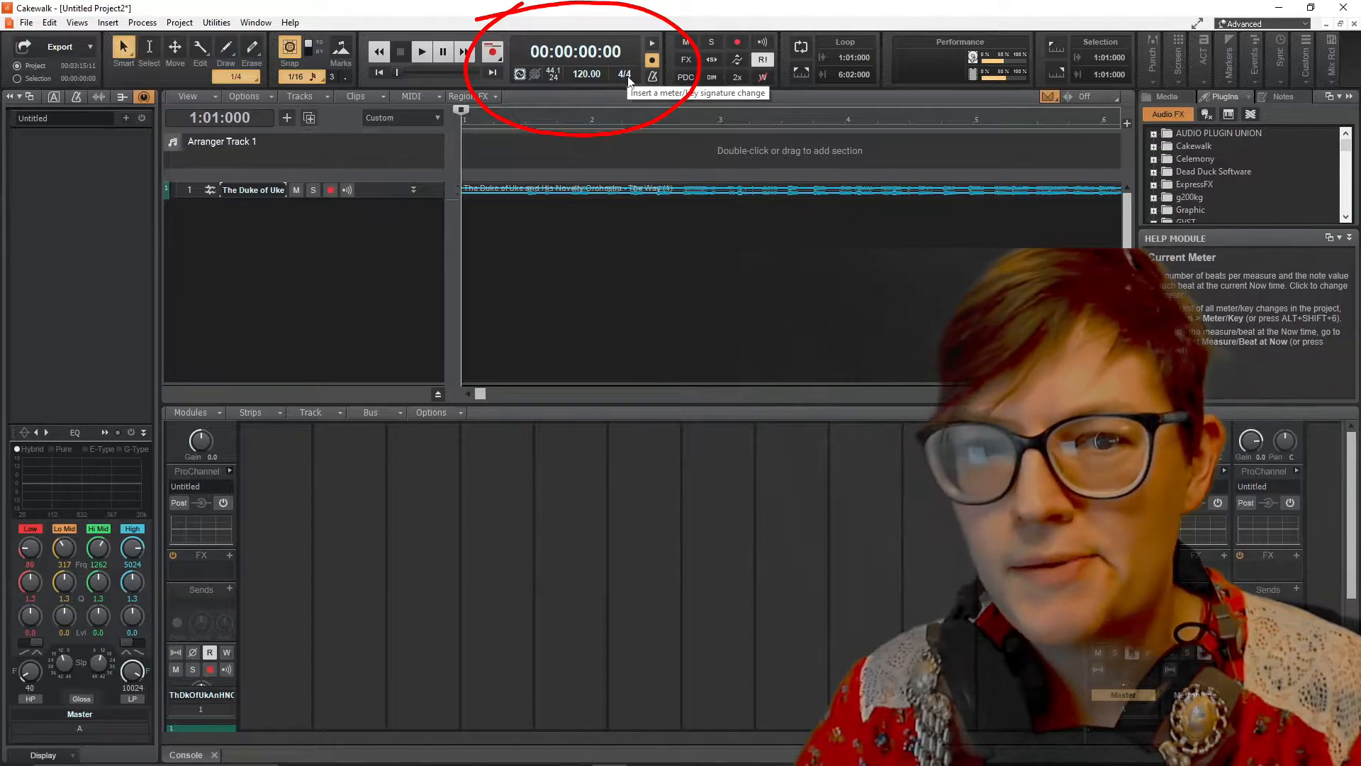
{"action": "left_click", "coordinate": [624, 73]}
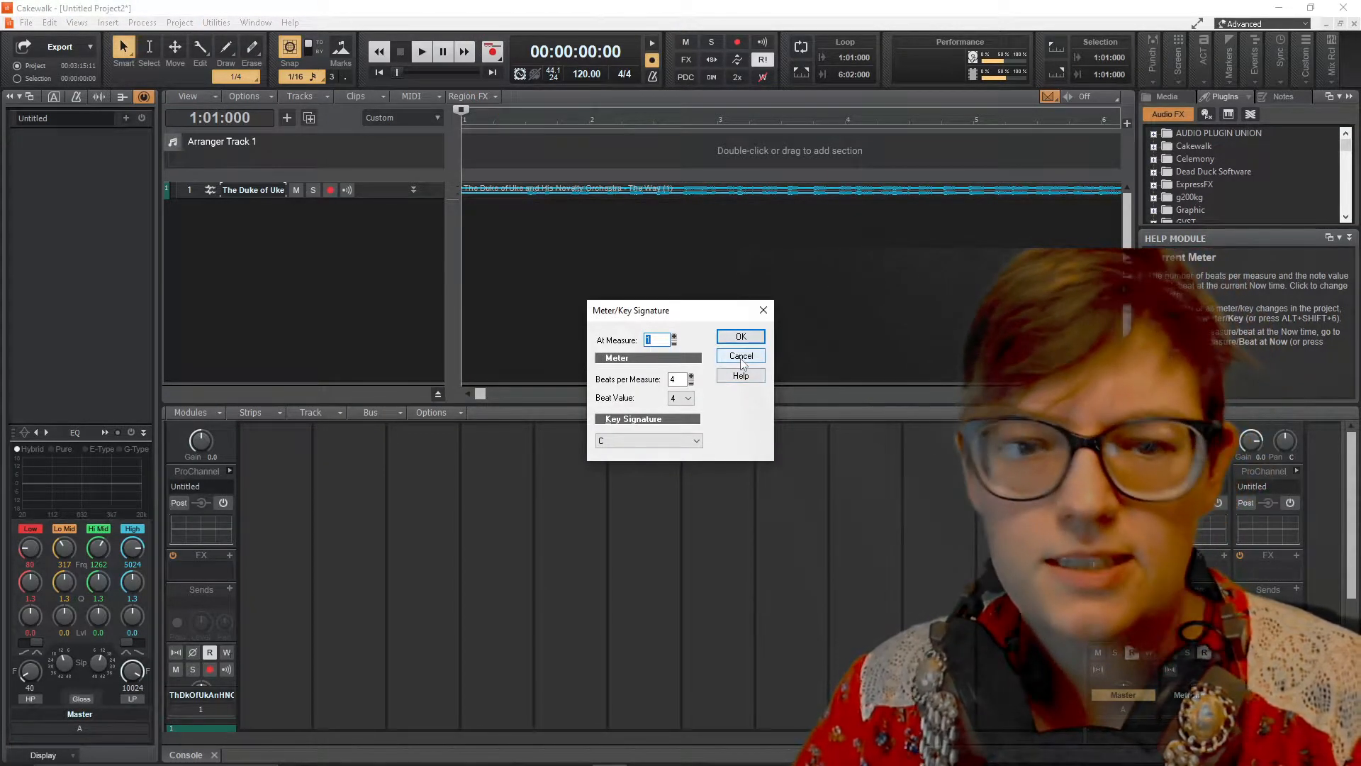
{"action": "left_click", "coordinate": [741, 356]}
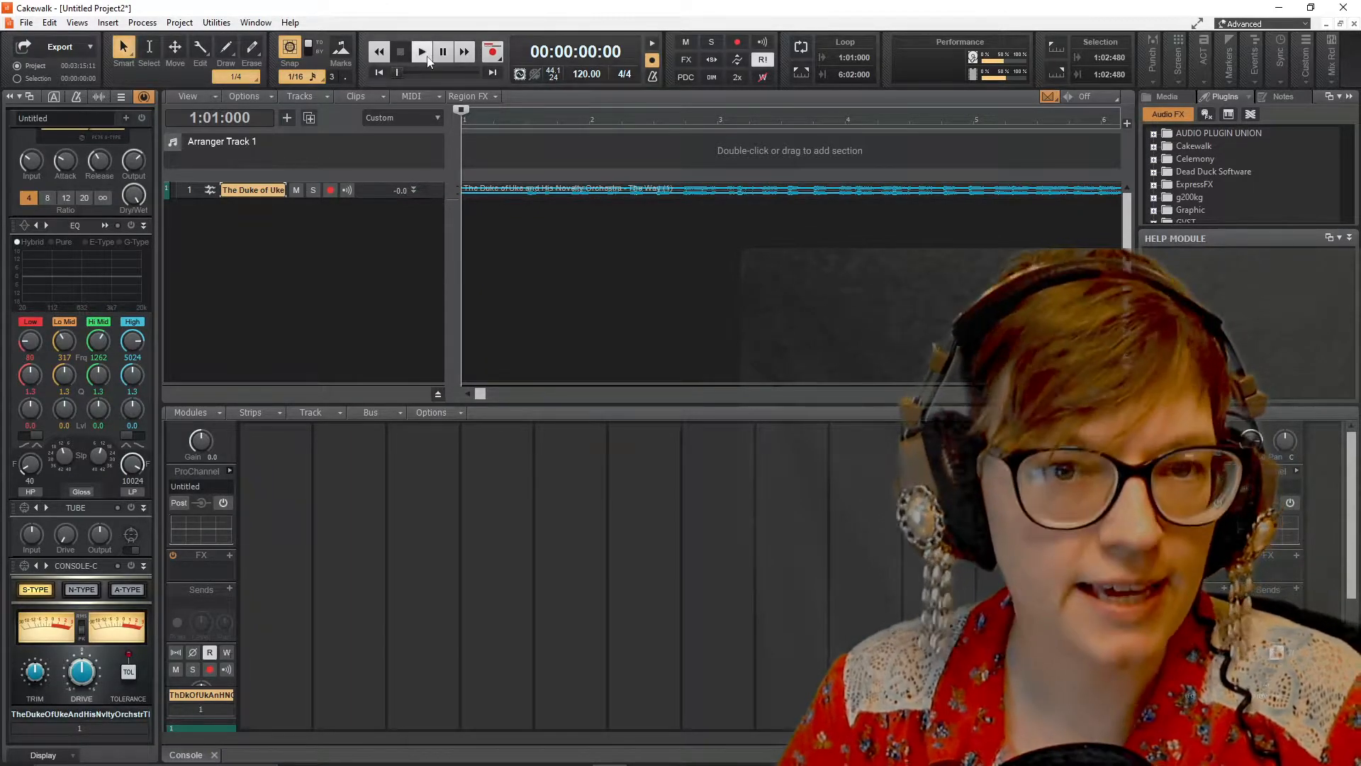
{"action": "mouse_move", "coordinate": [421, 51]}
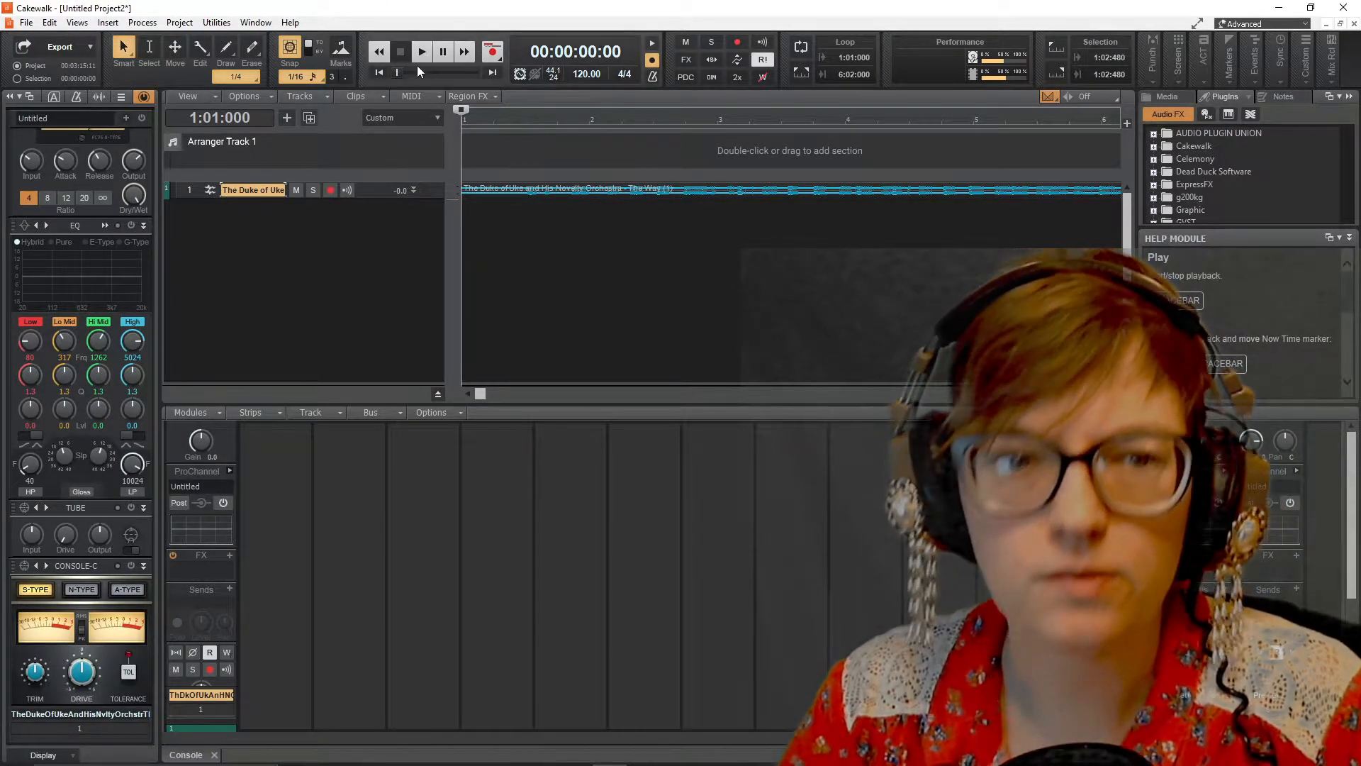
Step: Play the song and bring up Insert Tempo Change from the Project menu
{"action": "left_click", "coordinate": [421, 51]}
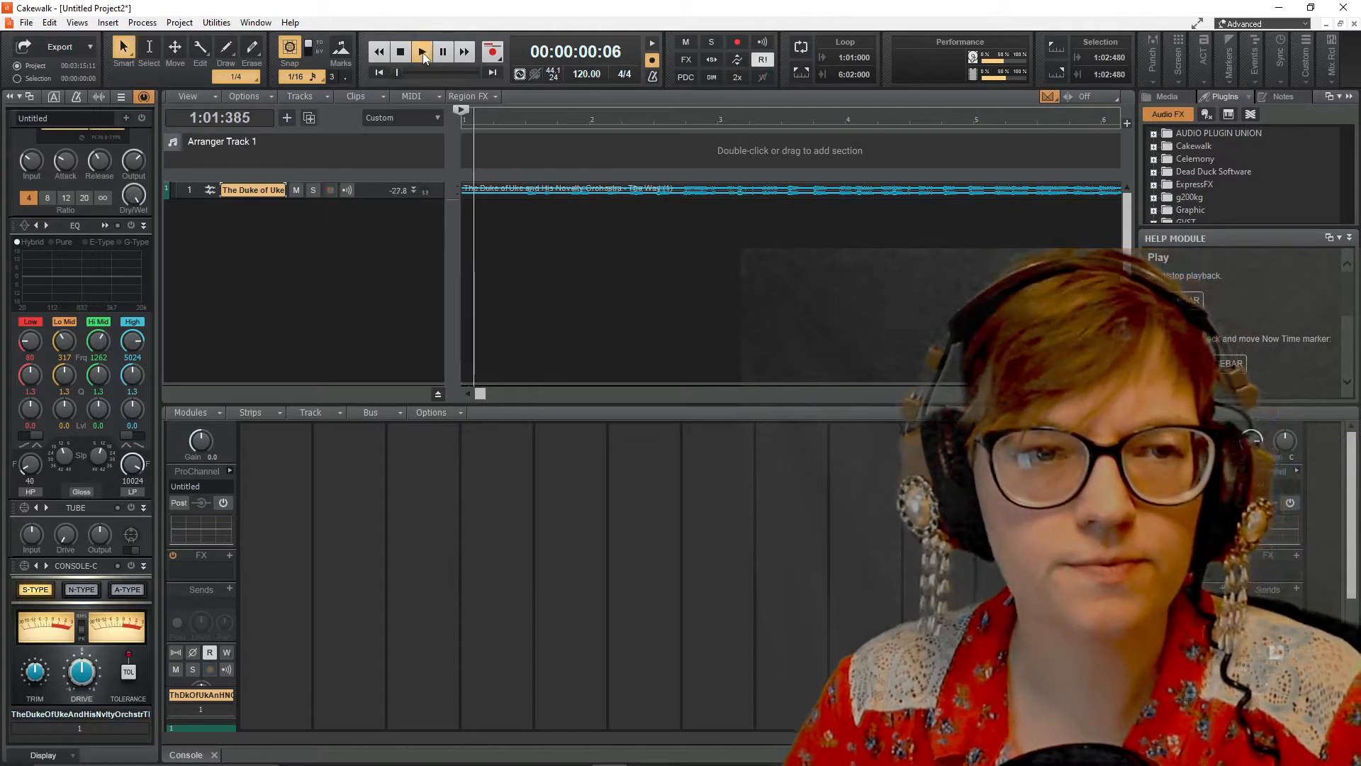
{"action": "left_click", "coordinate": [422, 51]}
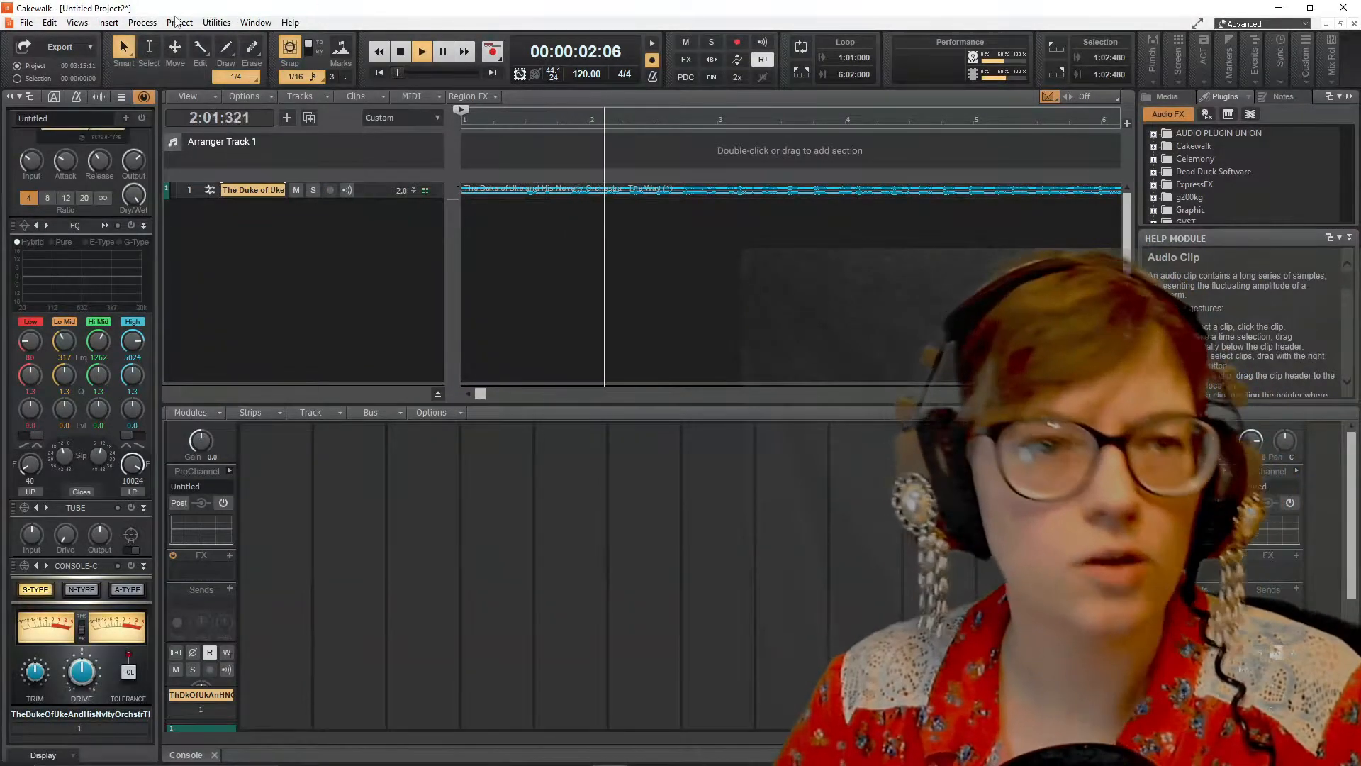
{"action": "left_click", "coordinate": [179, 21]}
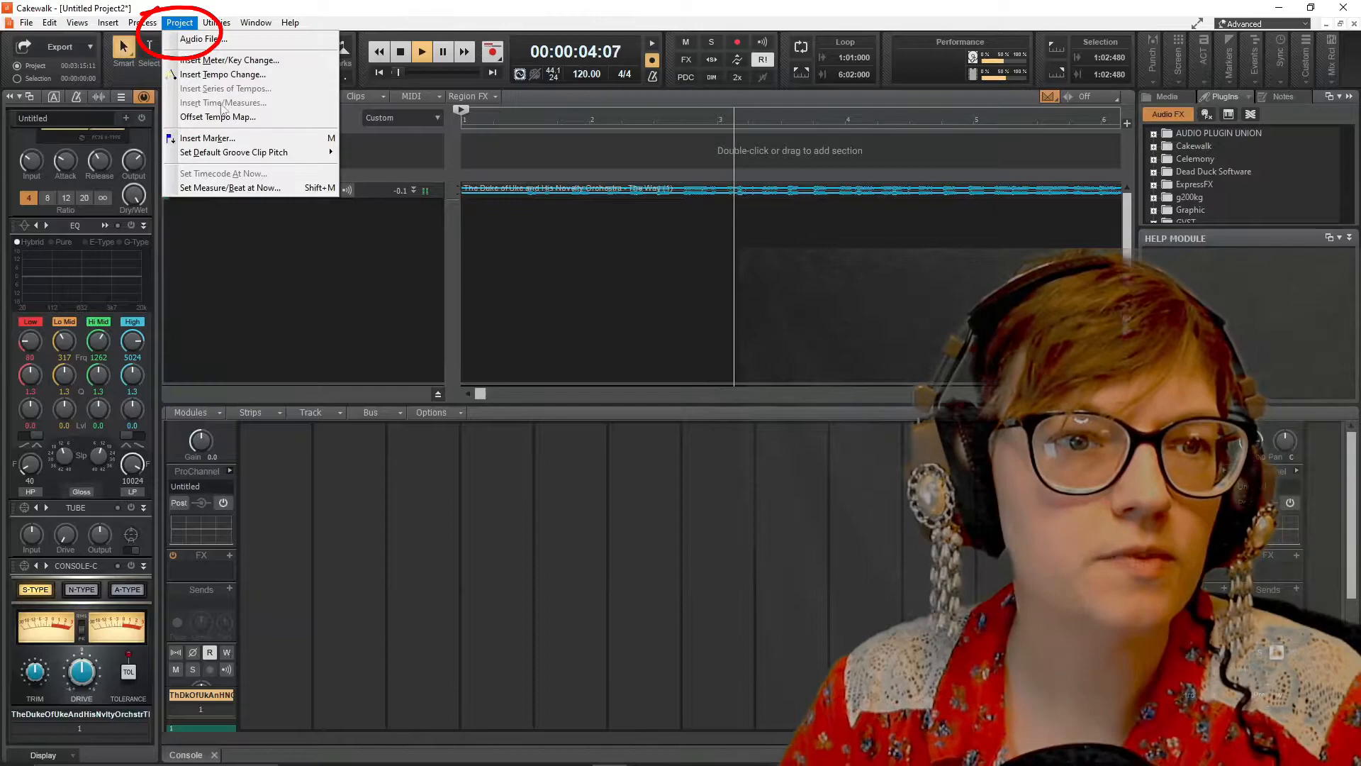
{"action": "left_click", "coordinate": [223, 74]}
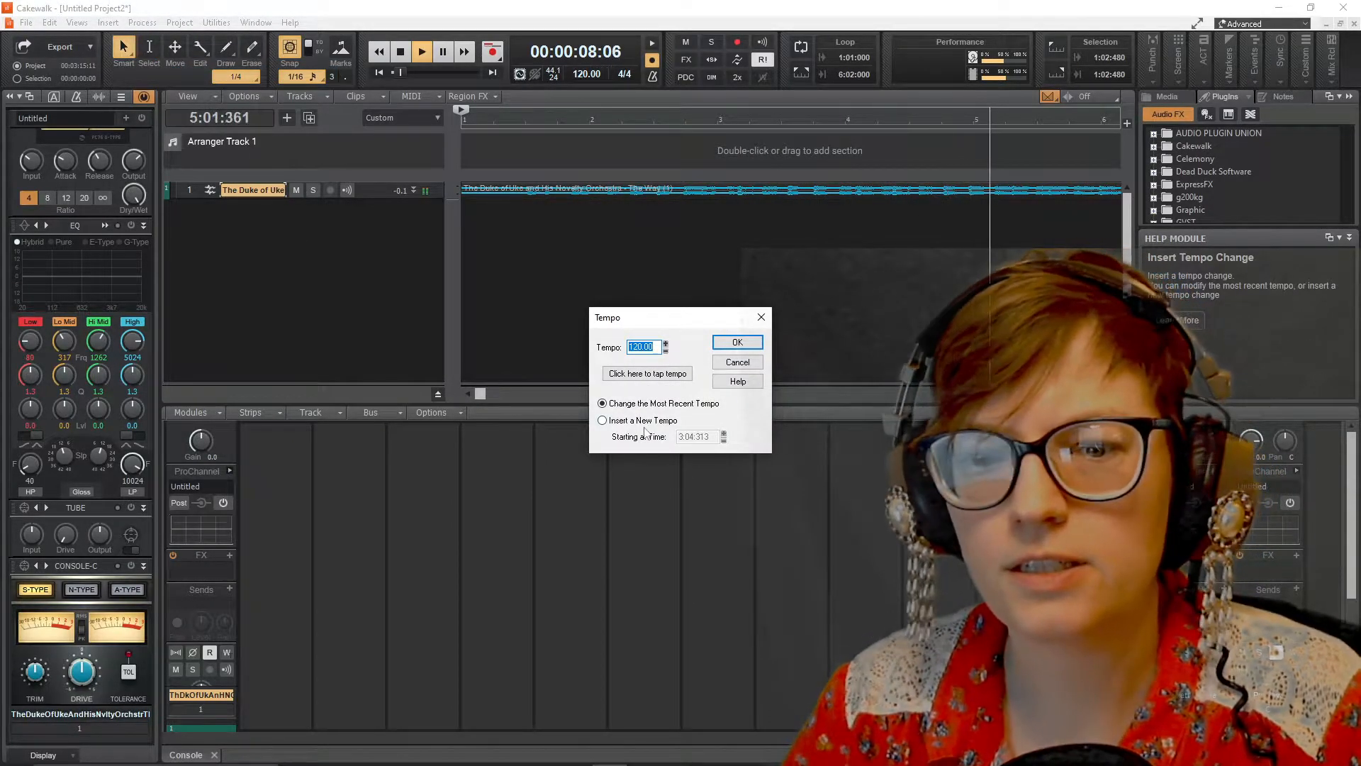
Step: Tap along with the beat to a tempo of 149, confirm it and stop playback
{"action": "left_click", "coordinate": [647, 373]}
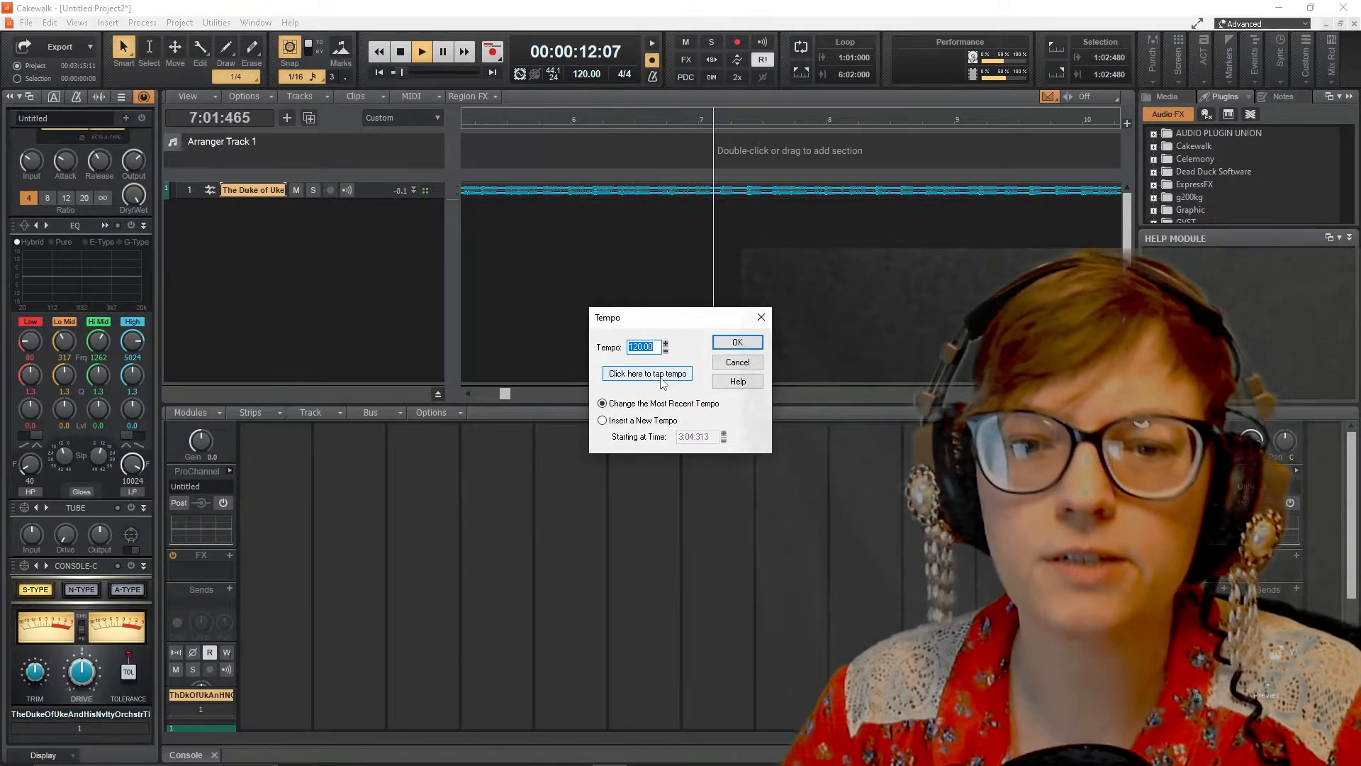
{"action": "left_click", "coordinate": [647, 373]}
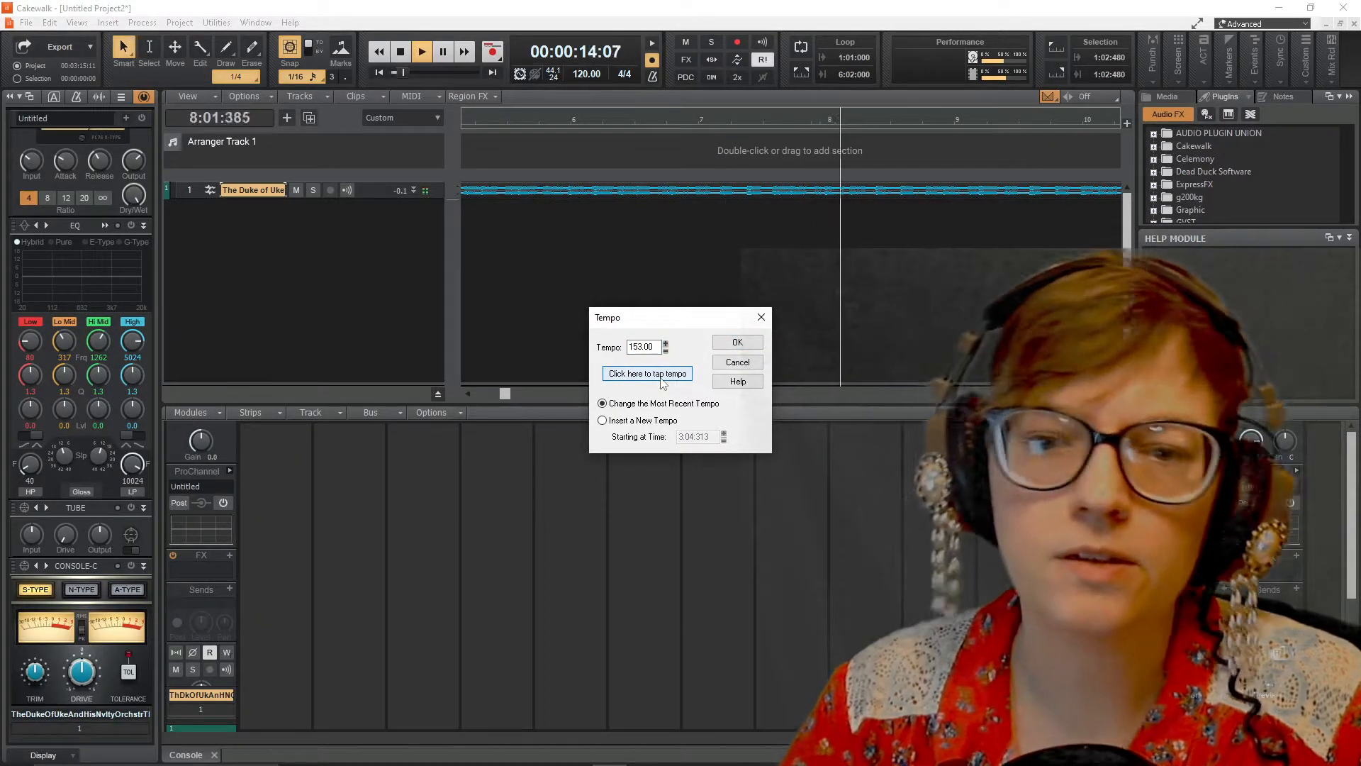
{"action": "left_click", "coordinate": [647, 373]}
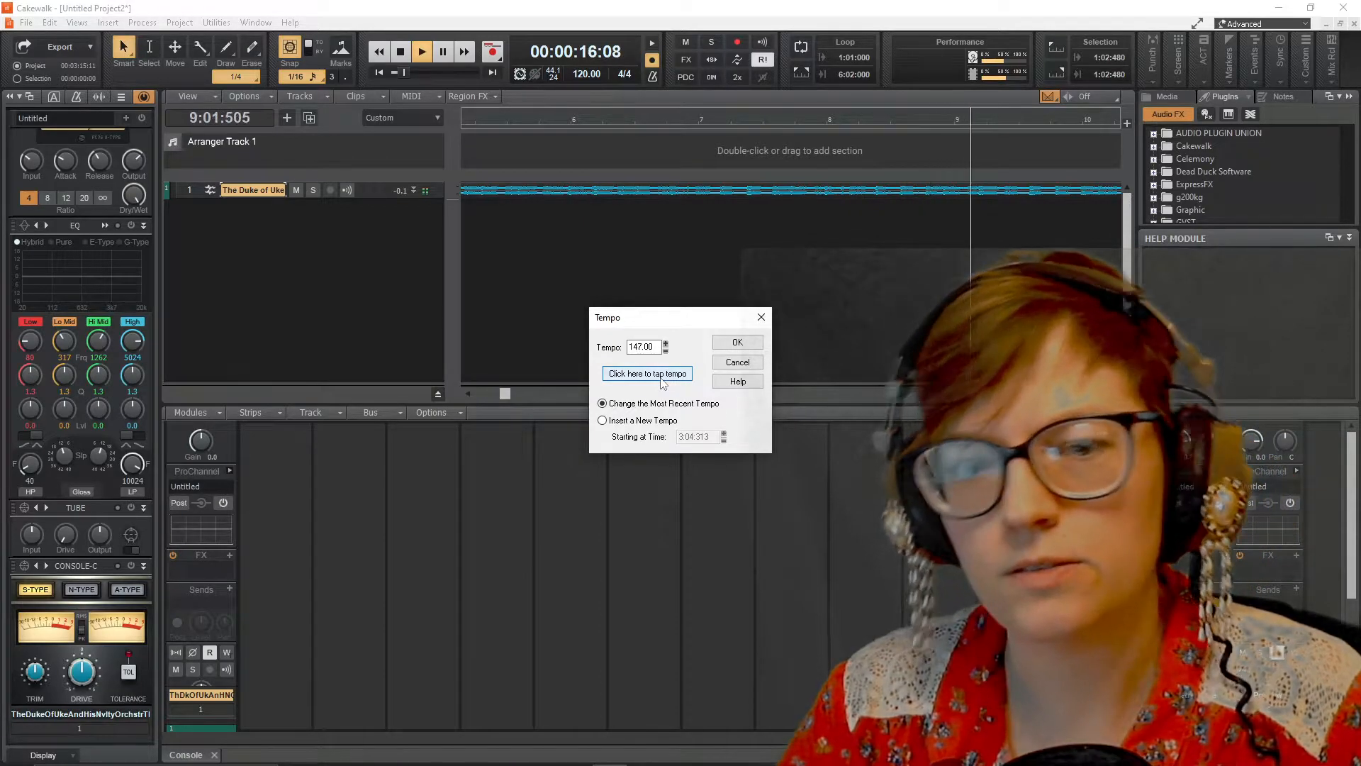
{"action": "left_click", "coordinate": [647, 373]}
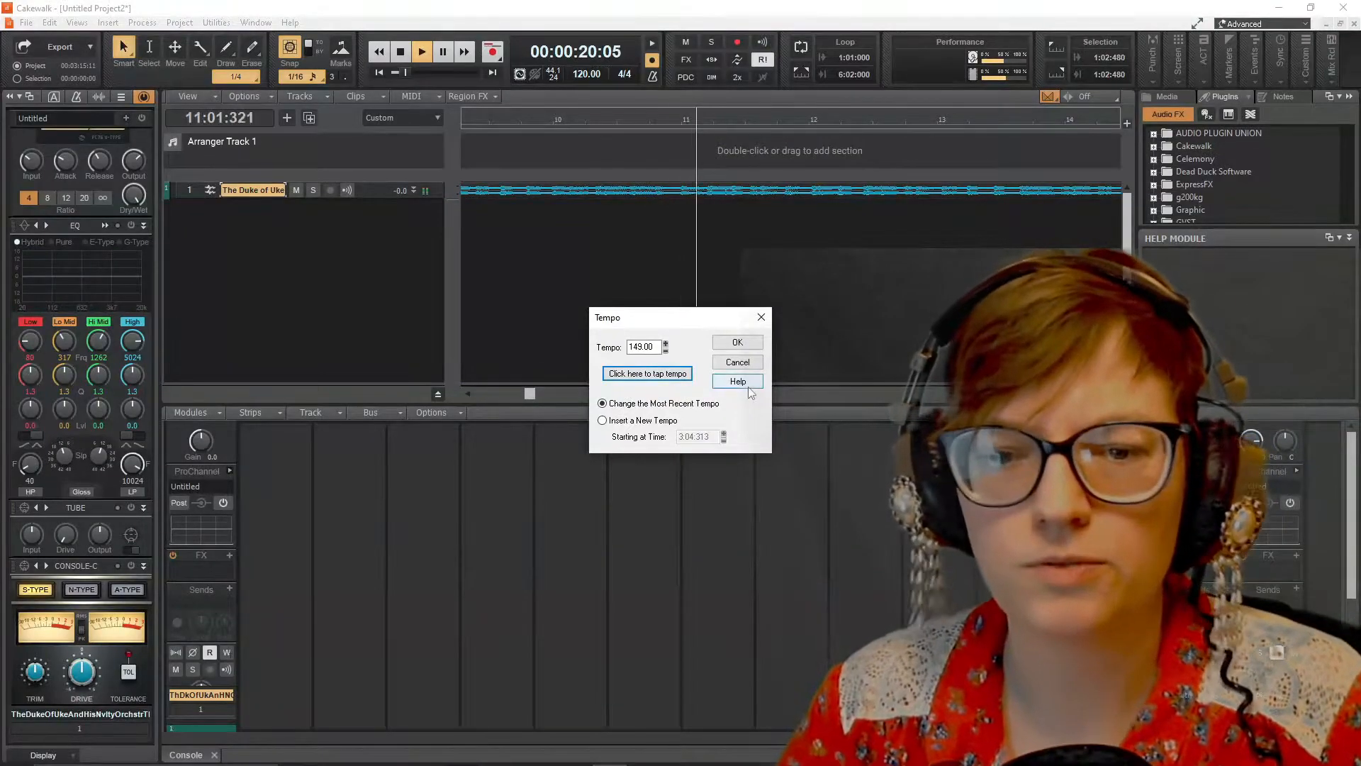
{"action": "left_click", "coordinate": [736, 342]}
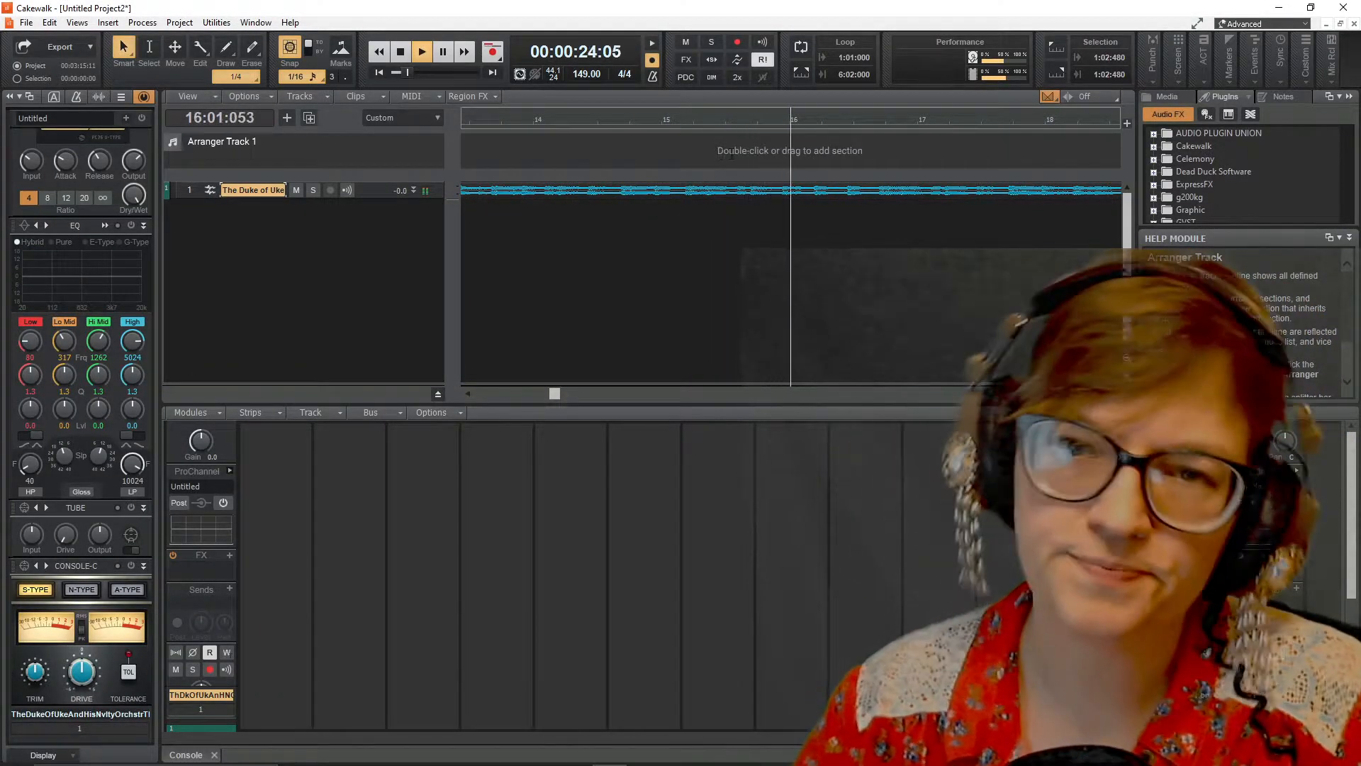
{"action": "left_click", "coordinate": [400, 51]}
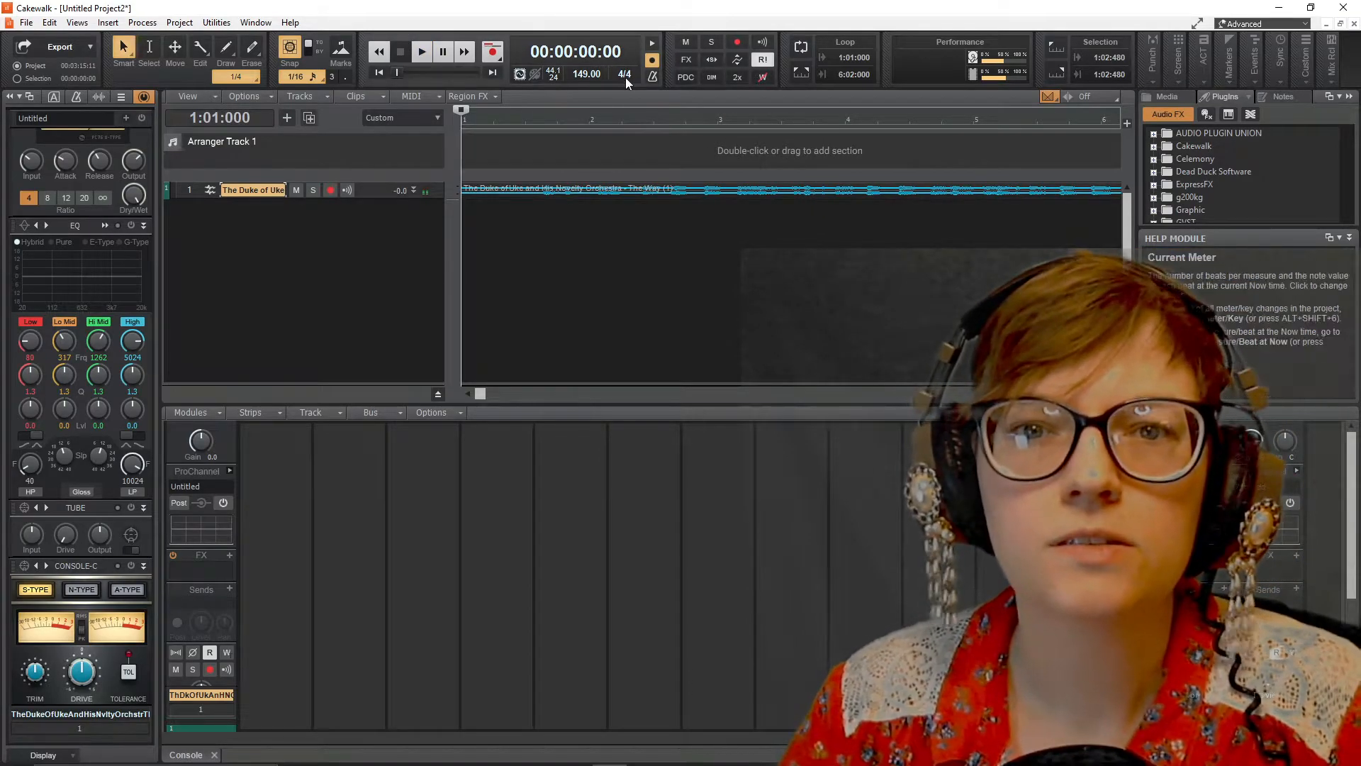
Step: Change the meter to 3 beats per measure at measure 1, keeping tempo 149
{"action": "double_click", "coordinate": [624, 74]}
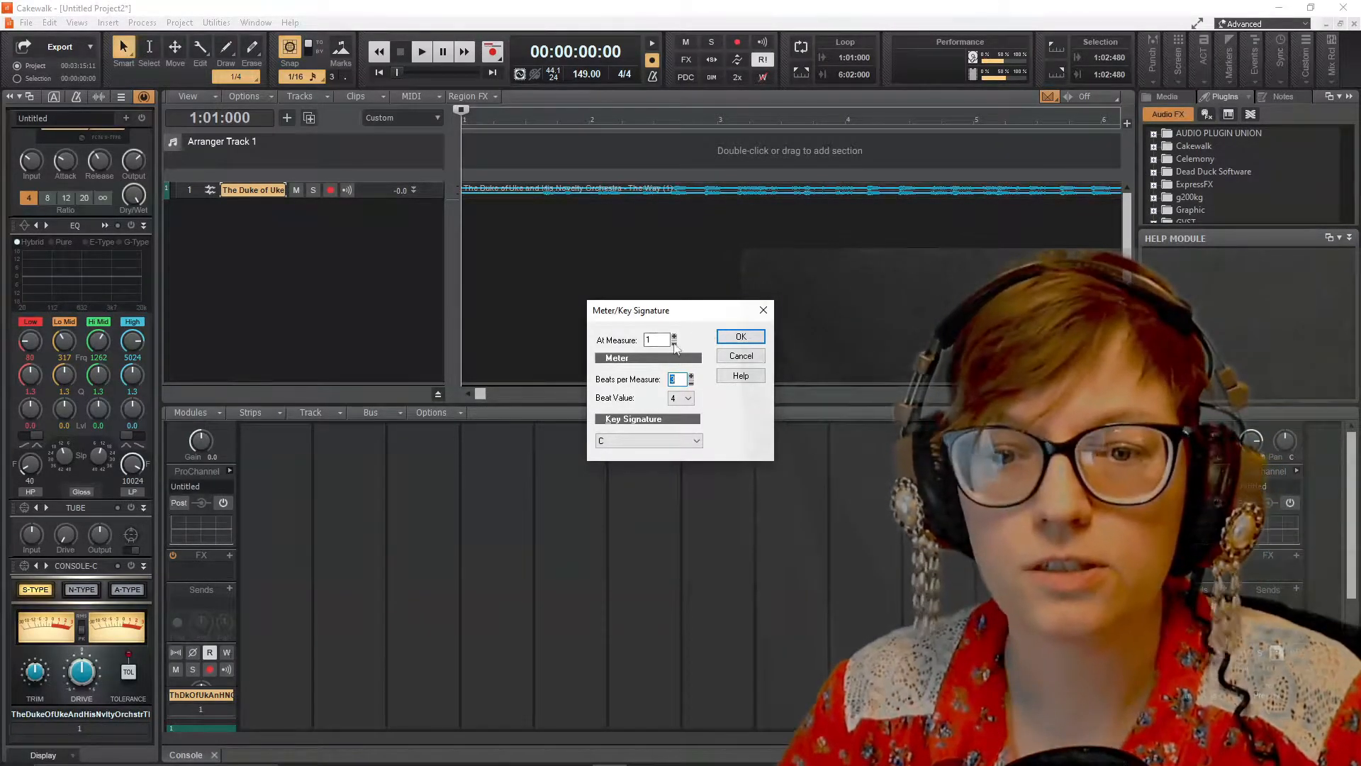
{"action": "left_click", "coordinate": [738, 337]}
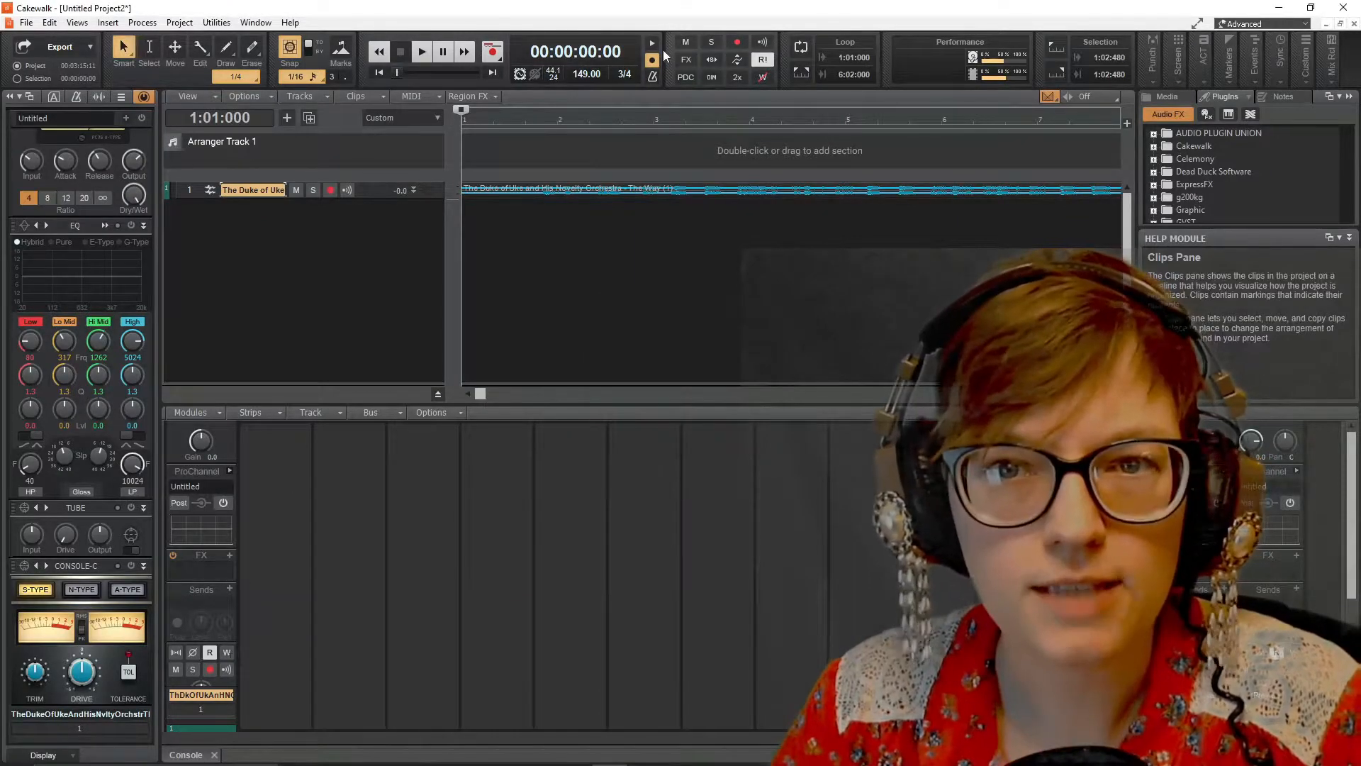
{"action": "mouse_move", "coordinate": [652, 59]}
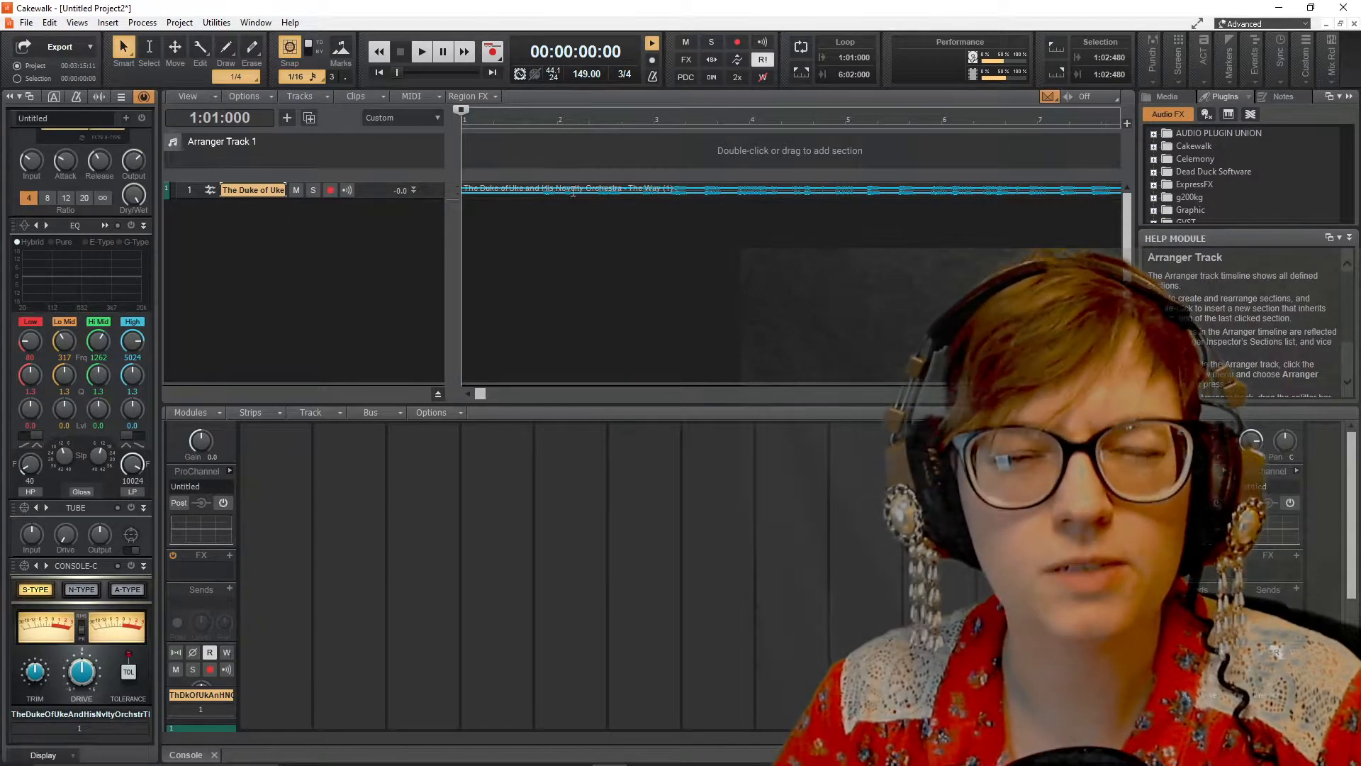
Step: Play against the 3/4 measures, enlarge the audio track to show its waveform, and play again
{"action": "left_click", "coordinate": [422, 51]}
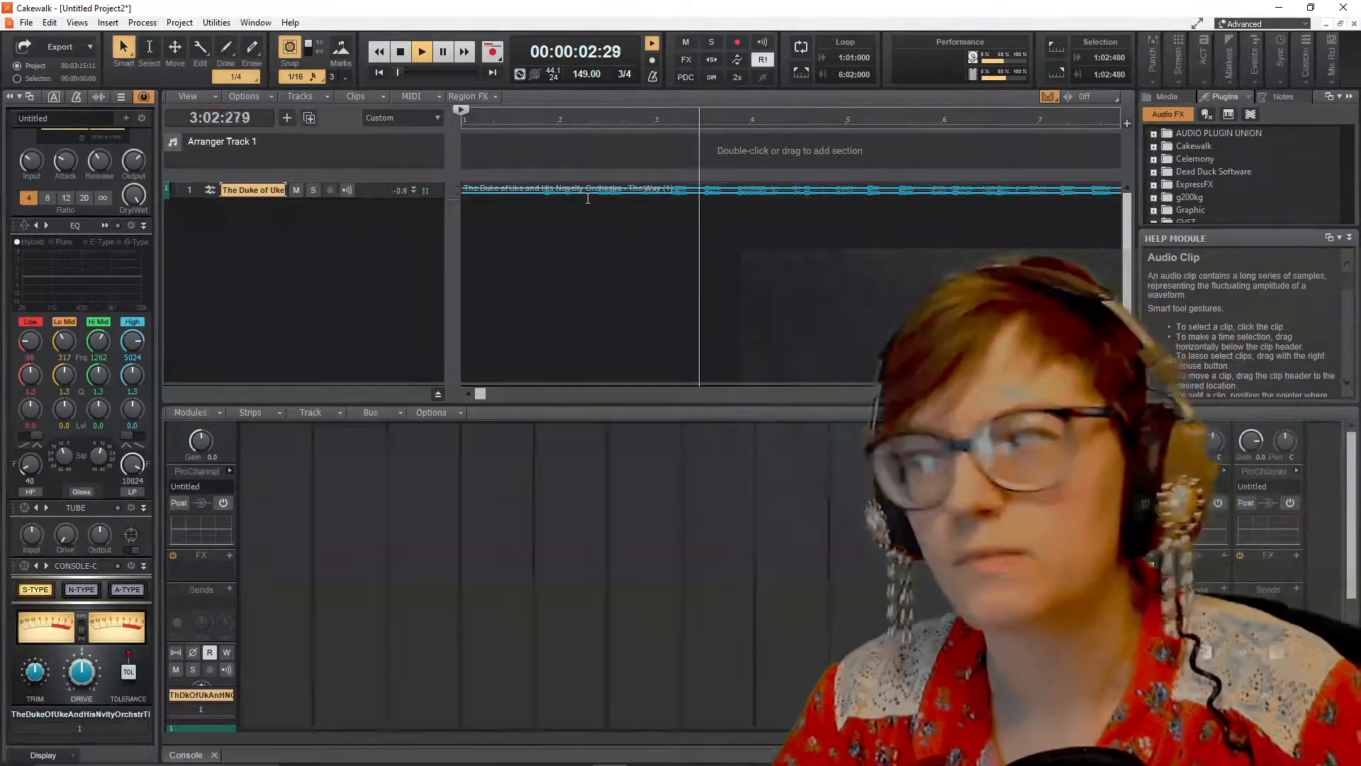
{"action": "left_click", "coordinate": [400, 52]}
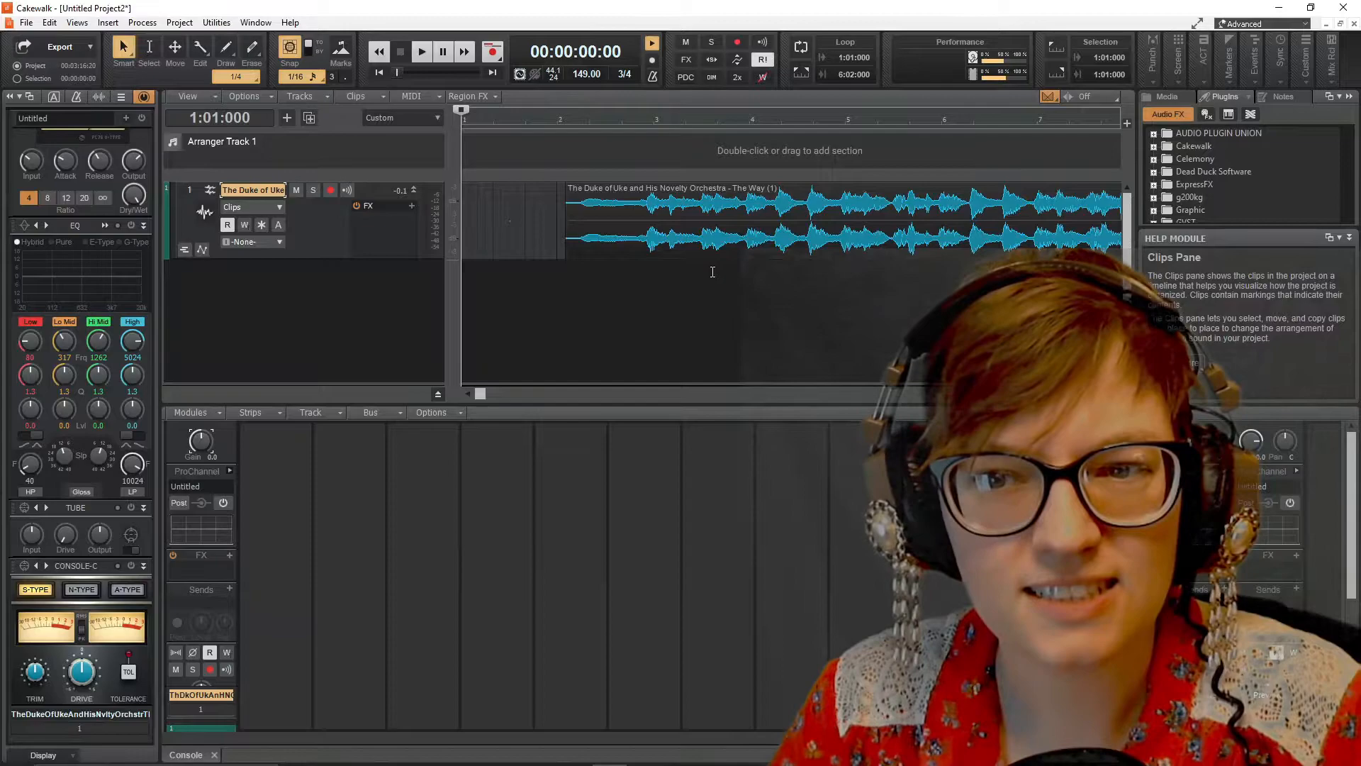
{"action": "left_click", "coordinate": [421, 51]}
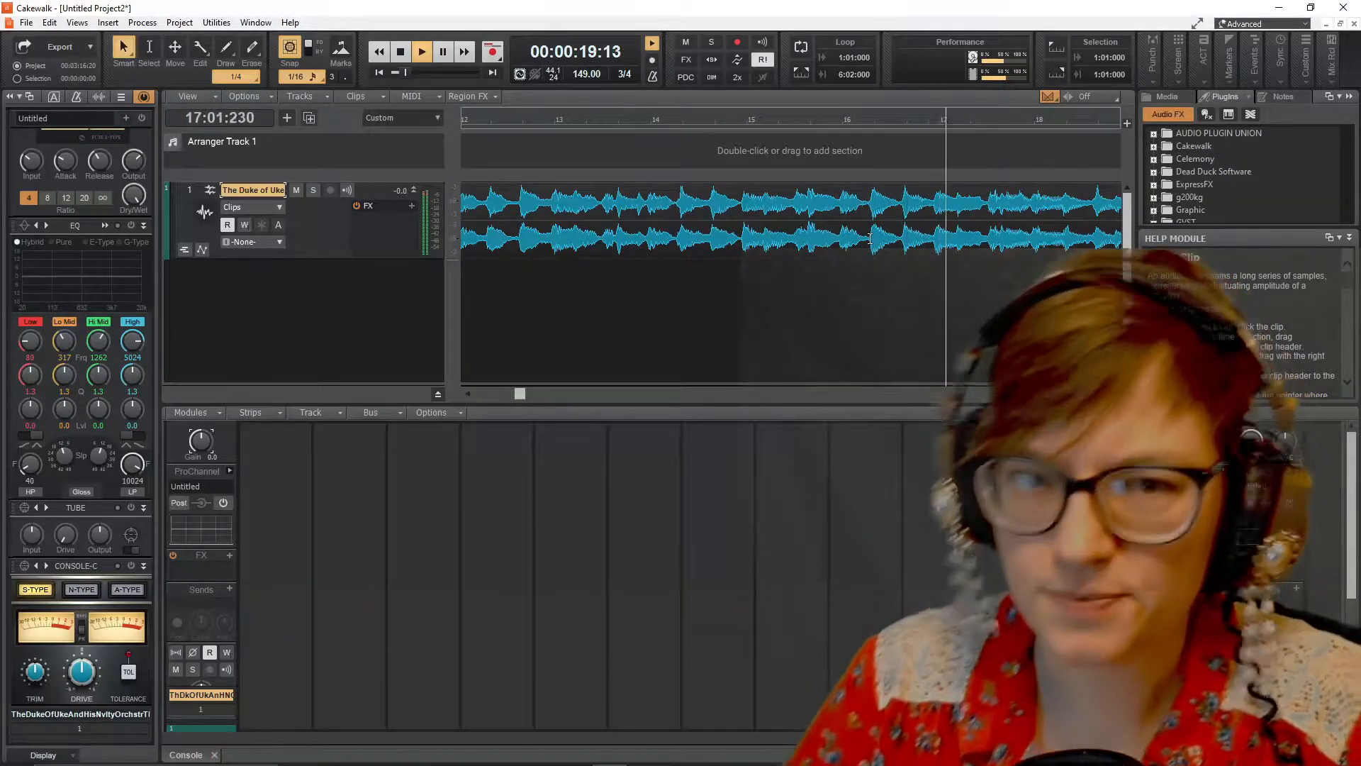
Step: Play from the start, drop a marker at the first section change and stop at measure 18
{"action": "left_click", "coordinate": [400, 51]}
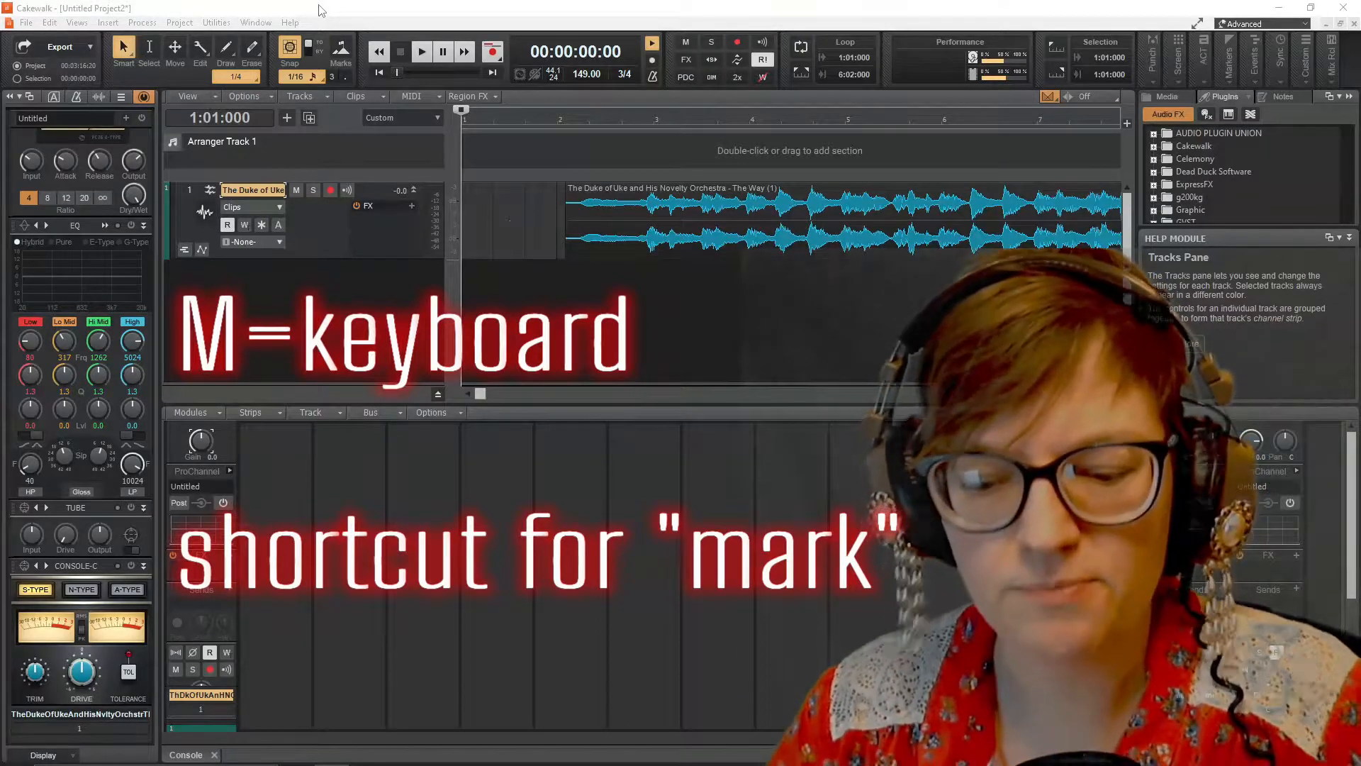
{"action": "left_click", "coordinate": [421, 51]}
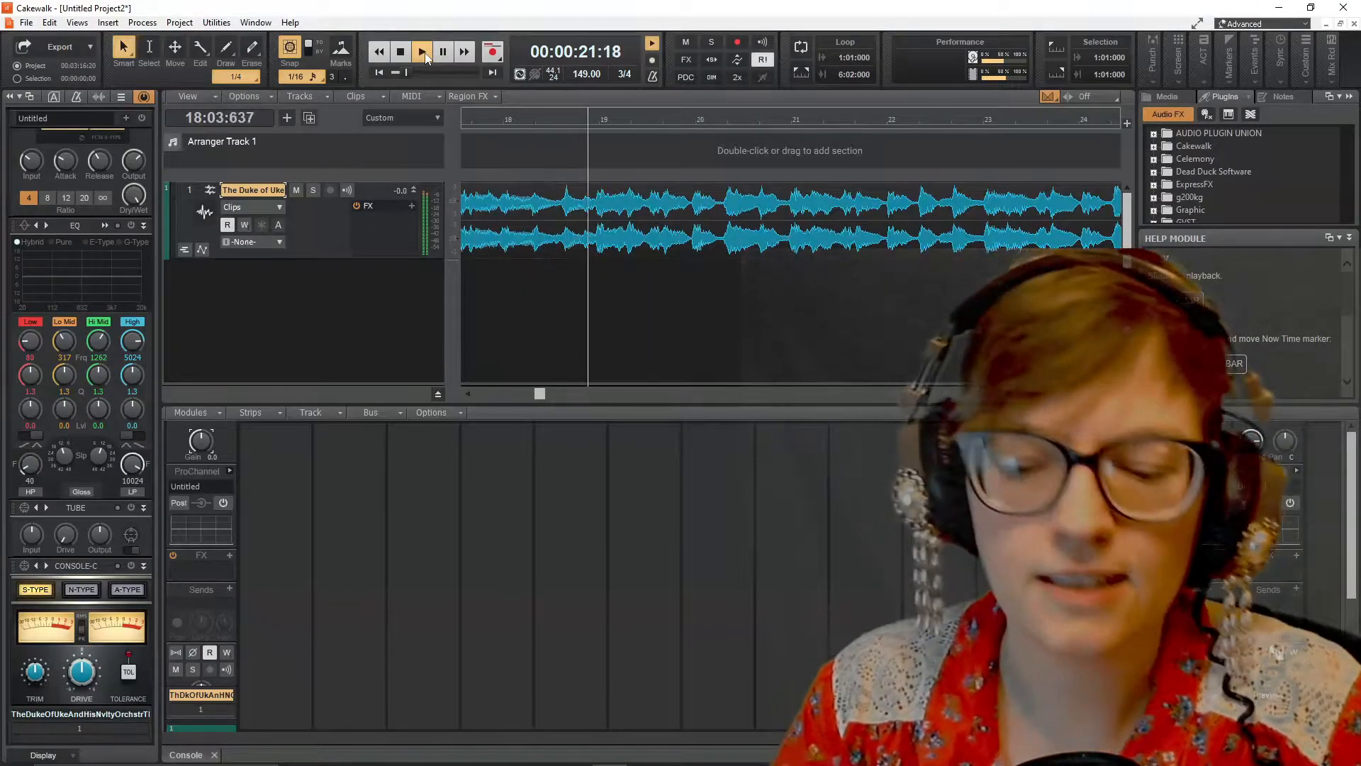
{"action": "left_click", "coordinate": [423, 51]}
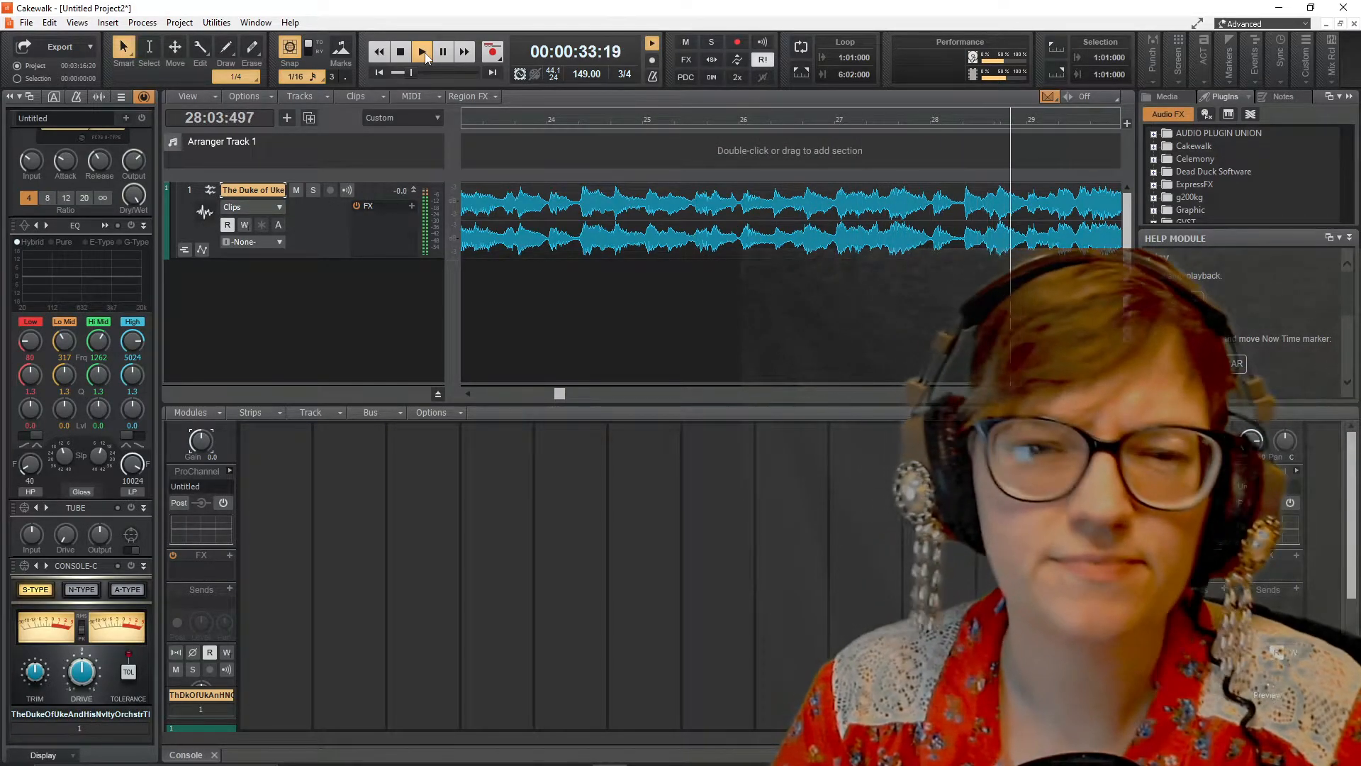
{"action": "left_click", "coordinate": [399, 51]}
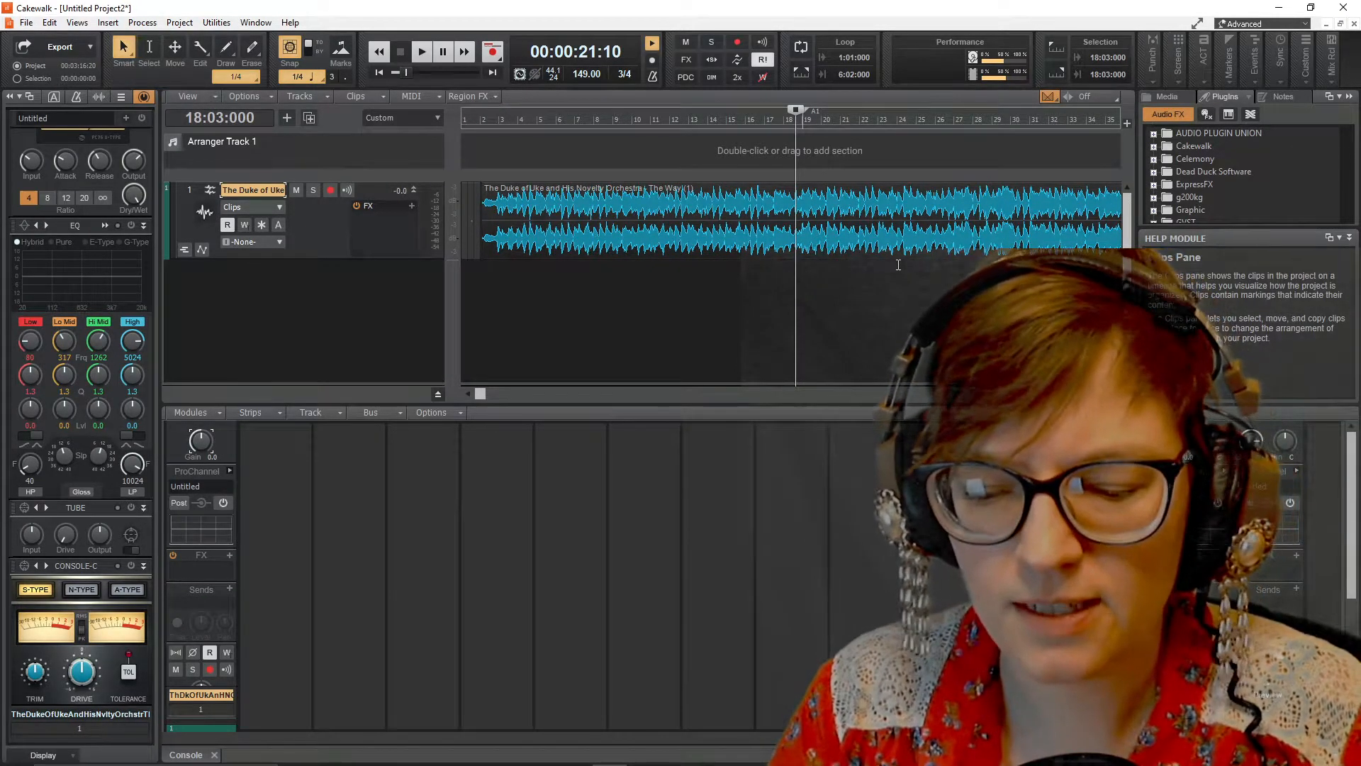
Step: Play through to the end, adding a marker at each section boundary along the way
{"action": "left_click", "coordinate": [421, 51]}
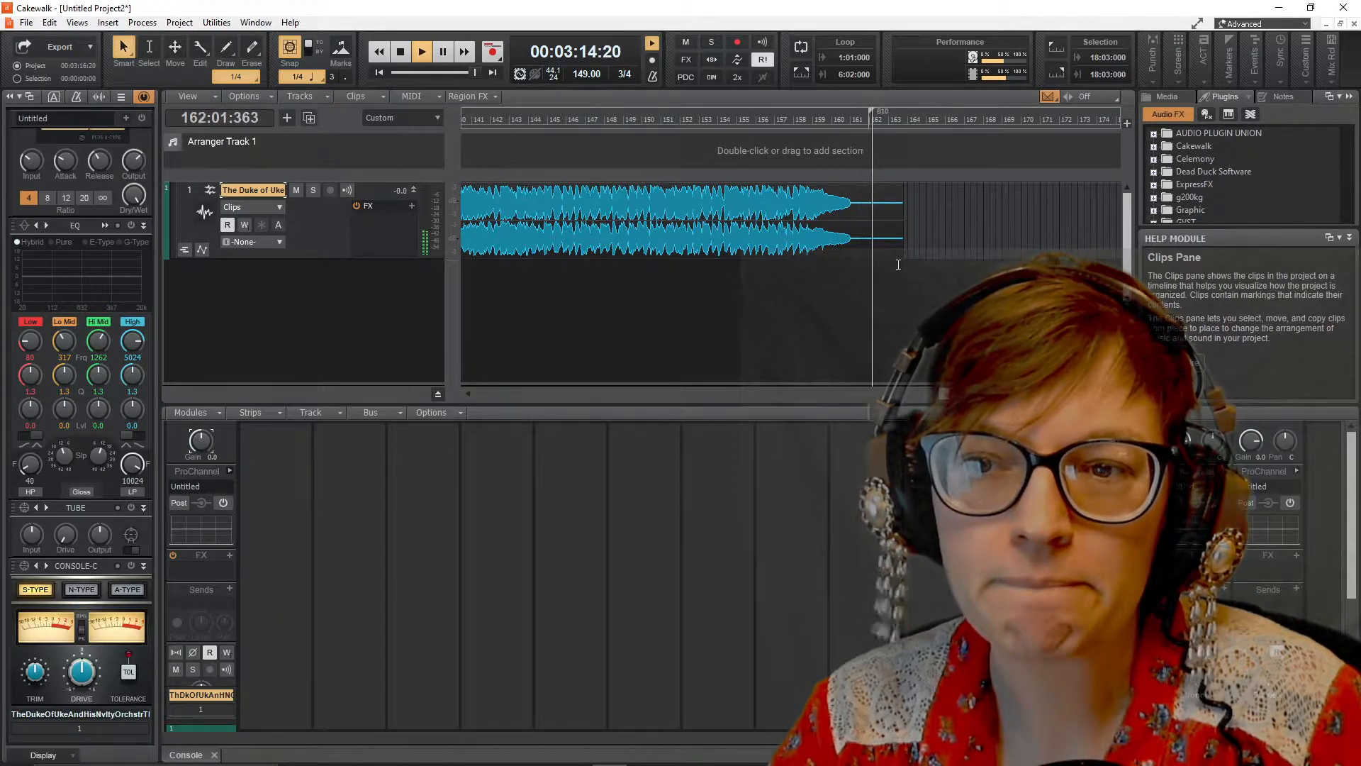
{"action": "left_click", "coordinate": [400, 52]}
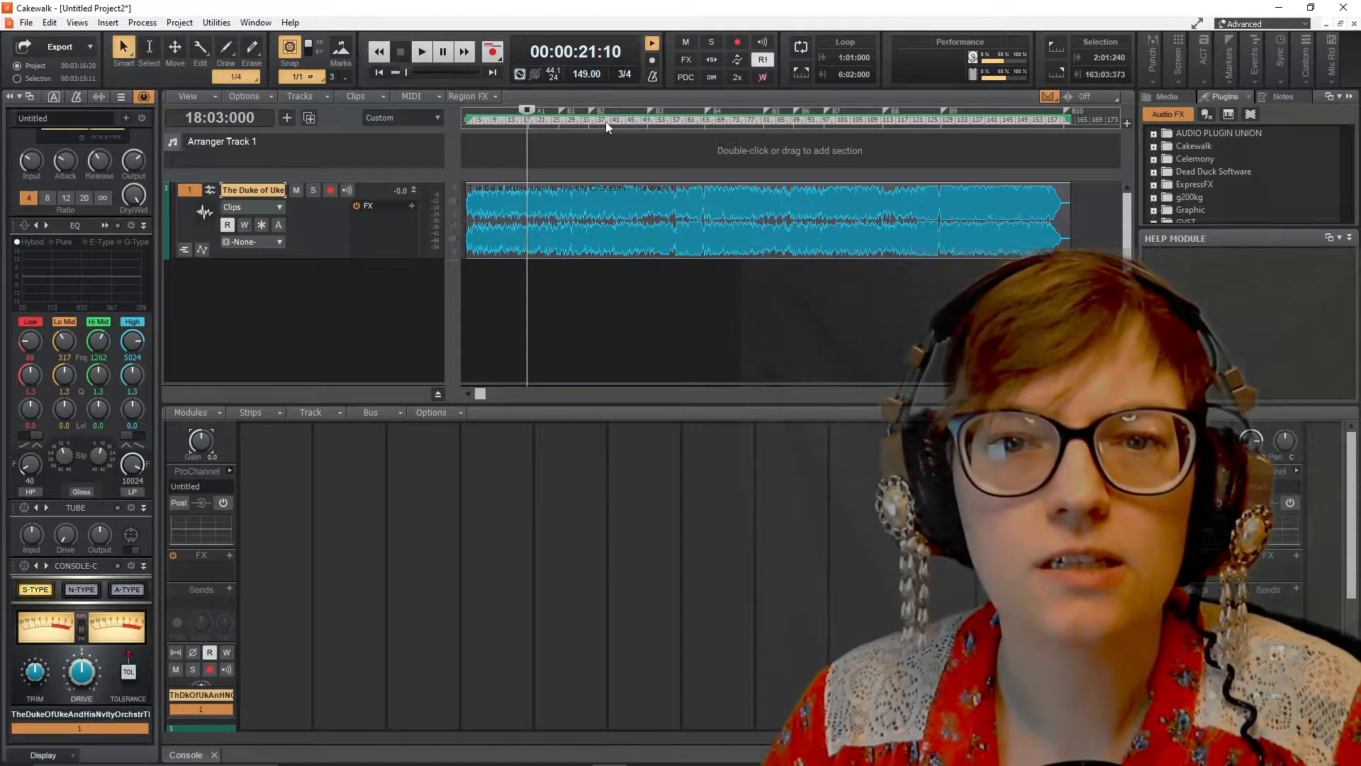
{"action": "mouse_move", "coordinate": [609, 127]}
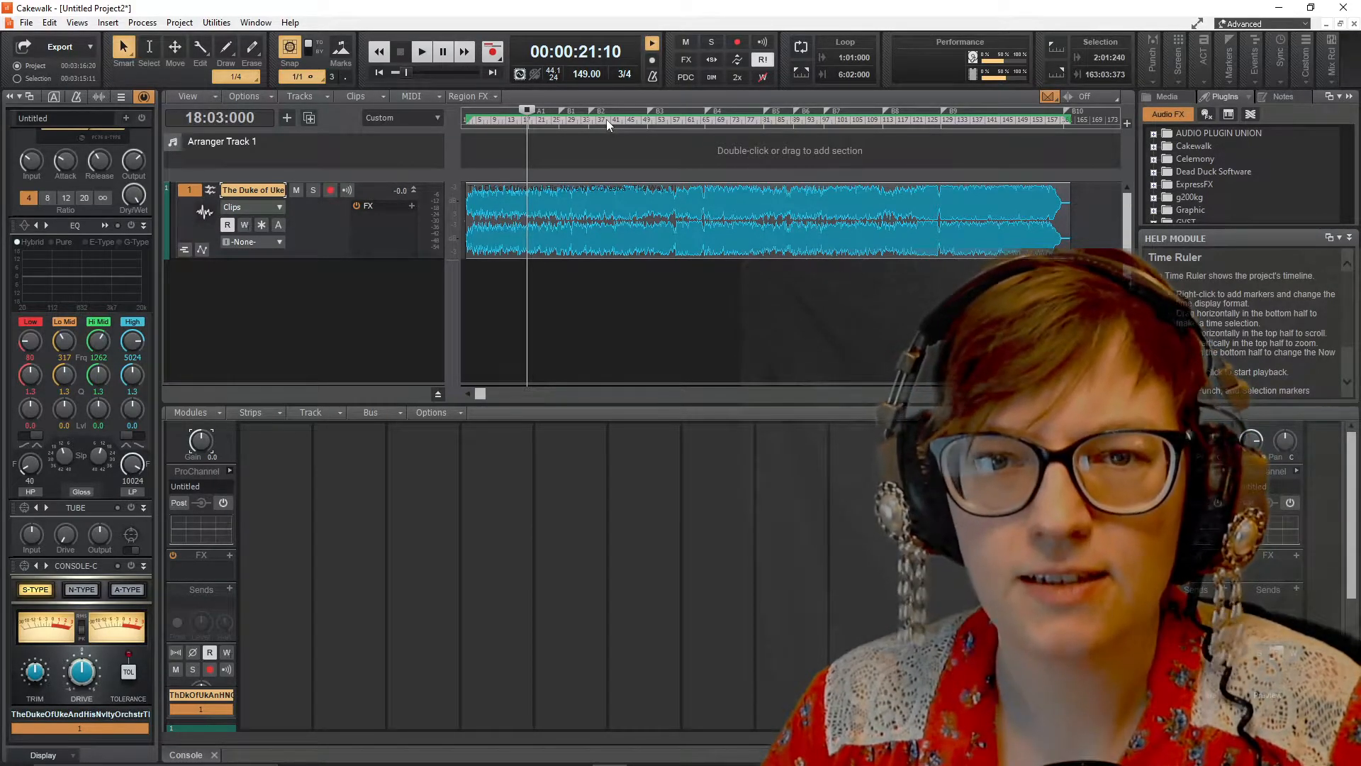
Step: Create arranger sections A1 onward from the markers via the time ruler menu
{"action": "right_click", "coordinate": [608, 119]}
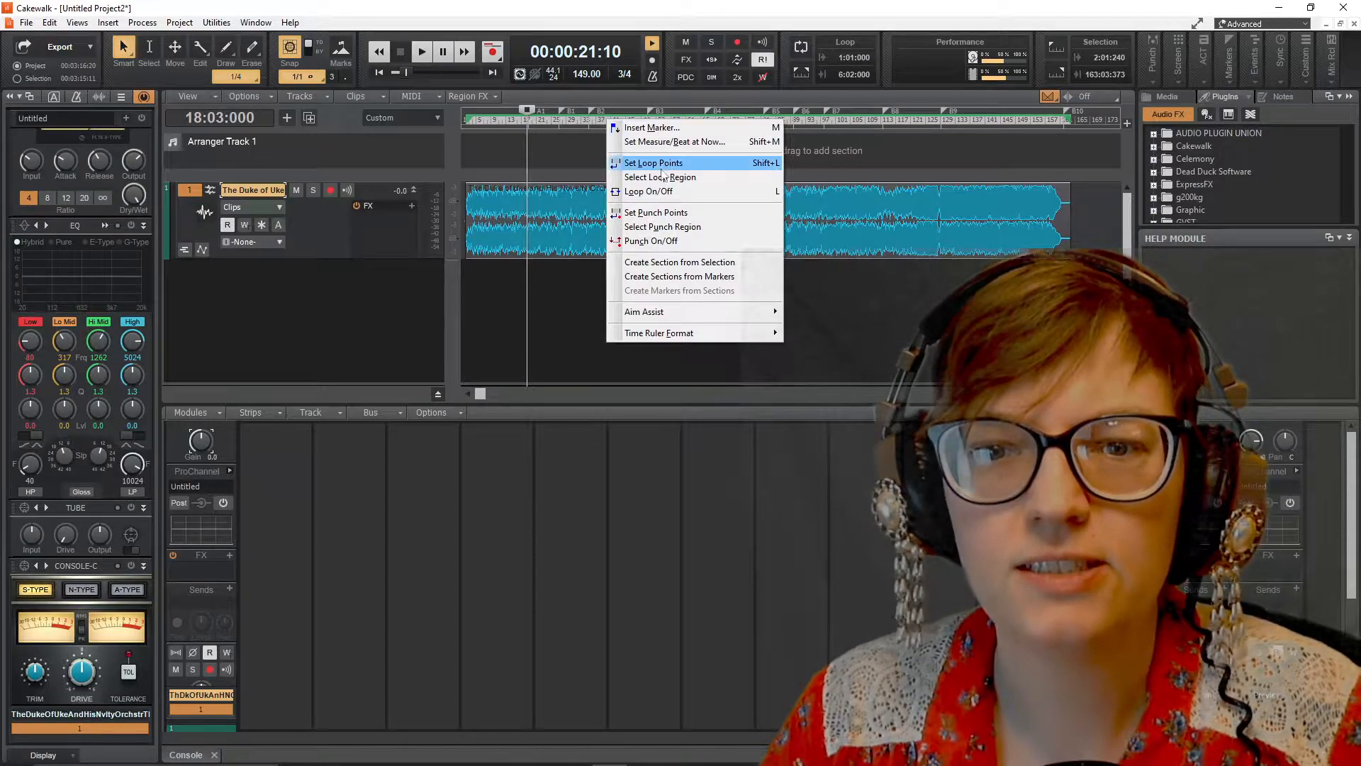
{"action": "mouse_move", "coordinate": [679, 276]}
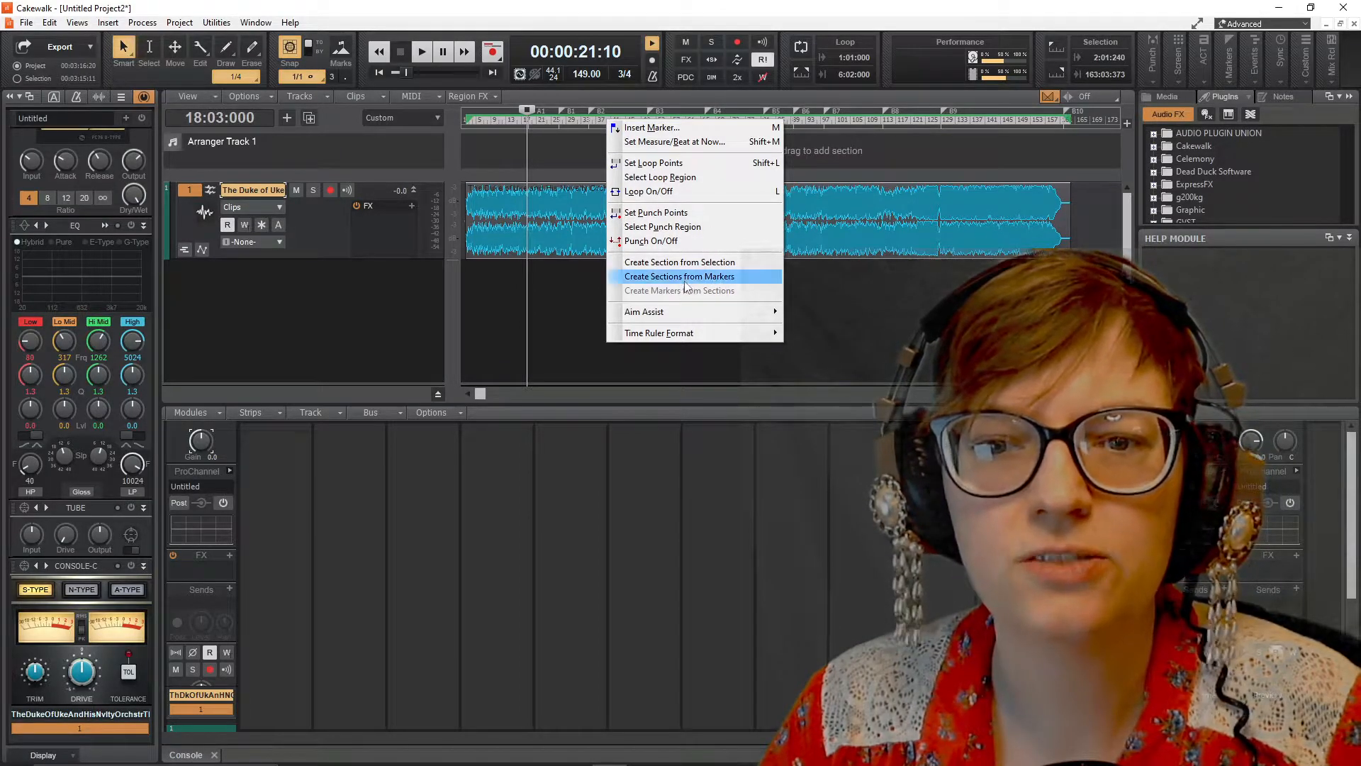
{"action": "left_click", "coordinate": [679, 277]}
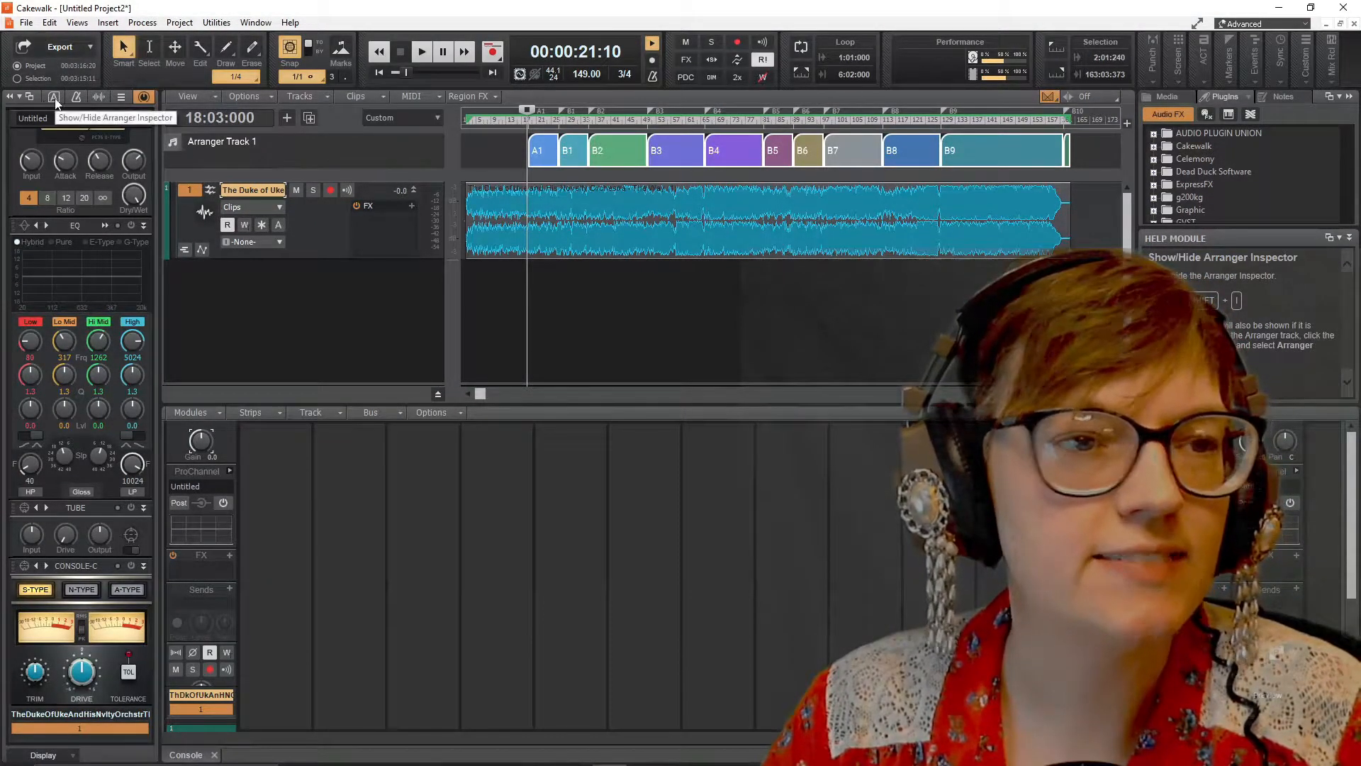
Step: Show the Arranger Inspector listing sections A1–B10 and switch the browser to Notes
{"action": "left_click", "coordinate": [53, 97]}
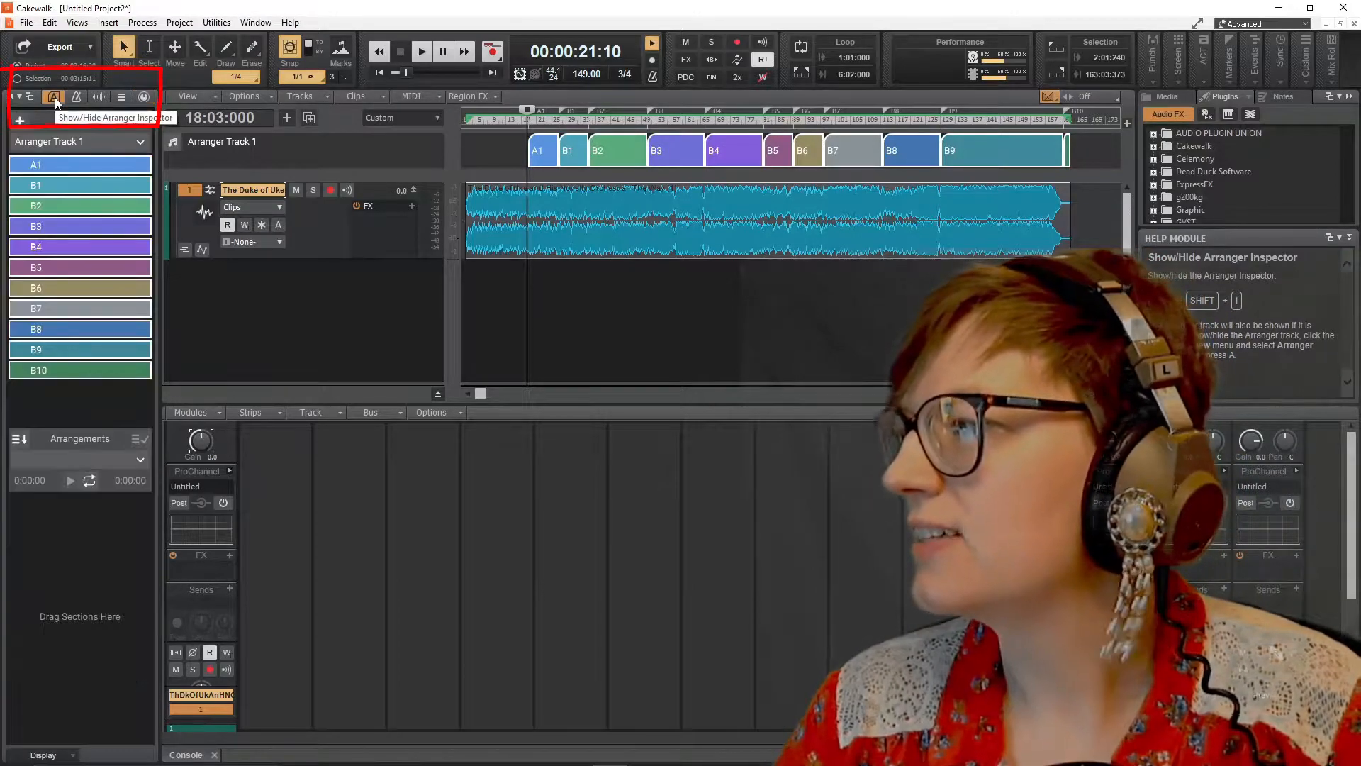
{"action": "left_click", "coordinate": [52, 96]}
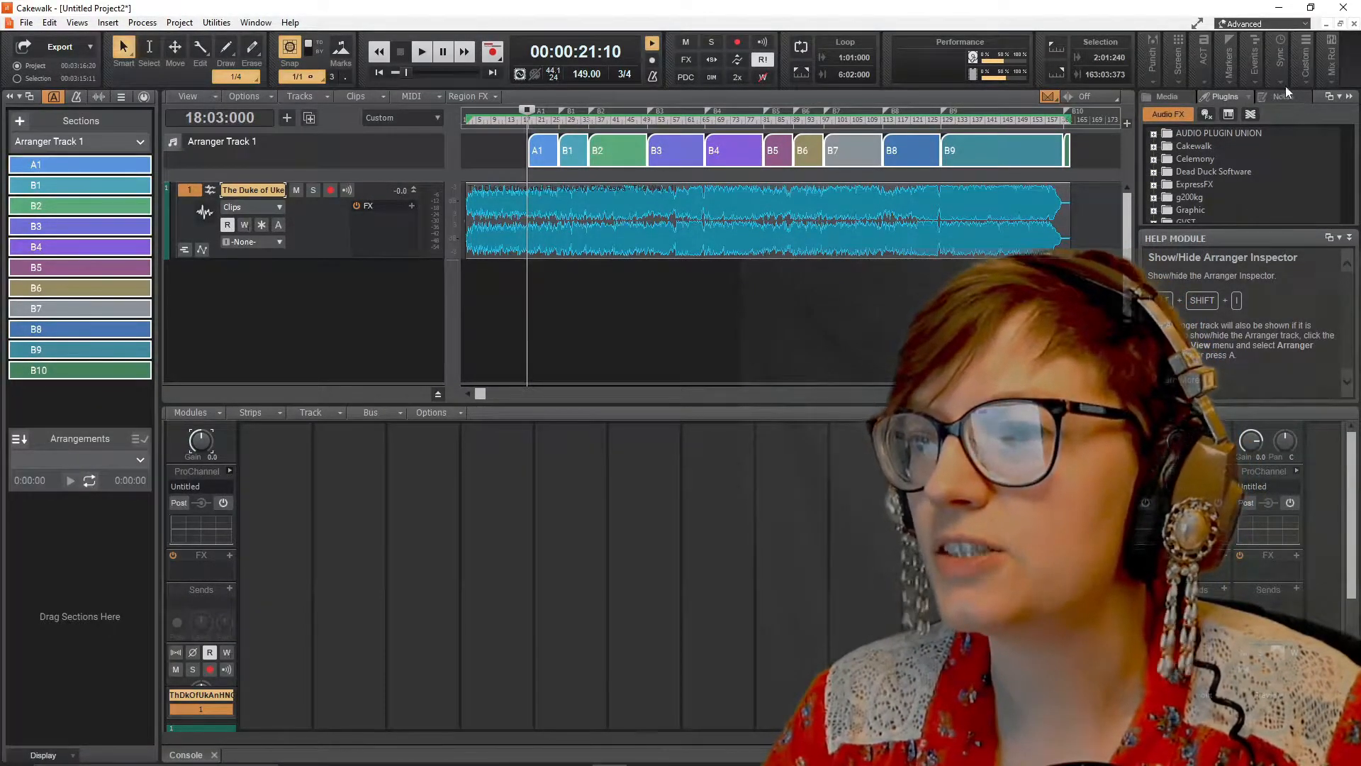
{"action": "left_click", "coordinate": [1285, 97]}
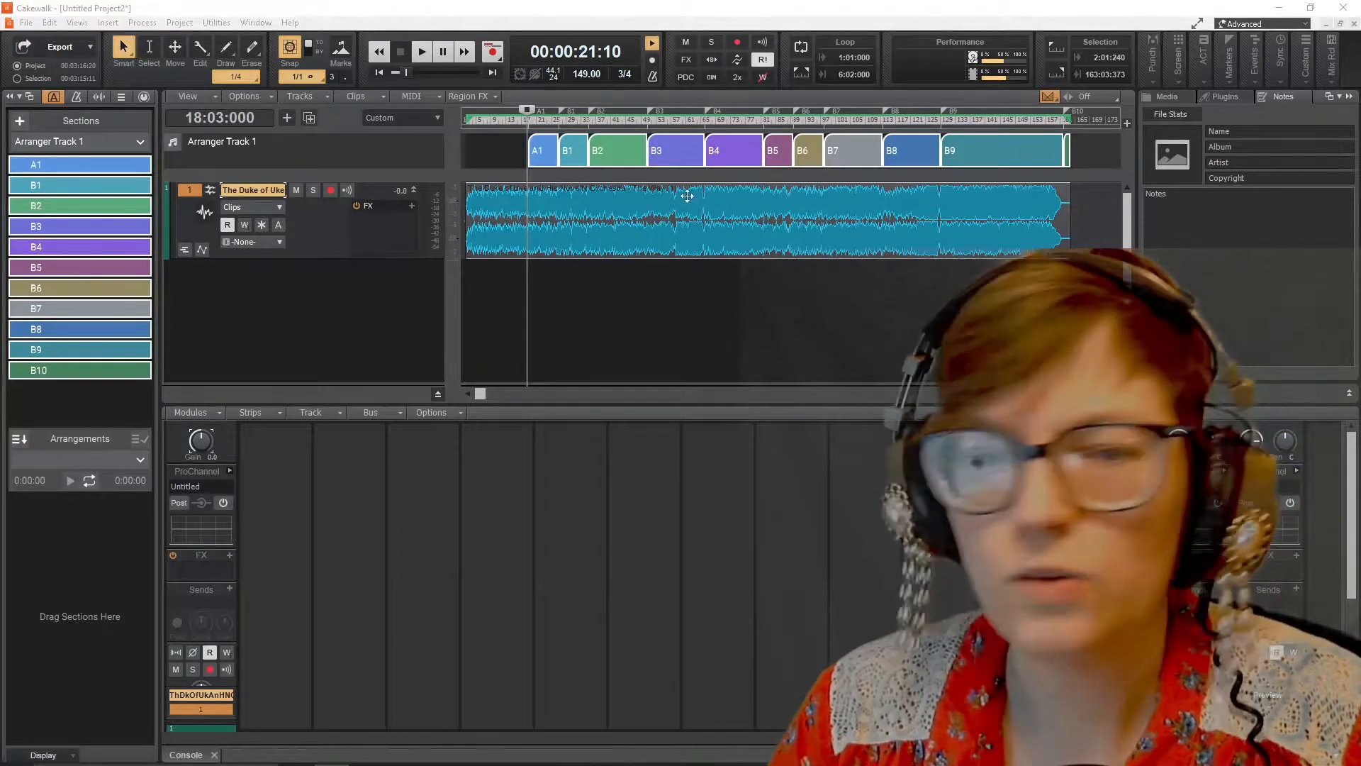
{"action": "left_click", "coordinate": [540, 148]}
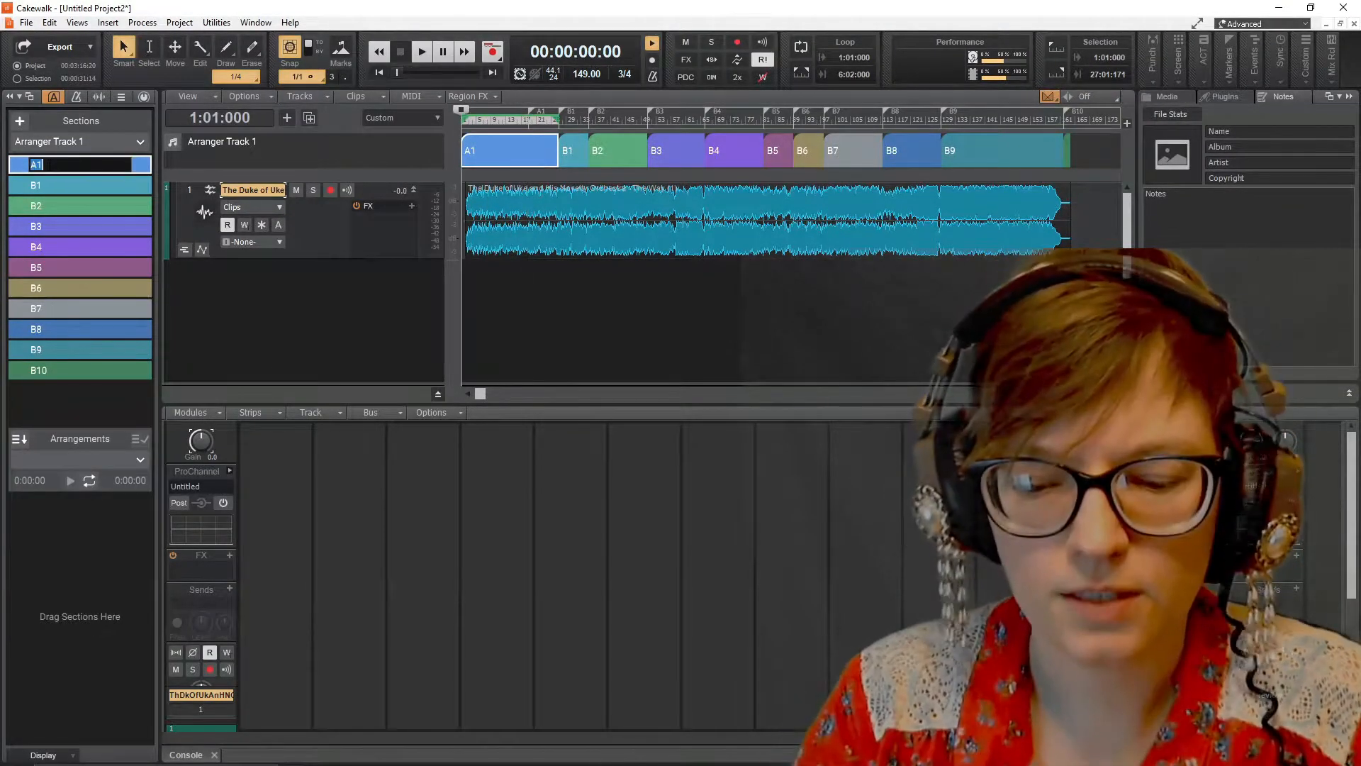
Step: Name the first section INTRO, split it where the verse begins and start renaming the new part VERSE1
{"action": "type", "text": "INTRO"}
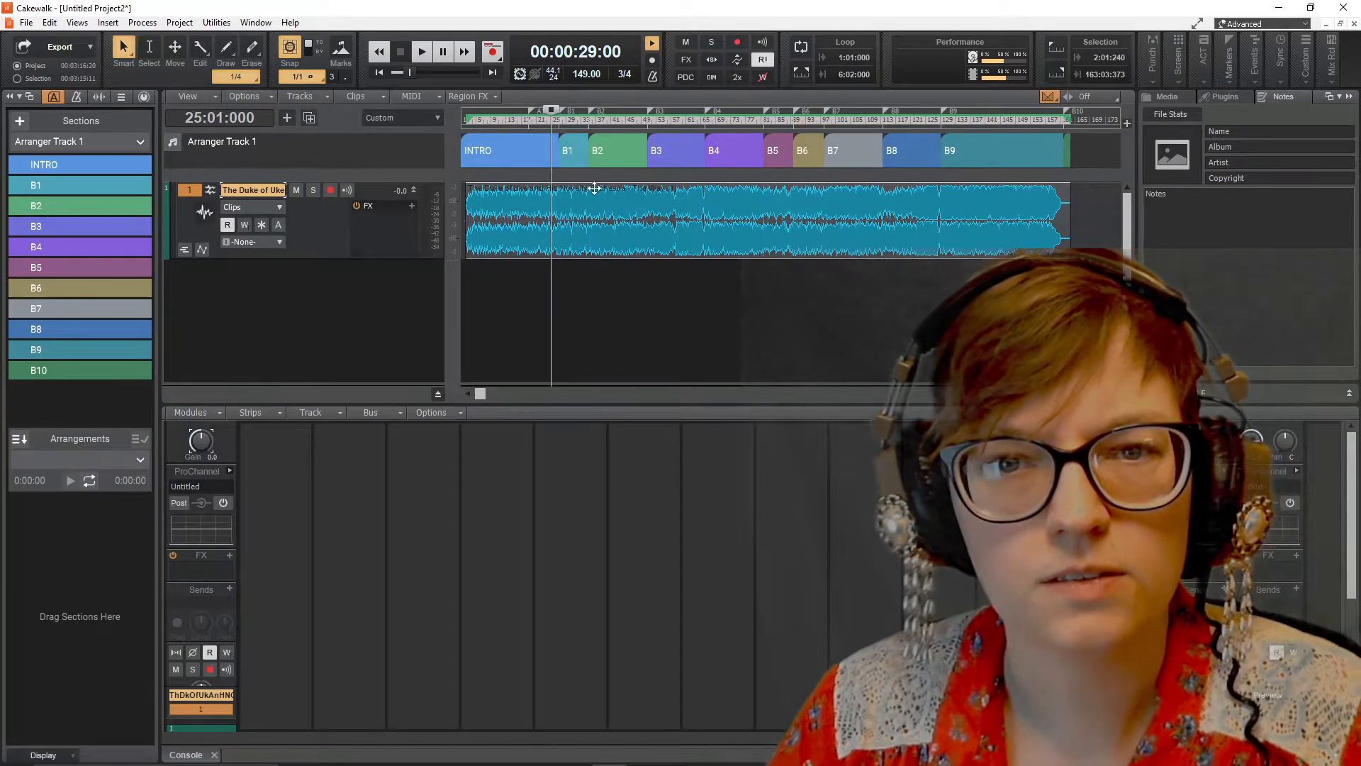
{"action": "left_click", "coordinate": [421, 52]}
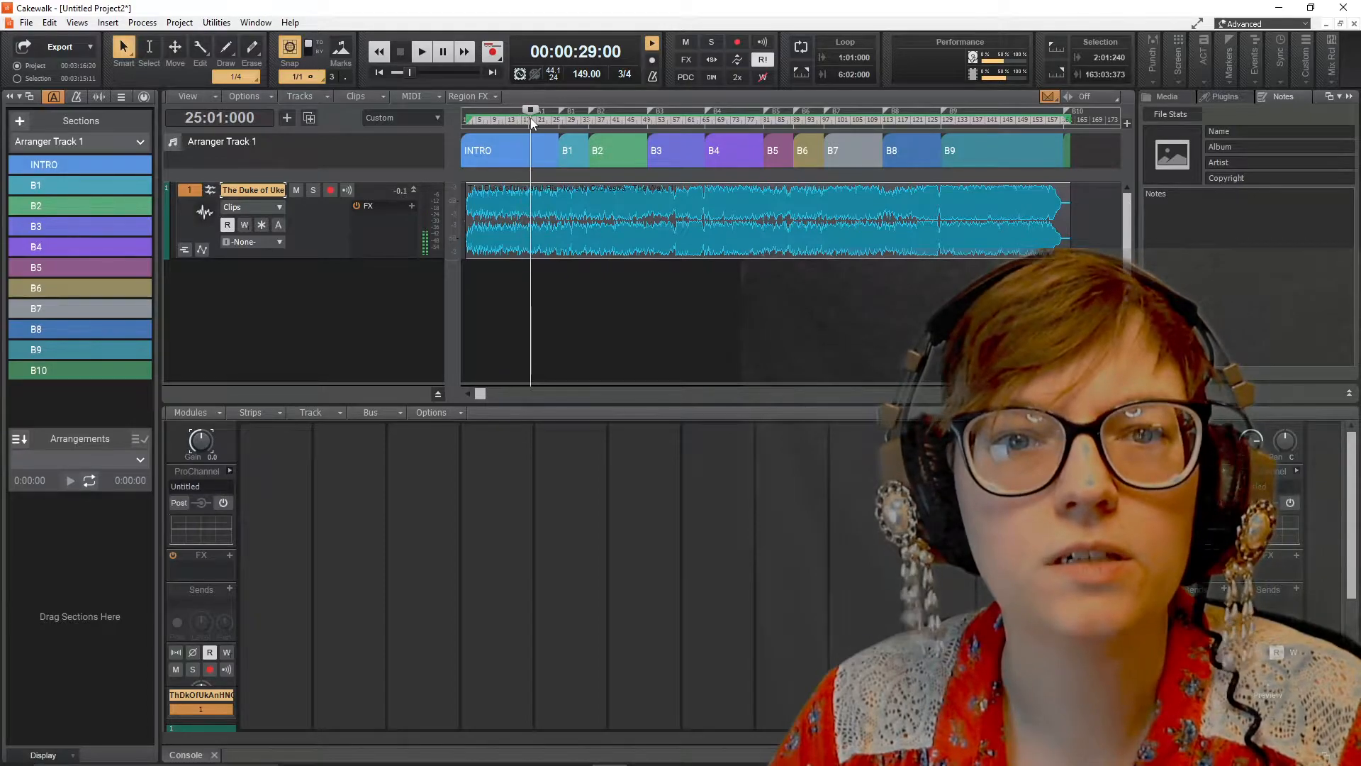
{"action": "left_click", "coordinate": [525, 146]}
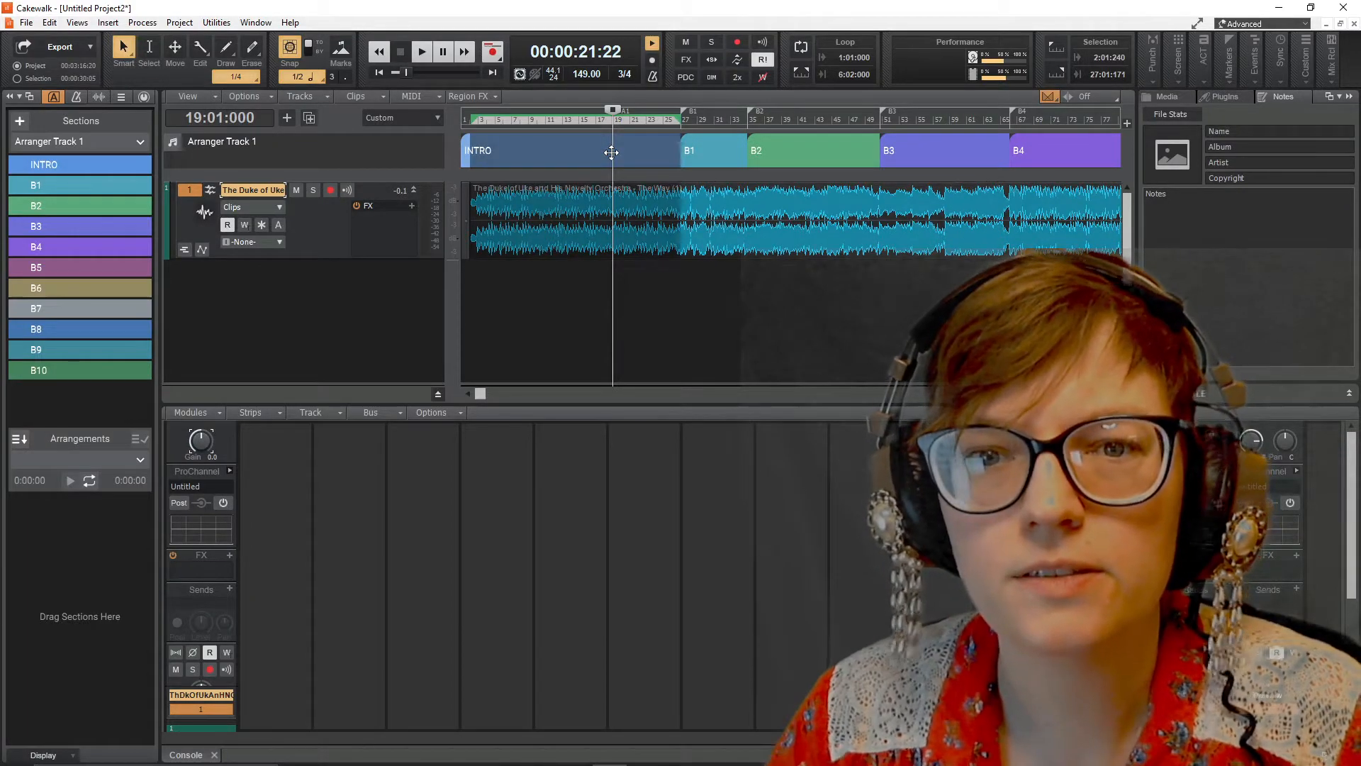
{"action": "left_click", "coordinate": [569, 150]}
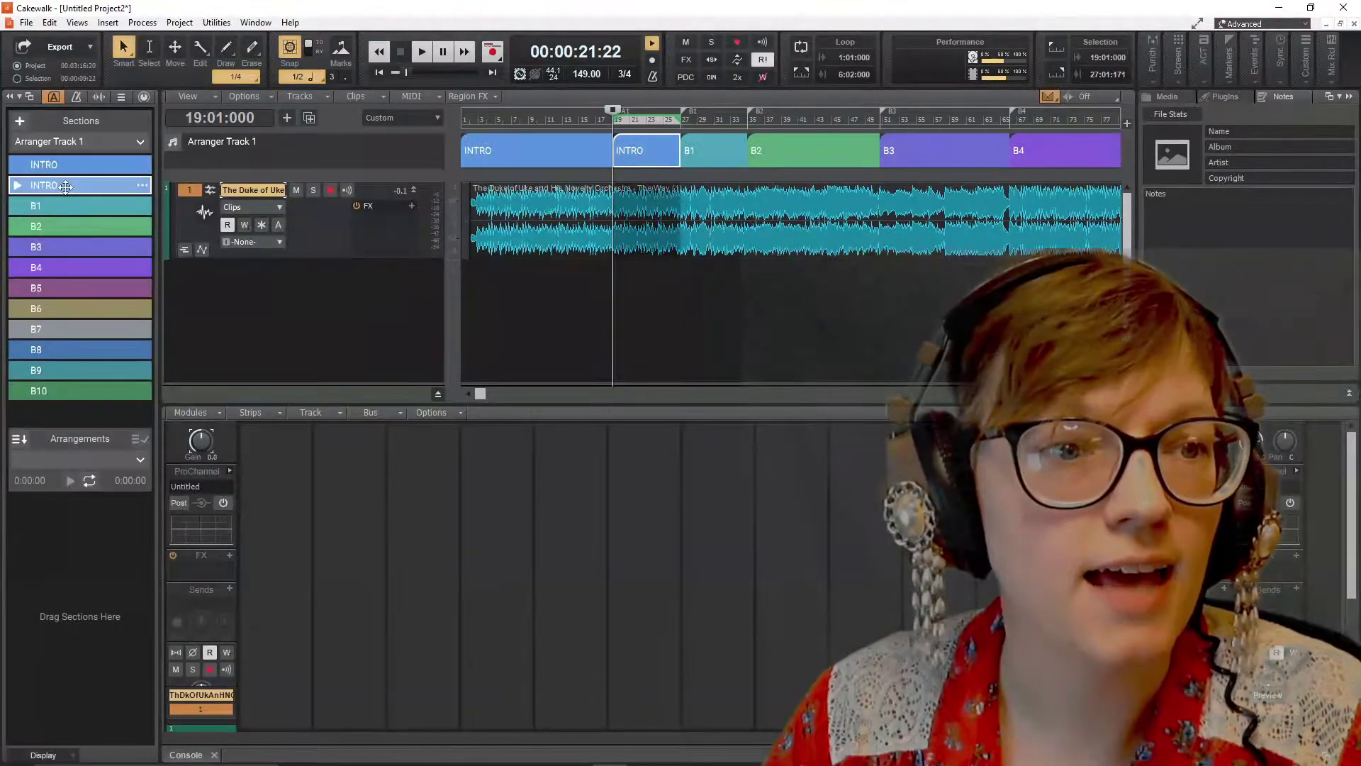
{"action": "double_click", "coordinate": [44, 184]}
{"action": "type", "text": "VERSE1"}
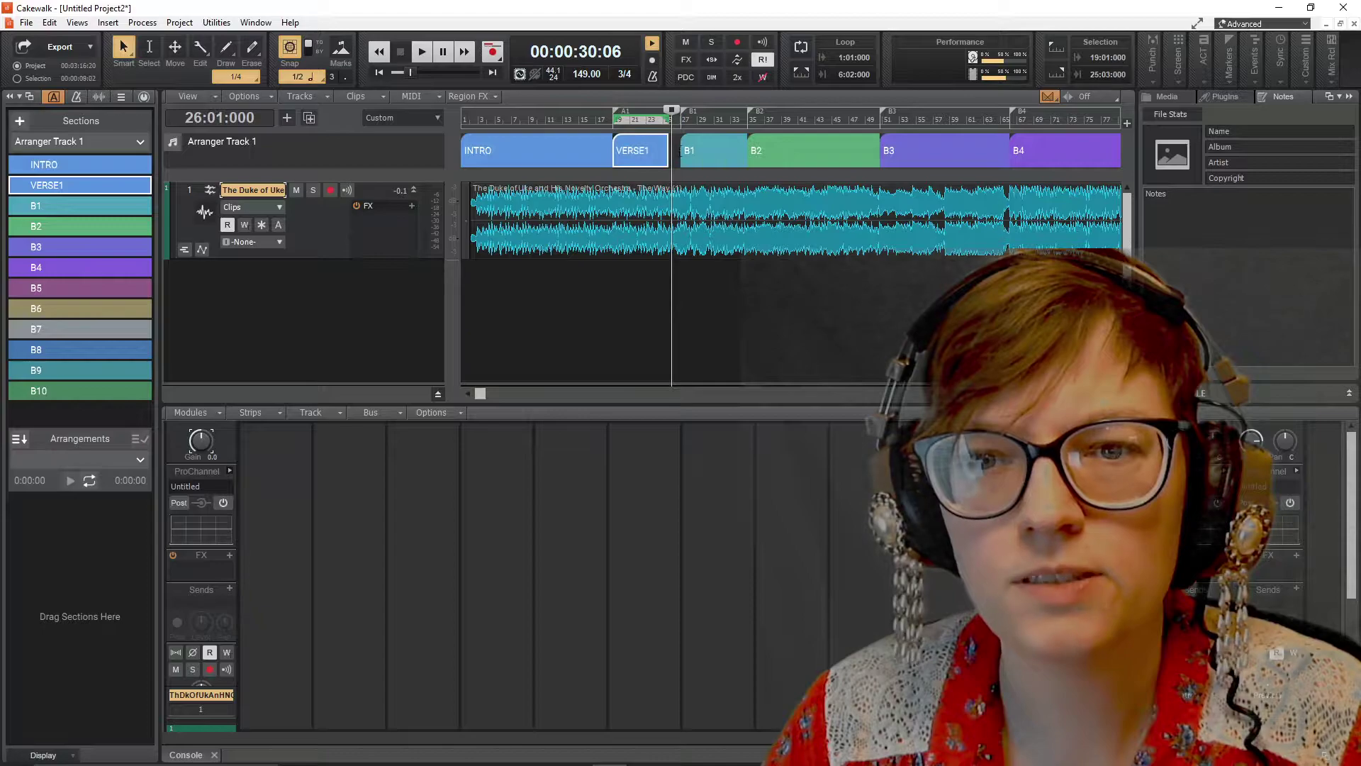
{"action": "left_click", "coordinate": [713, 151]}
{"action": "type", "text": "VERSE1 w harmonies"}
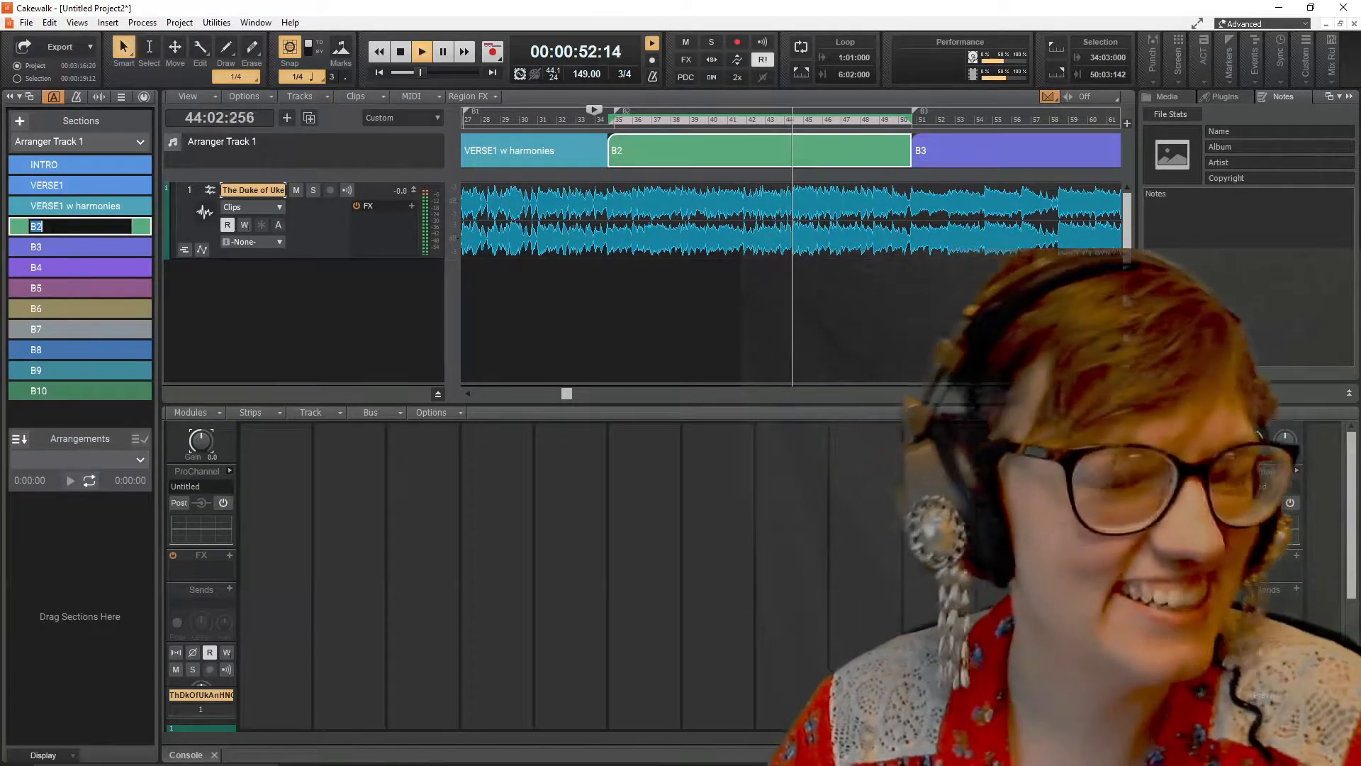
Step: Name the following sections CHORUS, CHORAL RISE and CHORAL CHORUS, then jump to B5
{"action": "type", "text": "CHORUS"}
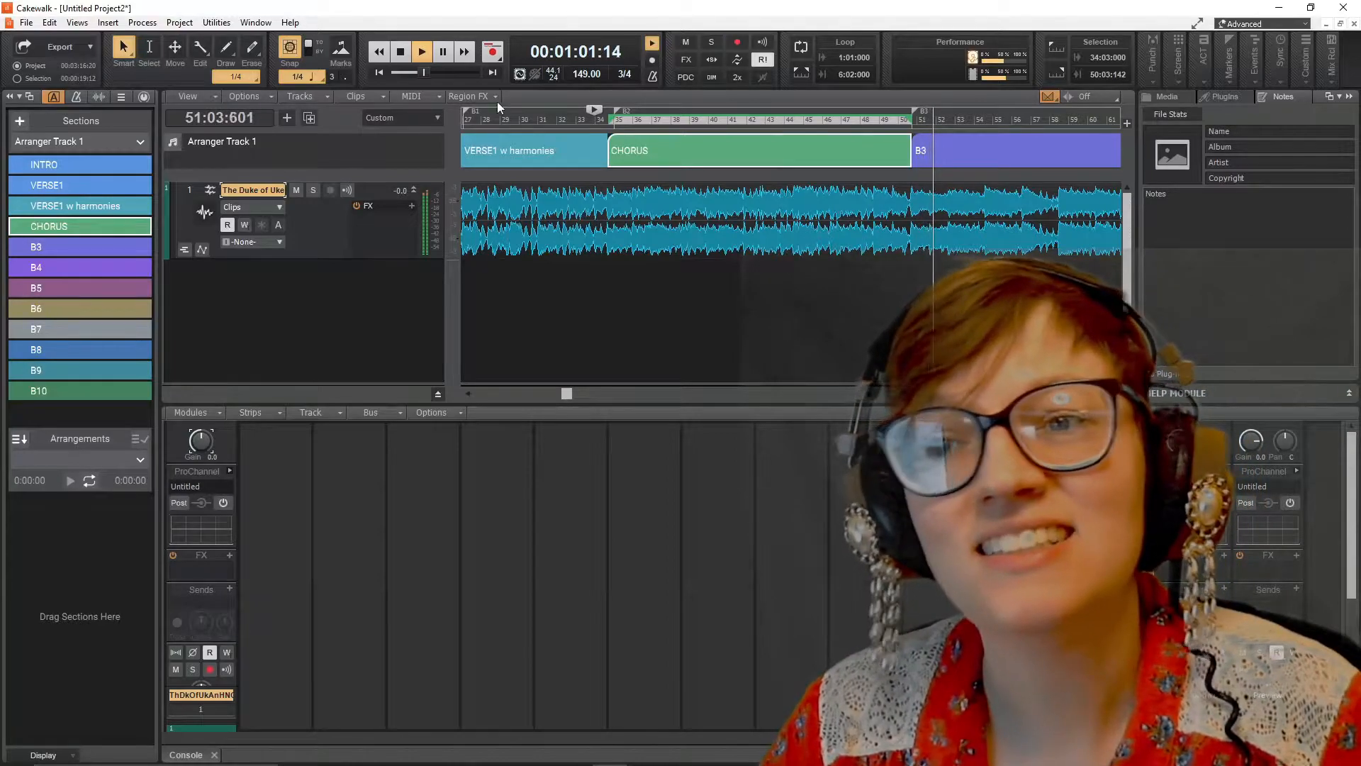
{"action": "mouse_move", "coordinate": [37, 247]}
{"action": "type", "text": "CHOR"}
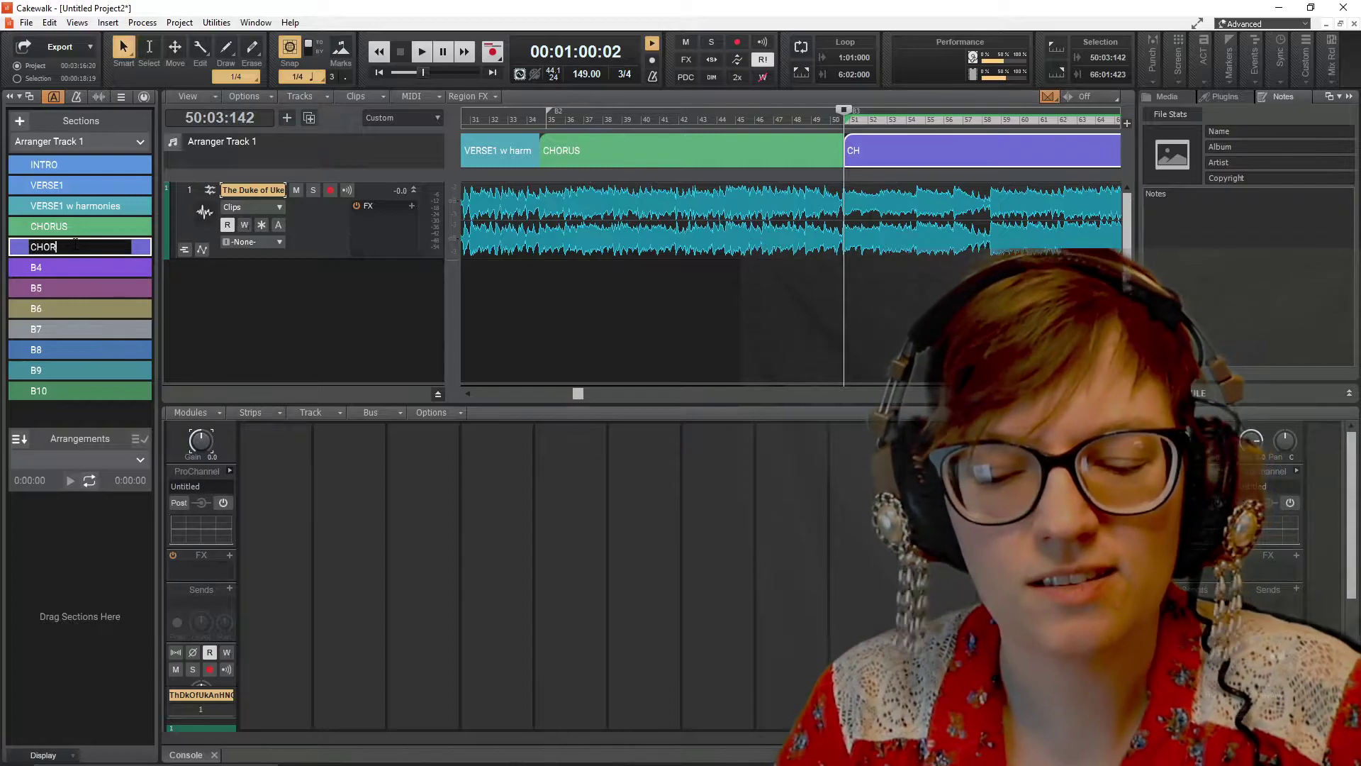
{"action": "type", "text": "AL RISE"}
{"action": "left_click", "coordinate": [79, 267]}
{"action": "type", "text": "CH"}
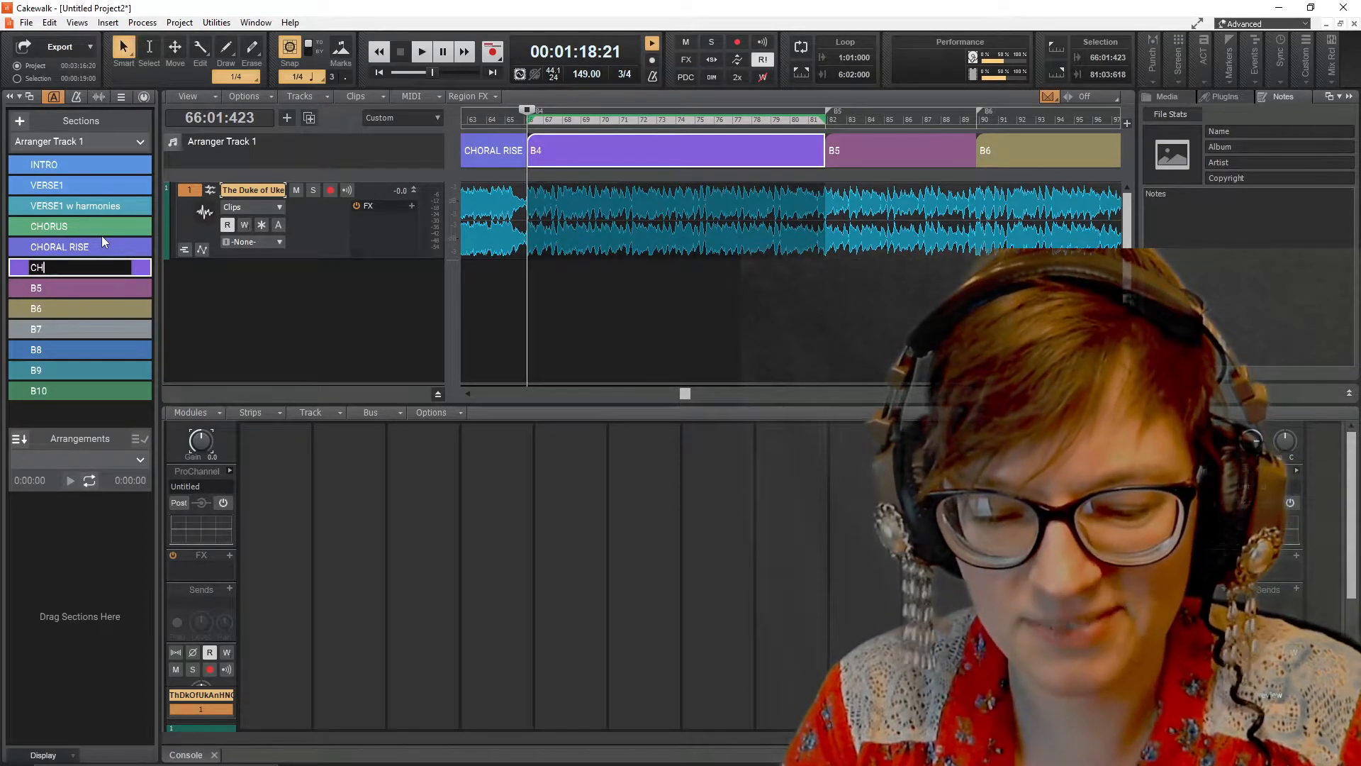
{"action": "type", "text": "ORAL"}
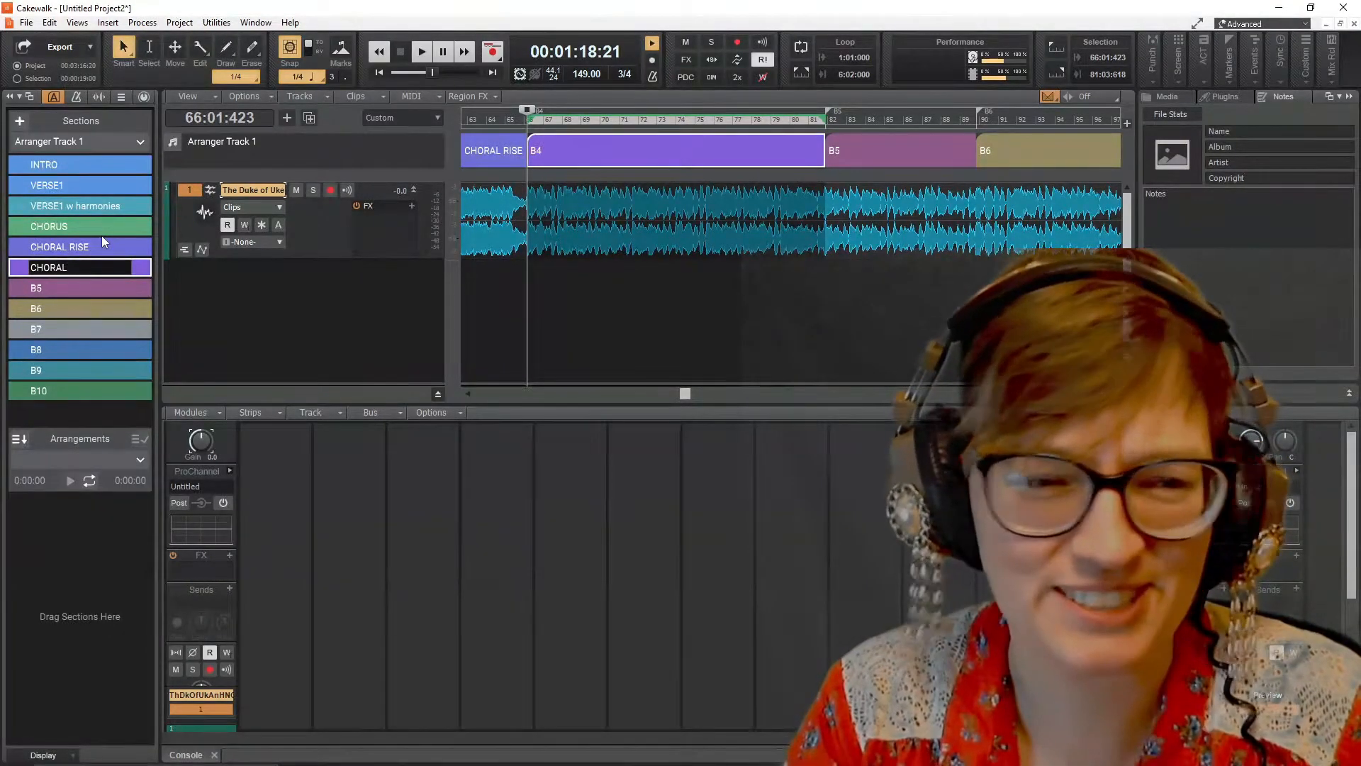
{"action": "double_click", "coordinate": [48, 267]}
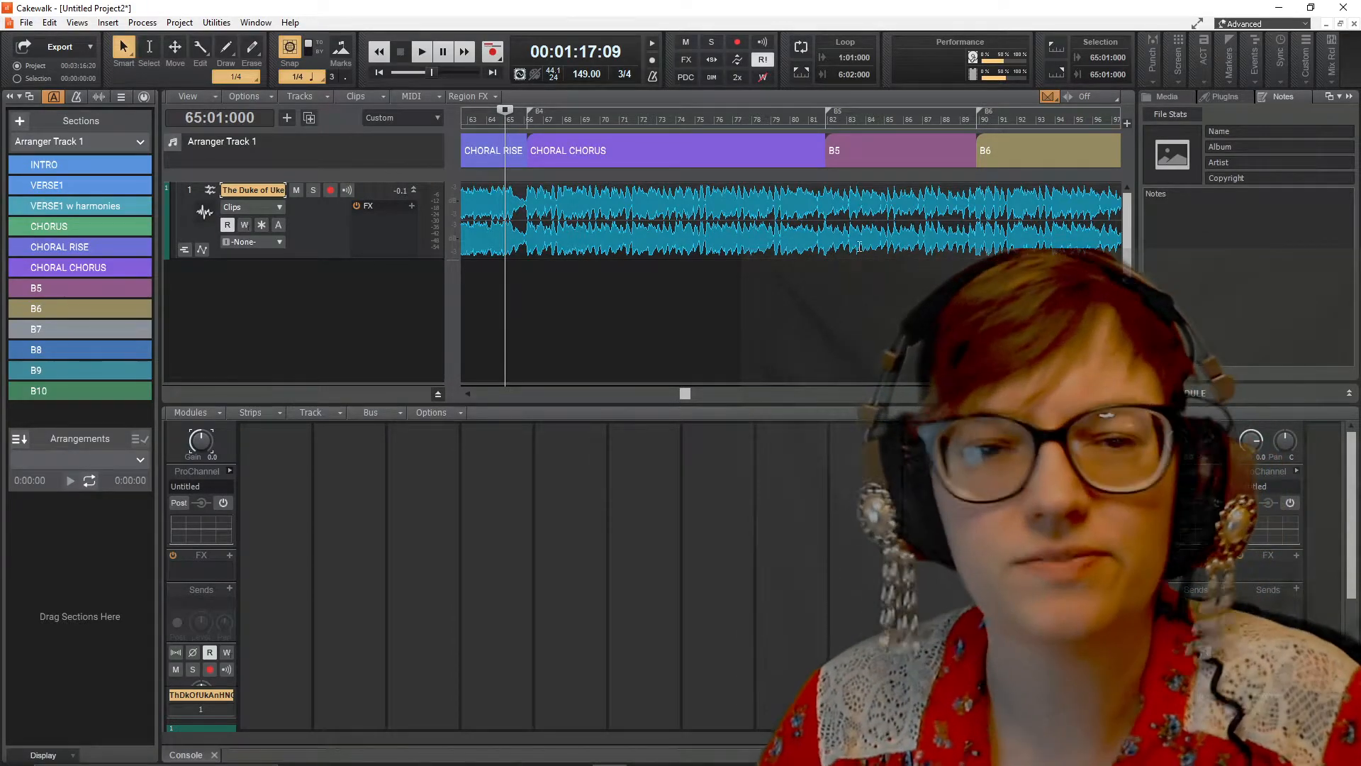
{"action": "left_click", "coordinate": [419, 52]}
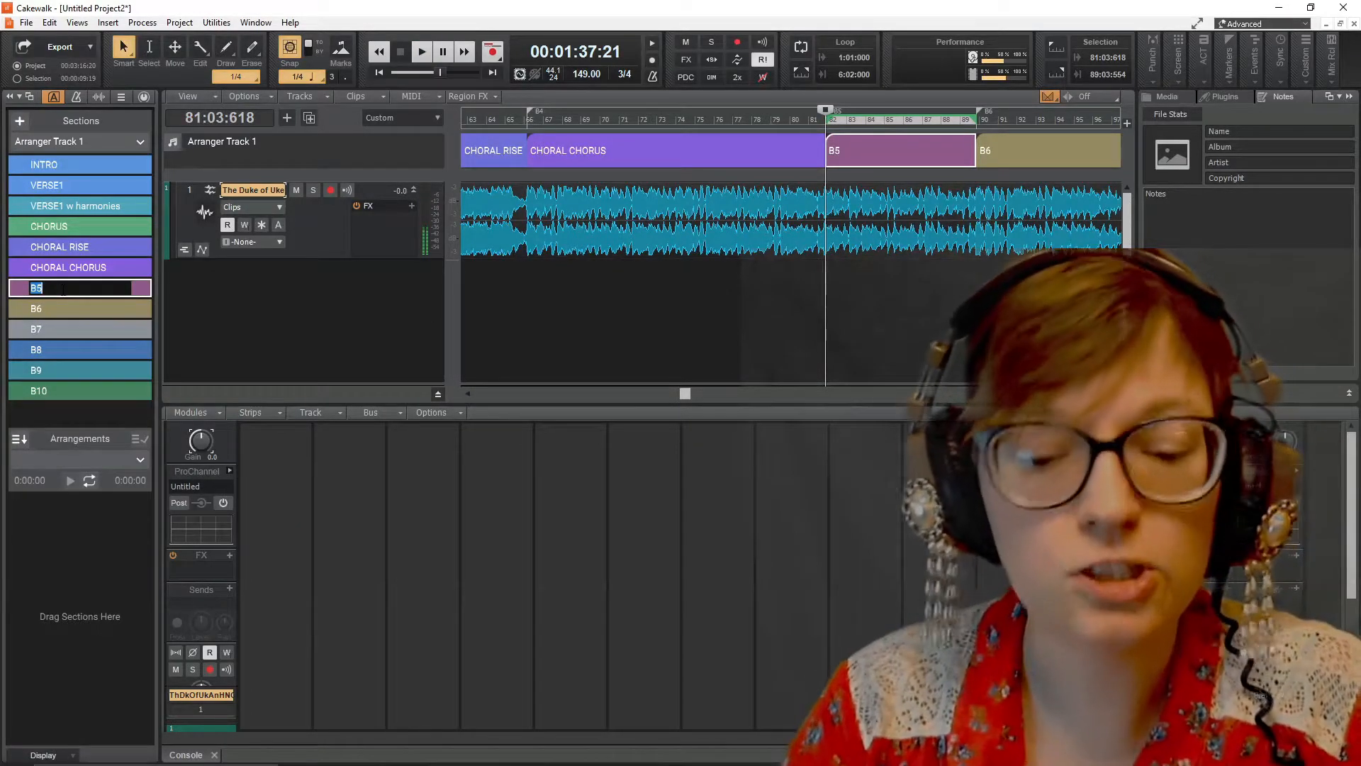
Step: Rename sections B5–B7 to VERSE2, VERSE2 w harmonies and CHORUS, colouring the chorus green
{"action": "left_click", "coordinate": [421, 51]}
{"action": "type", "text": "VERSE2"}
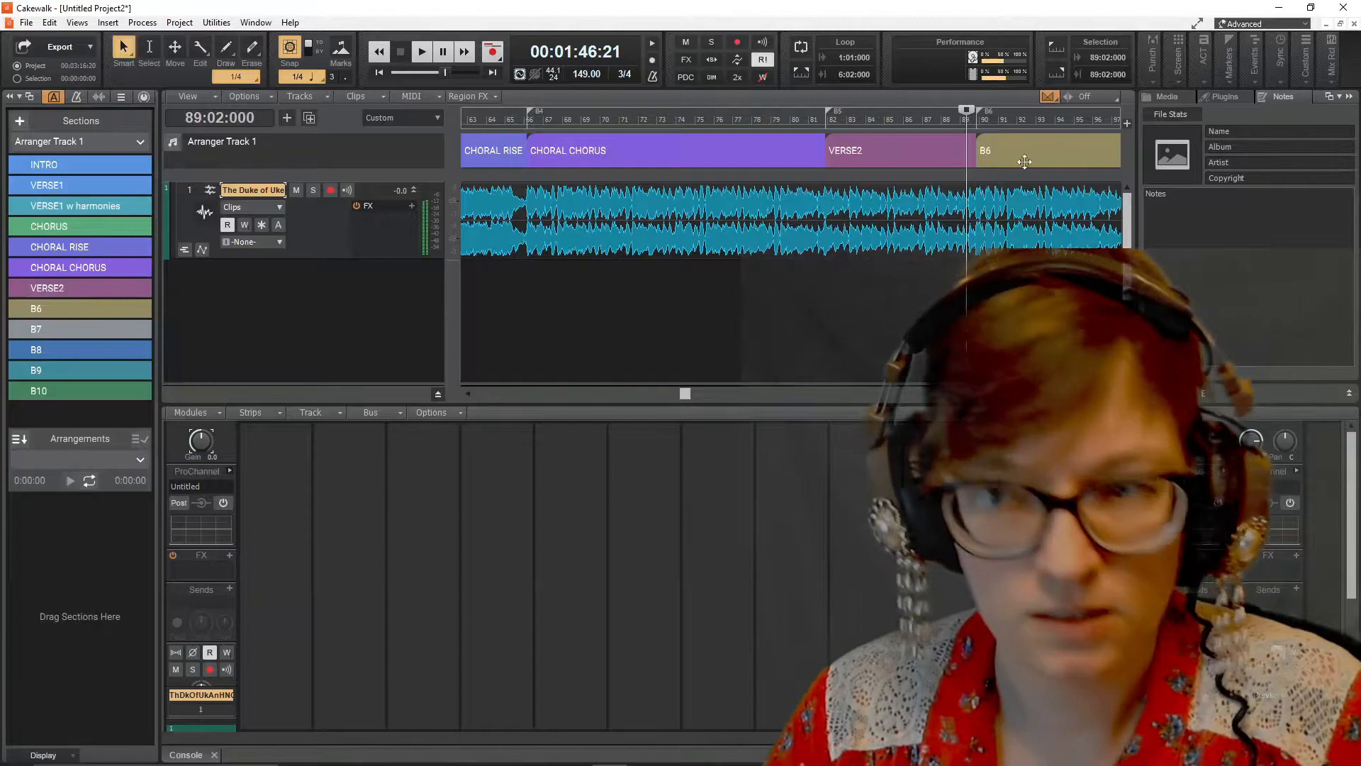
{"action": "left_click", "coordinate": [78, 308]}
{"action": "type", "text": "VERSE2 w harm"}
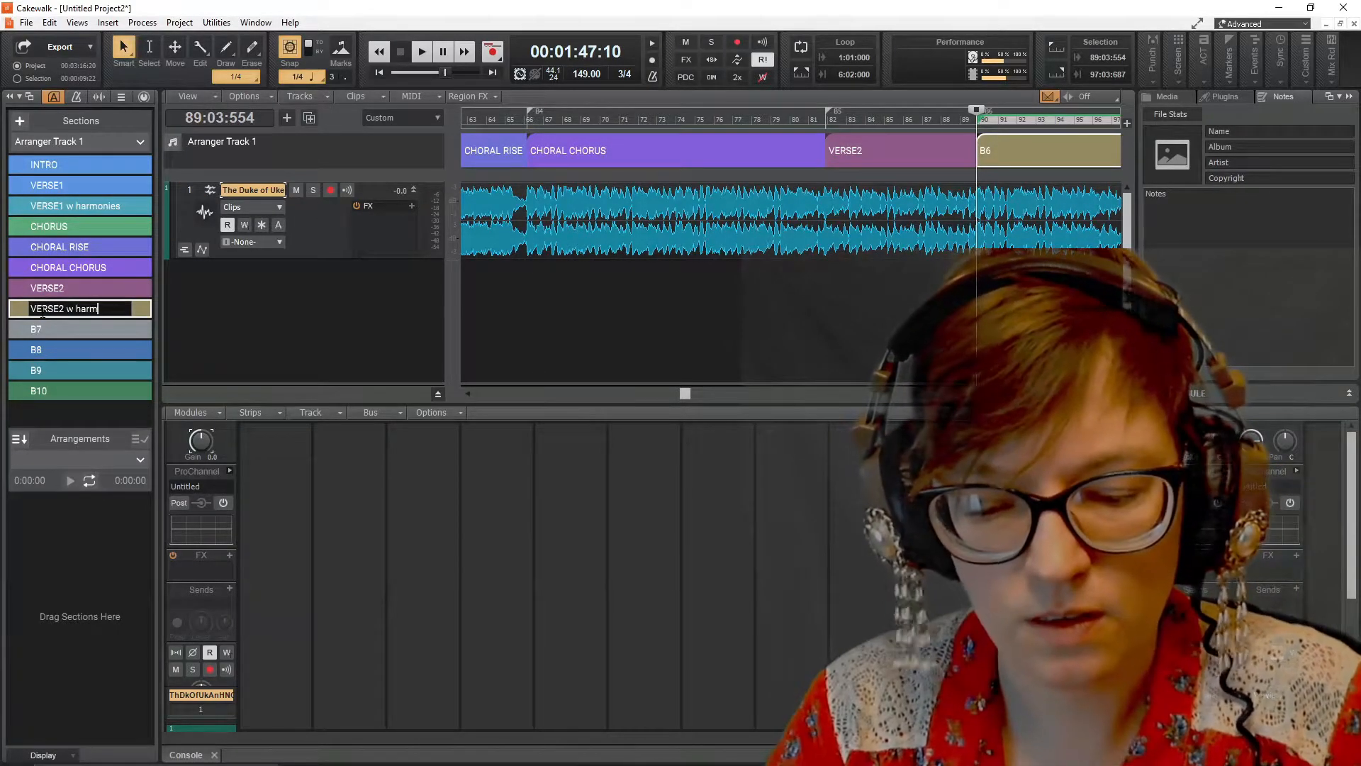
{"action": "left_click", "coordinate": [423, 51]}
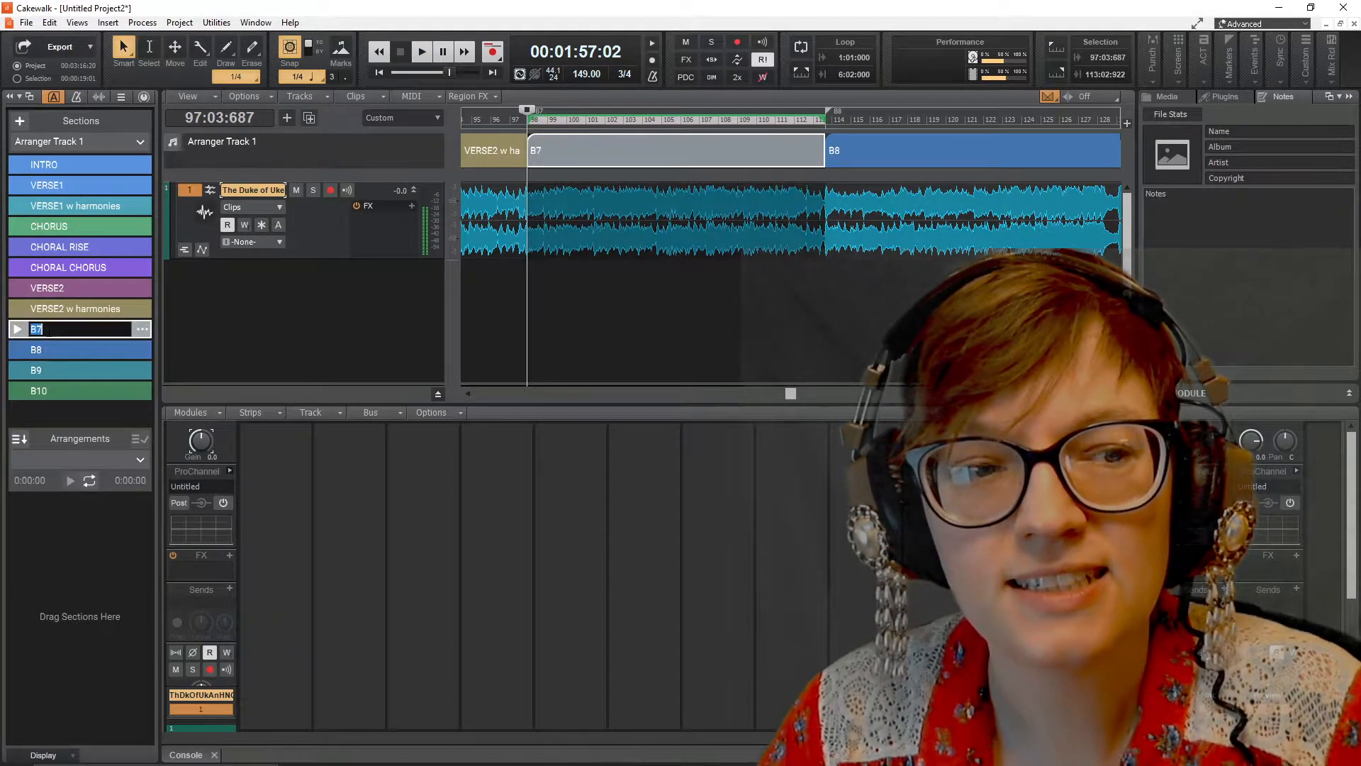
{"action": "type", "text": "CH"}
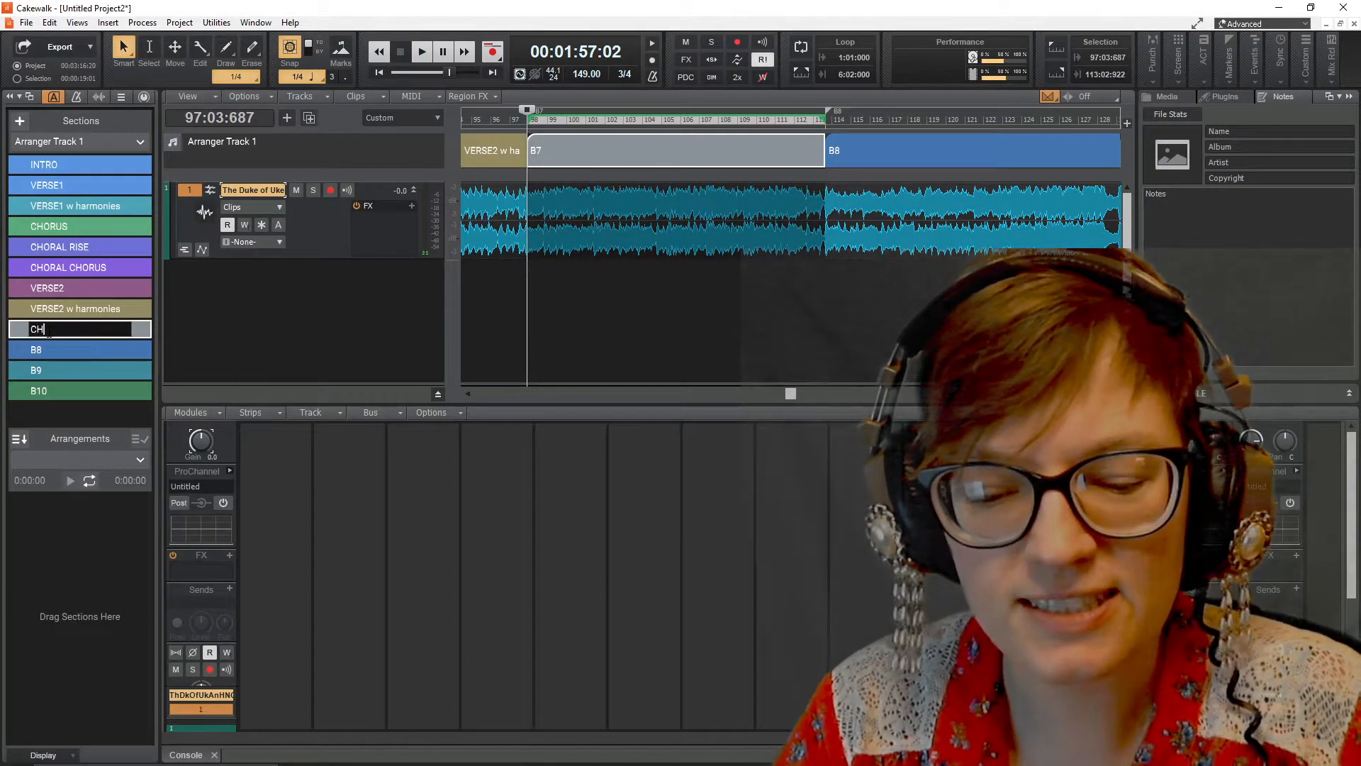
{"action": "type", "text": "ORUS"}
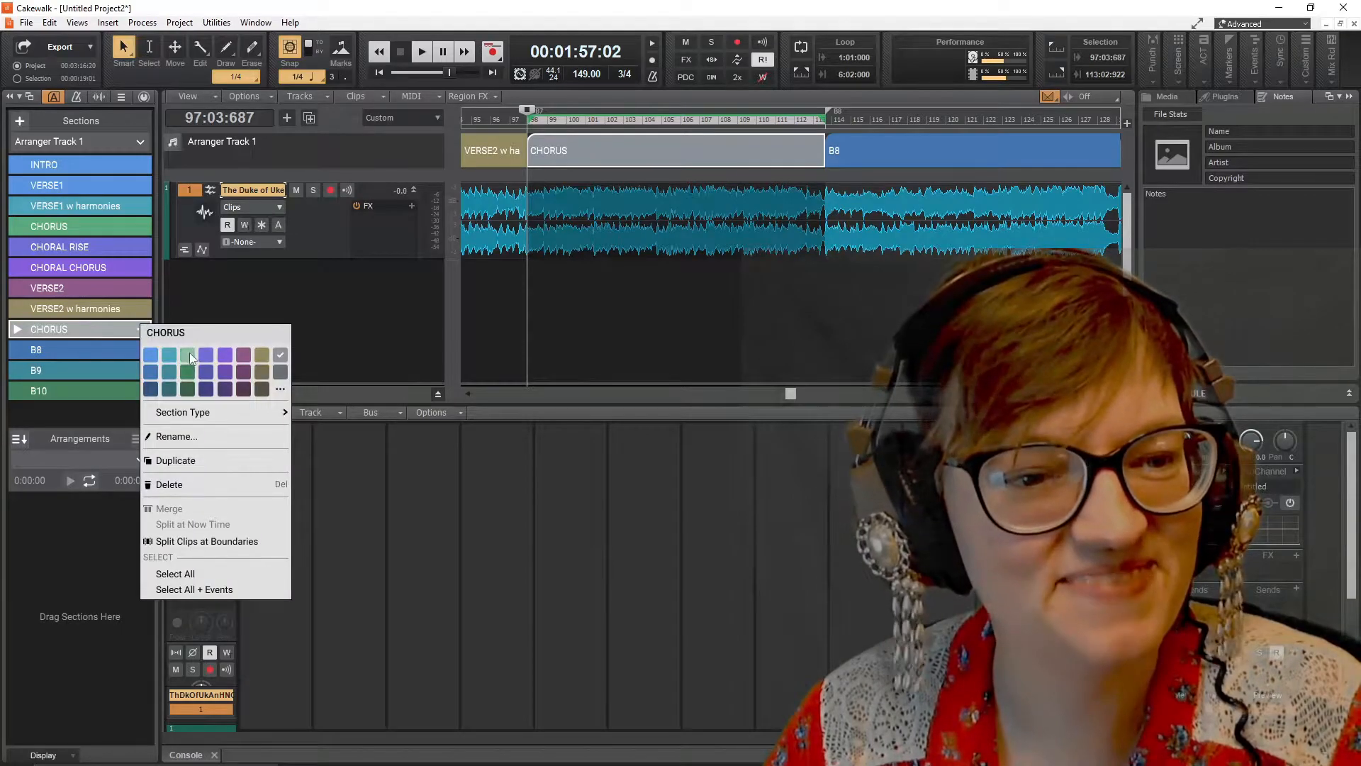
{"action": "left_click", "coordinate": [167, 366]}
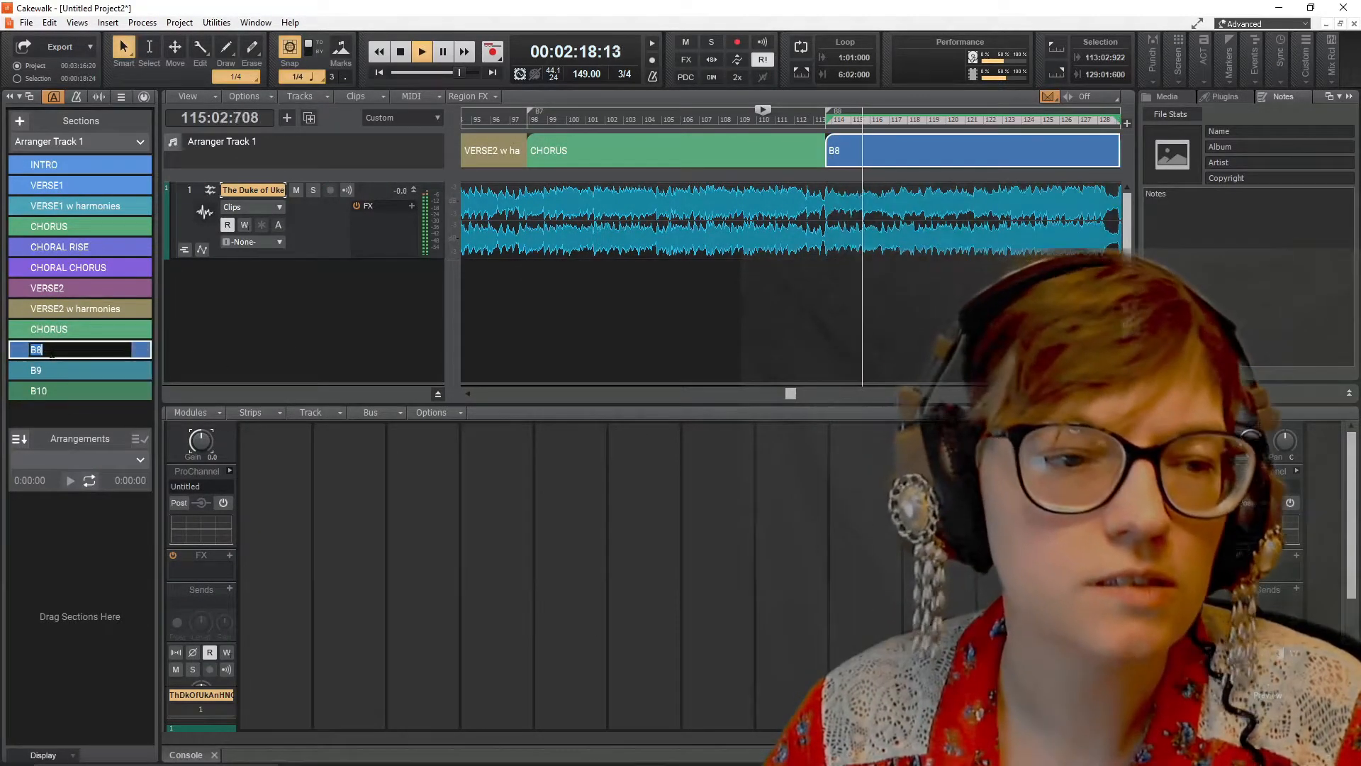
Step: Rename sections B8 and B9 to INSTRU RISE and INSTRU CHORUS
{"action": "type", "text": "INSTRU RISE"}
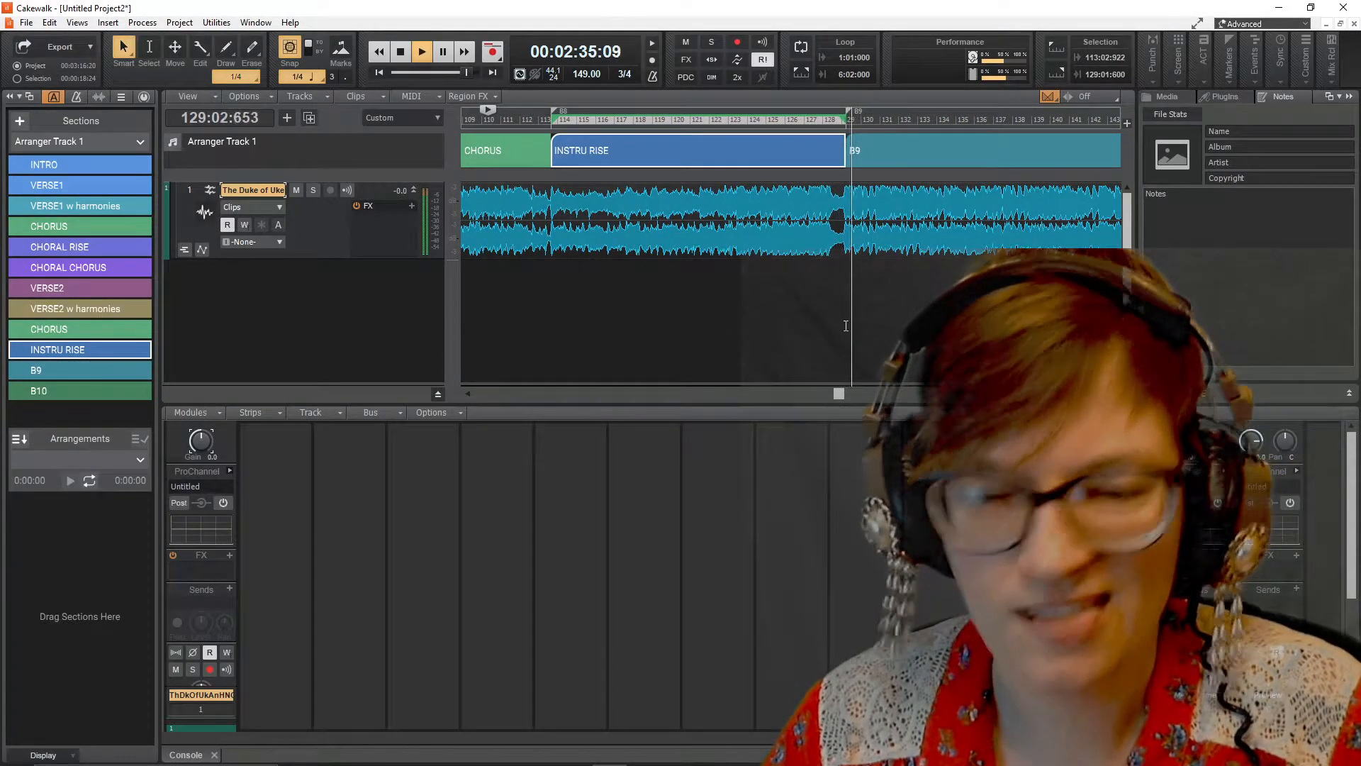
{"action": "double_click", "coordinate": [79, 371]}
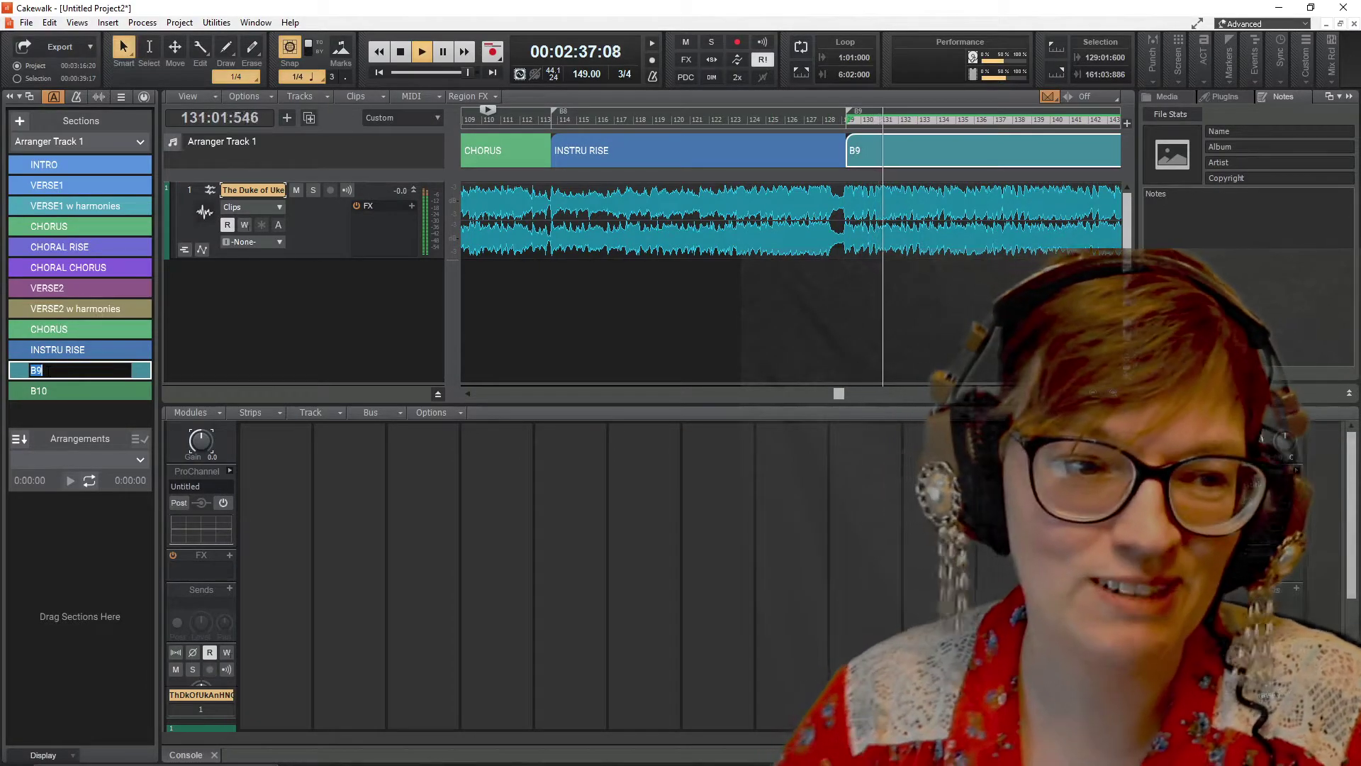
{"action": "type", "text": "INSTRU CHORUS"}
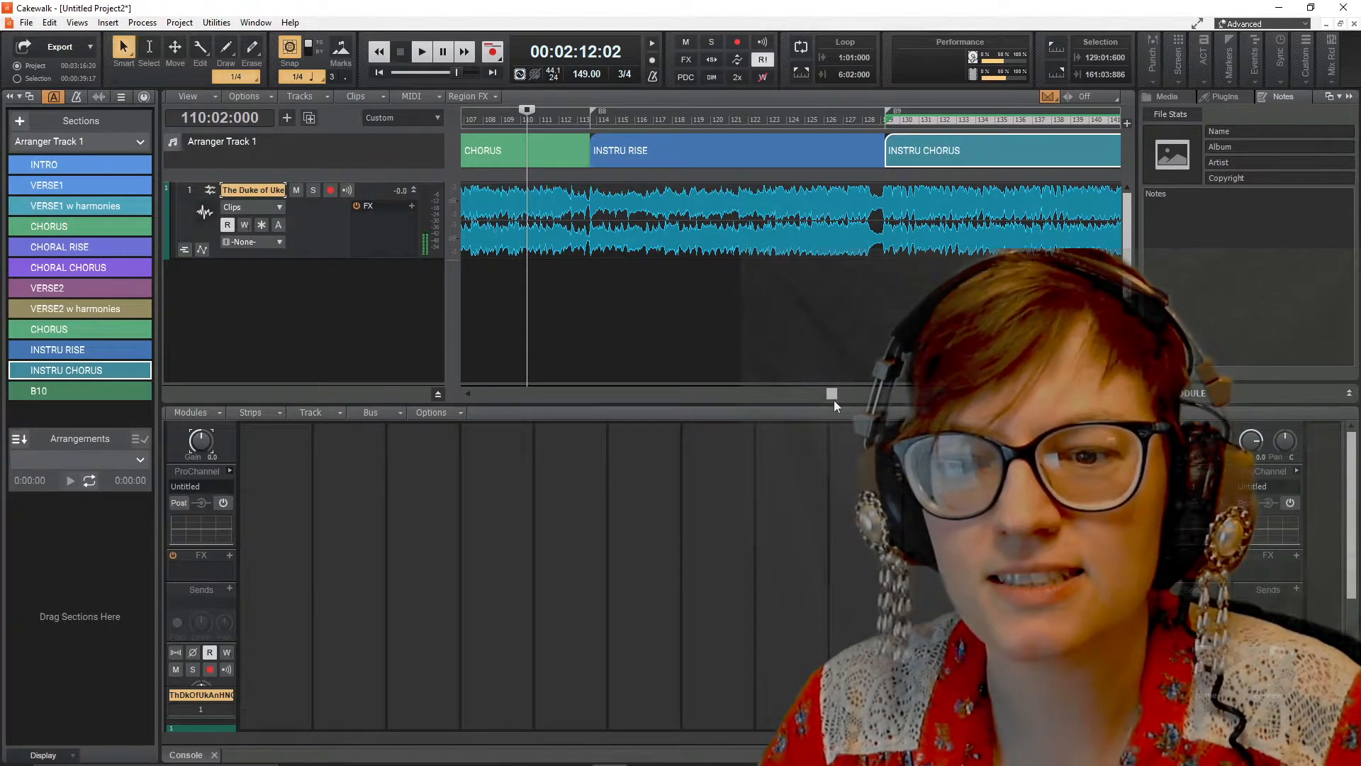
Step: Split the instrumental chorus at the Now time into two INSTRU CHORUS sections, dropping B10
{"action": "scroll", "scroll_direction": "right", "scroll_amount": 3}
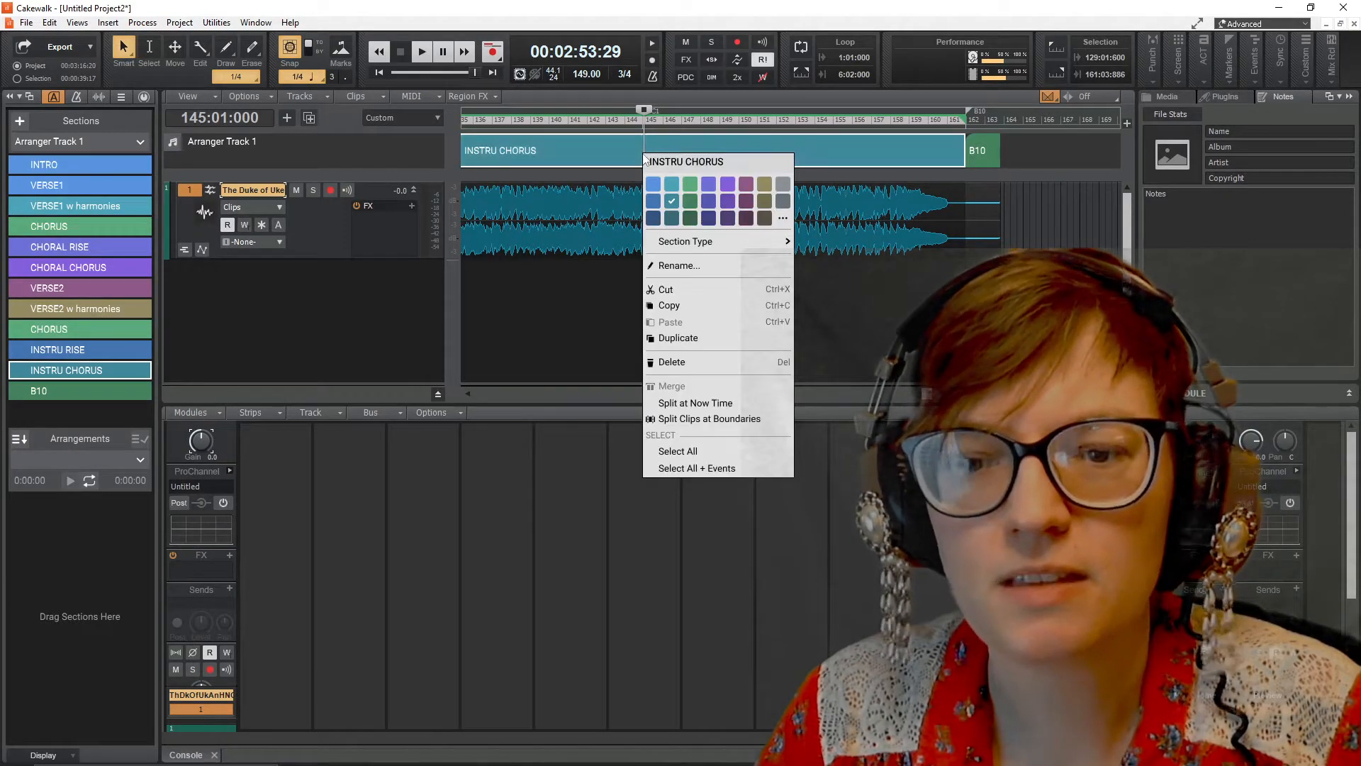
{"action": "mouse_move", "coordinate": [695, 402]}
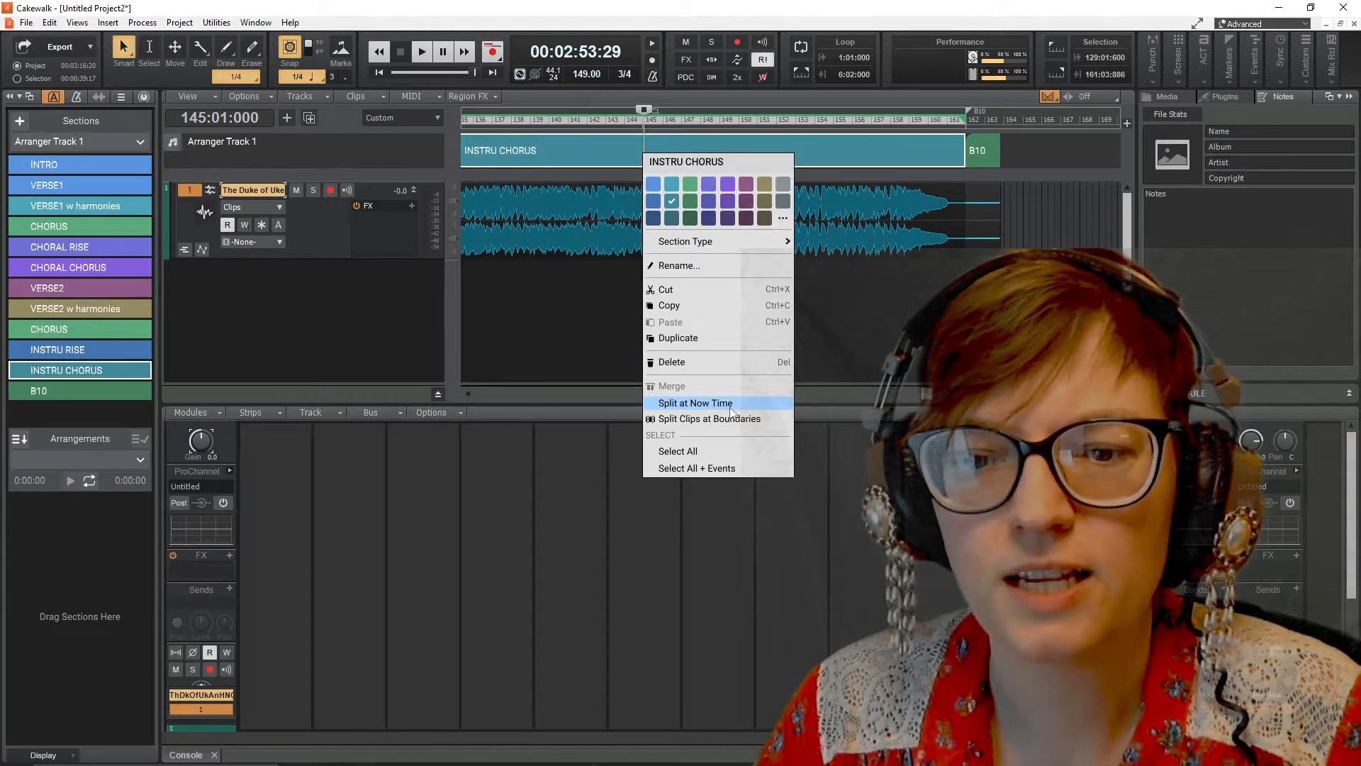
{"action": "left_click", "coordinate": [694, 401]}
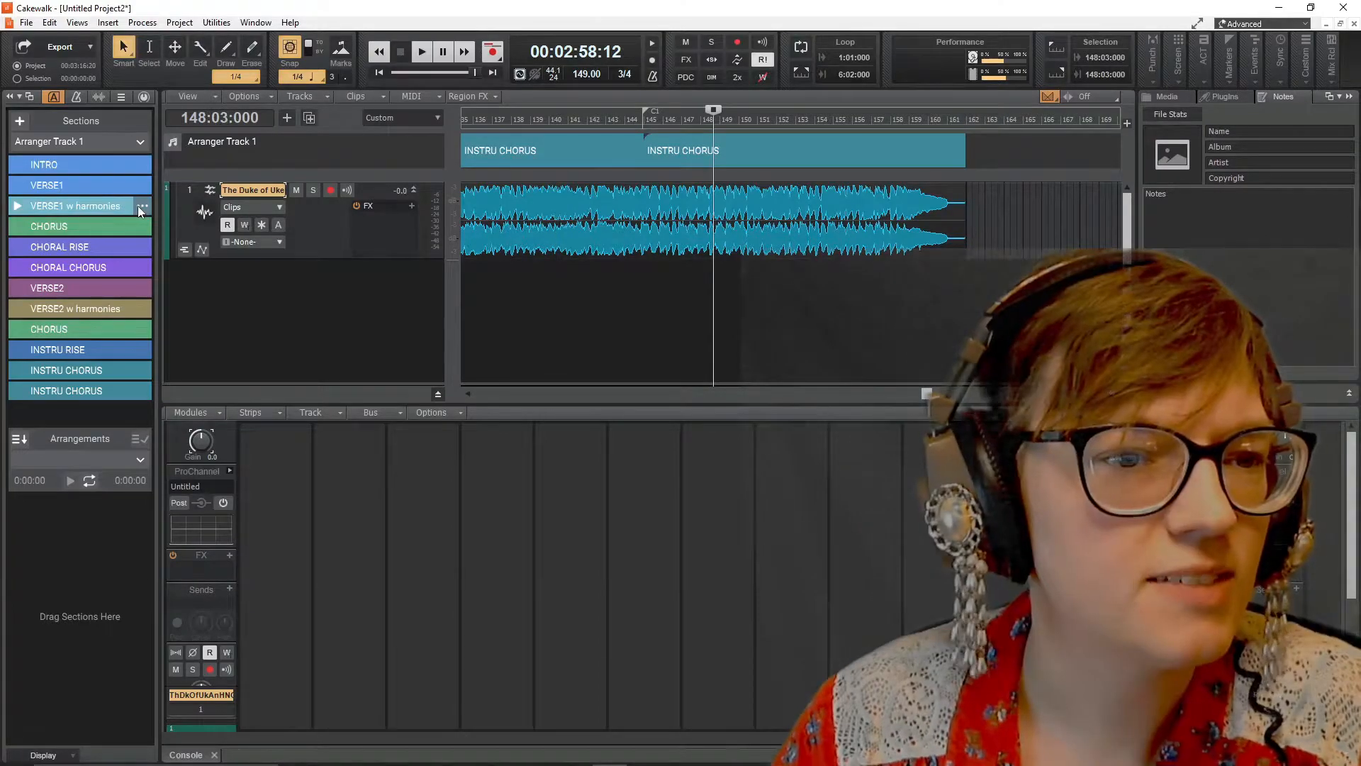
{"action": "right_click", "coordinate": [44, 165]}
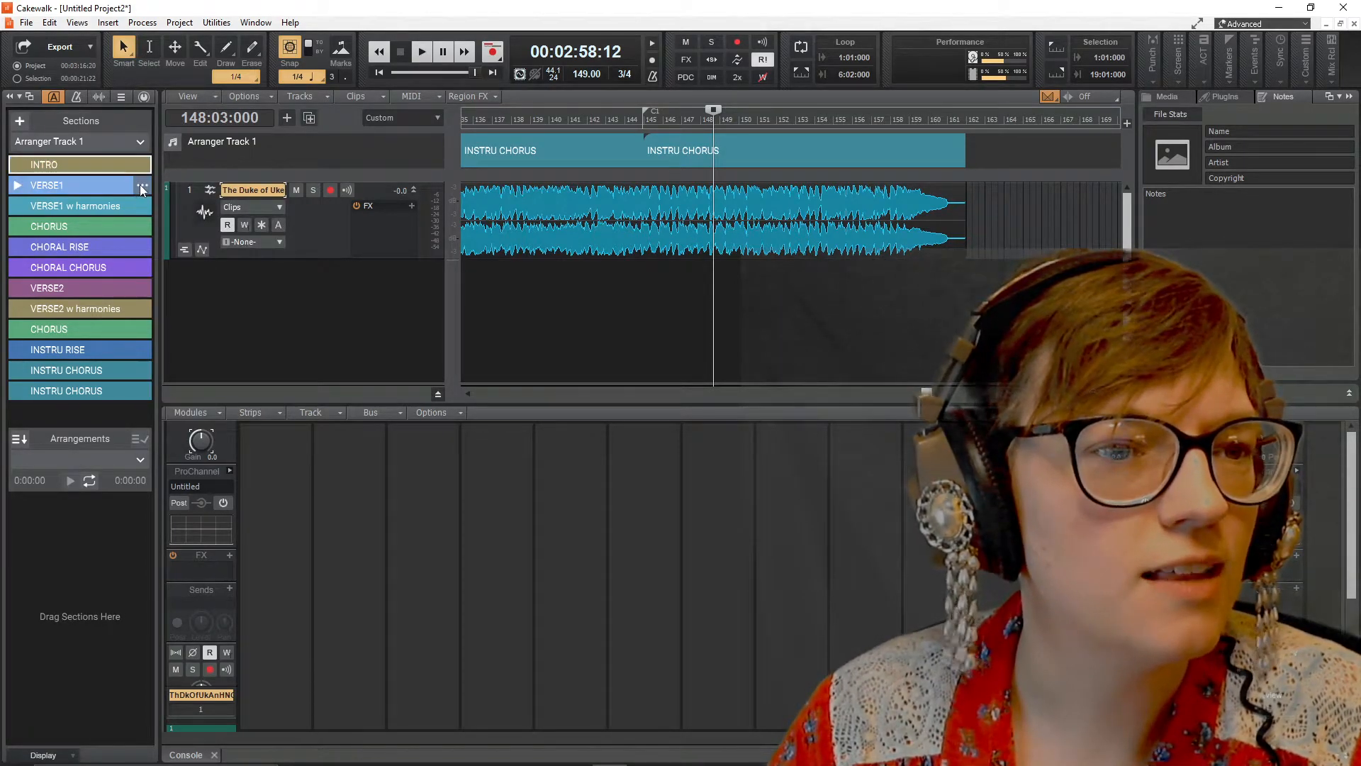
Step: Recolour INSTRU RISE and the first INSTRU CHORUS purple from their section options
{"action": "right_click", "coordinate": [79, 206]}
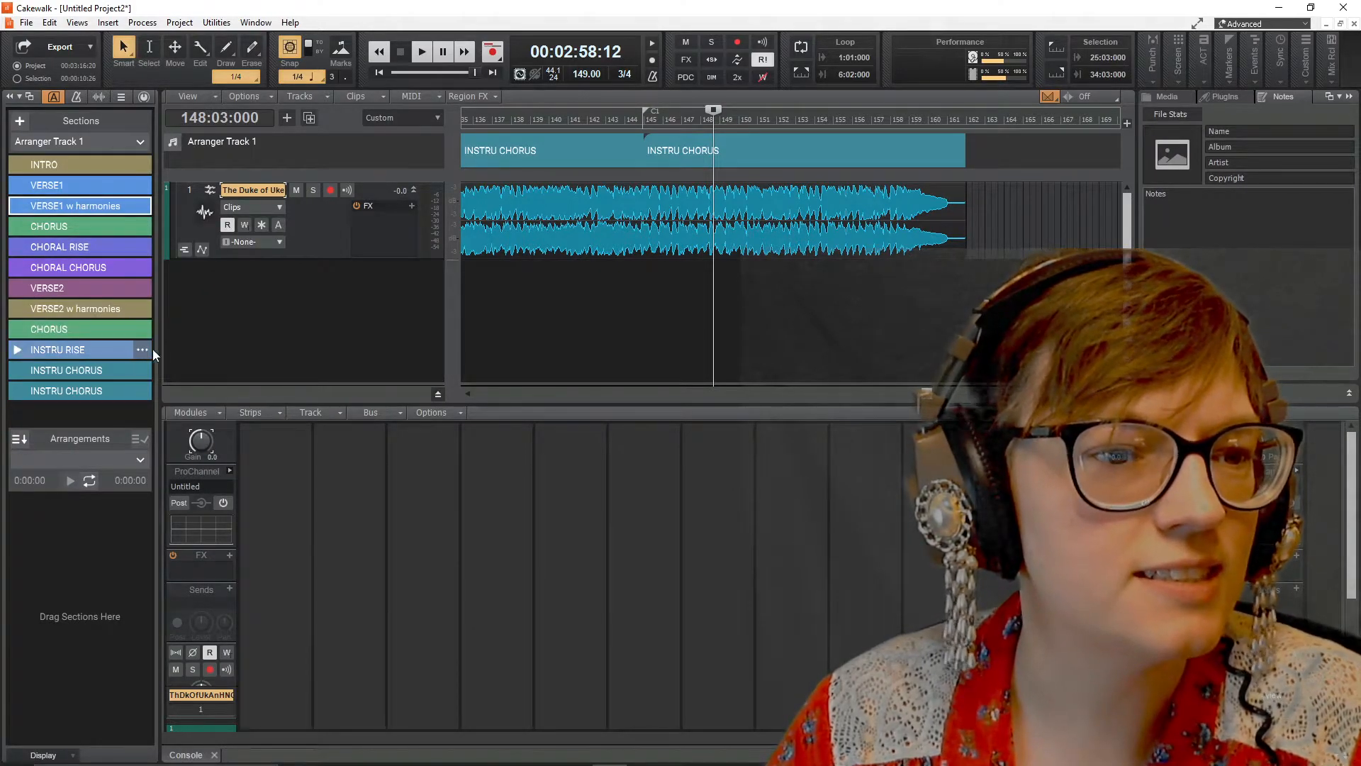
{"action": "right_click", "coordinate": [47, 288]}
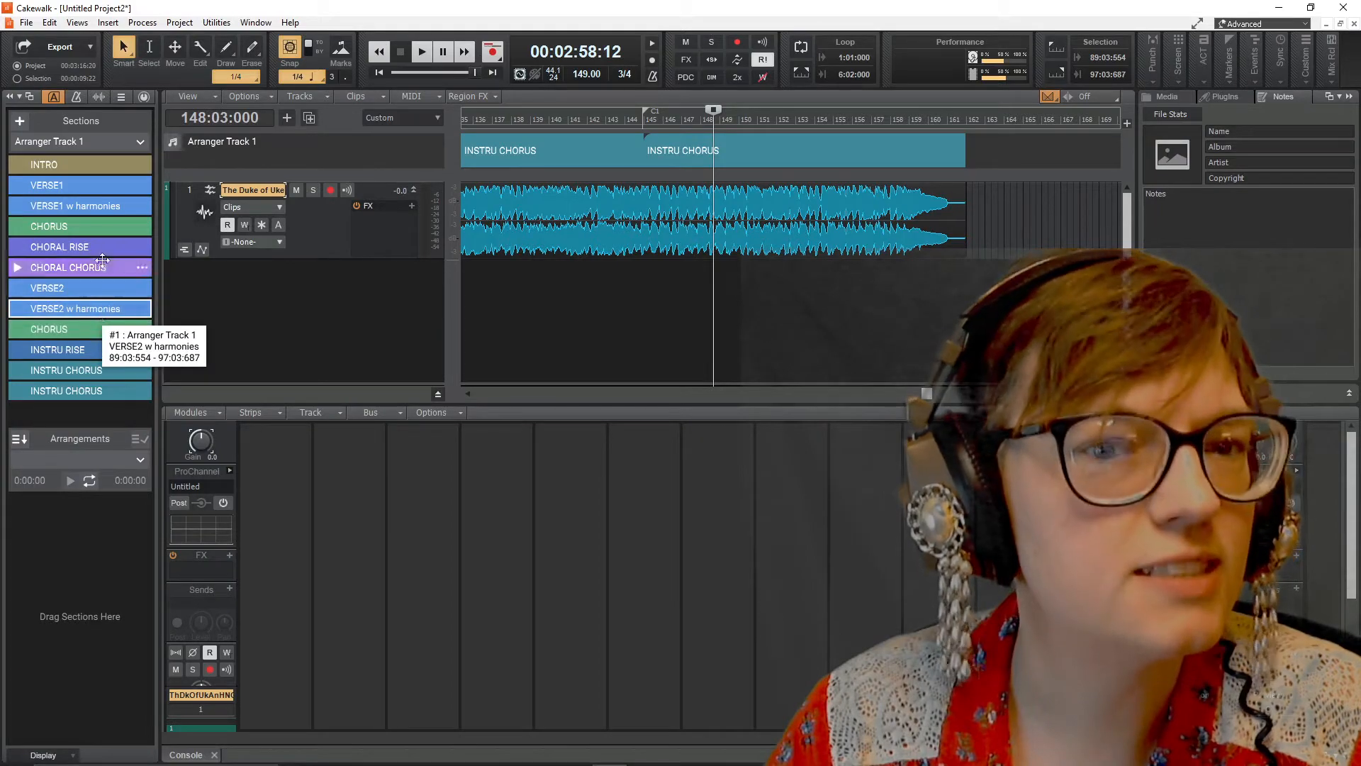
{"action": "mouse_move", "coordinate": [78, 327]}
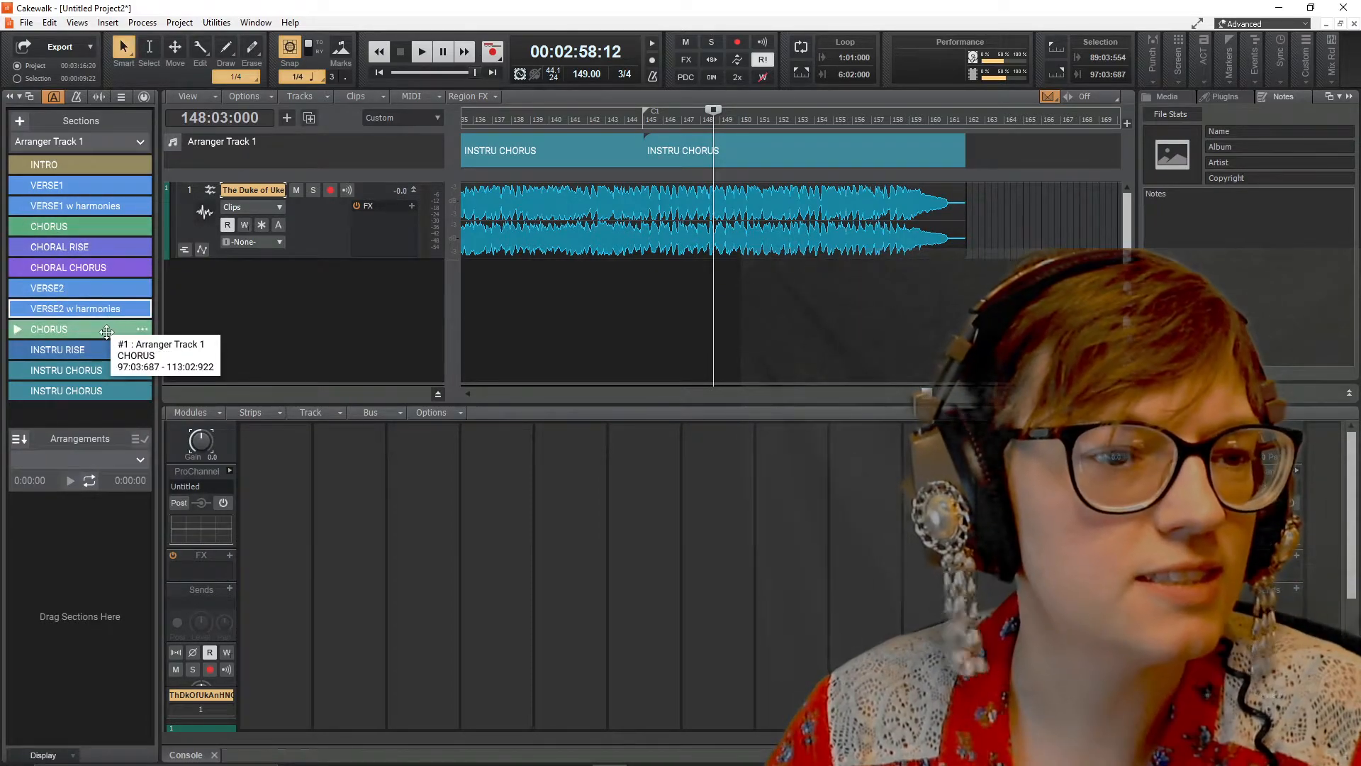
{"action": "mouse_move", "coordinate": [90, 391]}
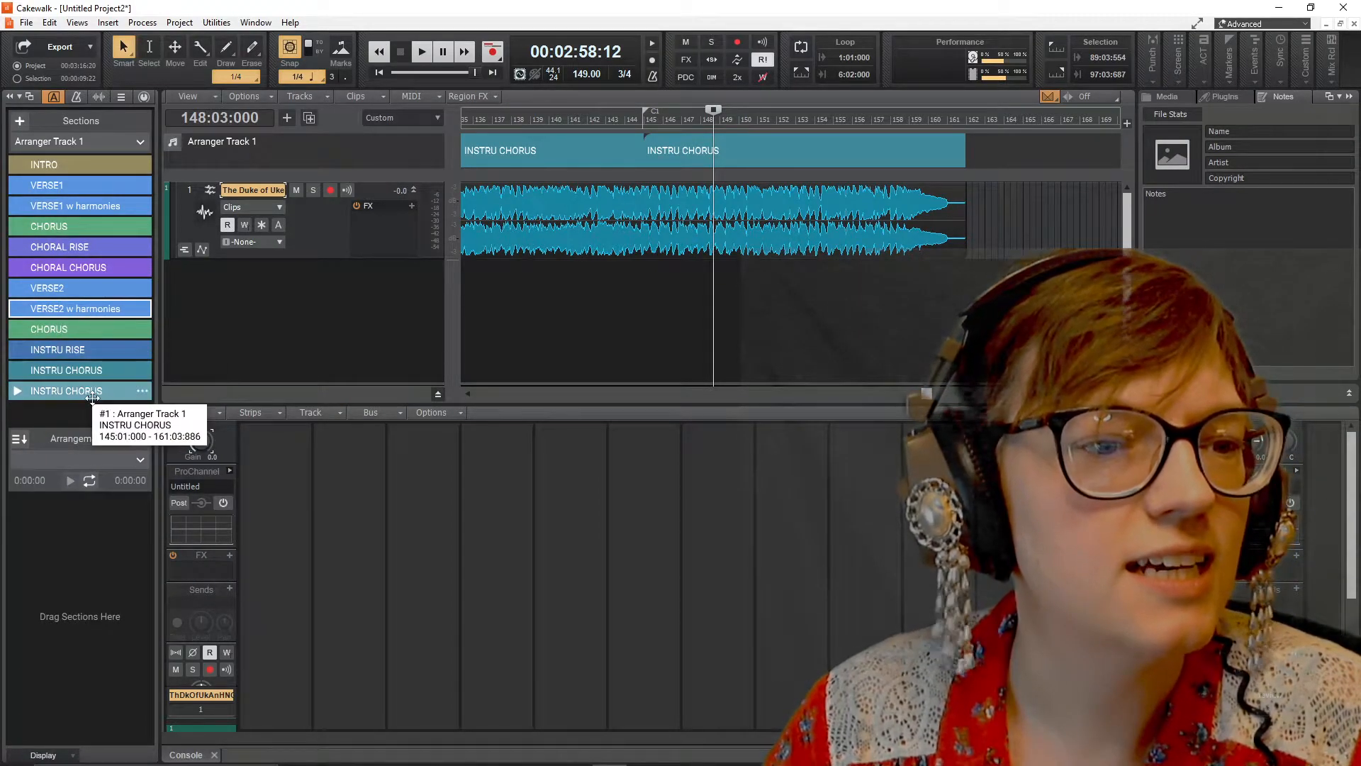
{"action": "mouse_move", "coordinate": [154, 364]}
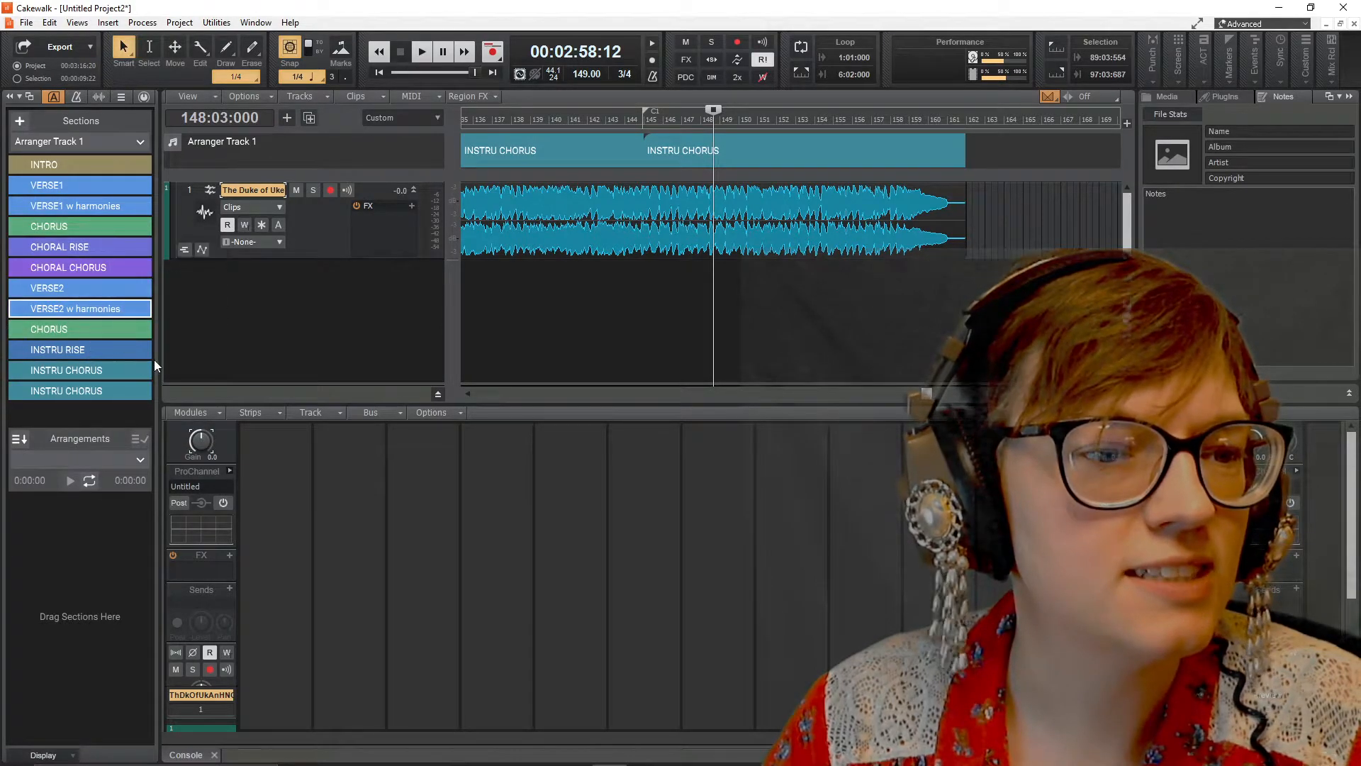
{"action": "left_click", "coordinate": [57, 348]}
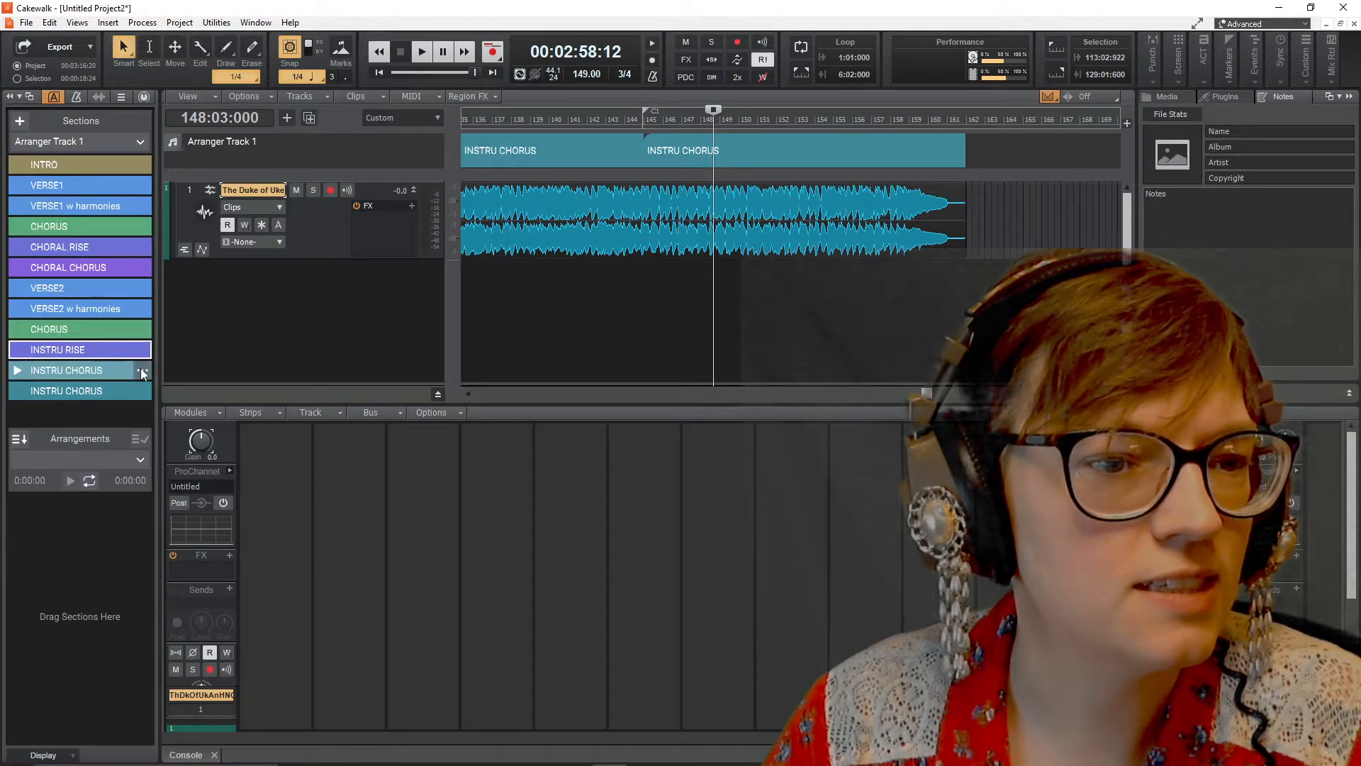
{"action": "left_click", "coordinate": [78, 370]}
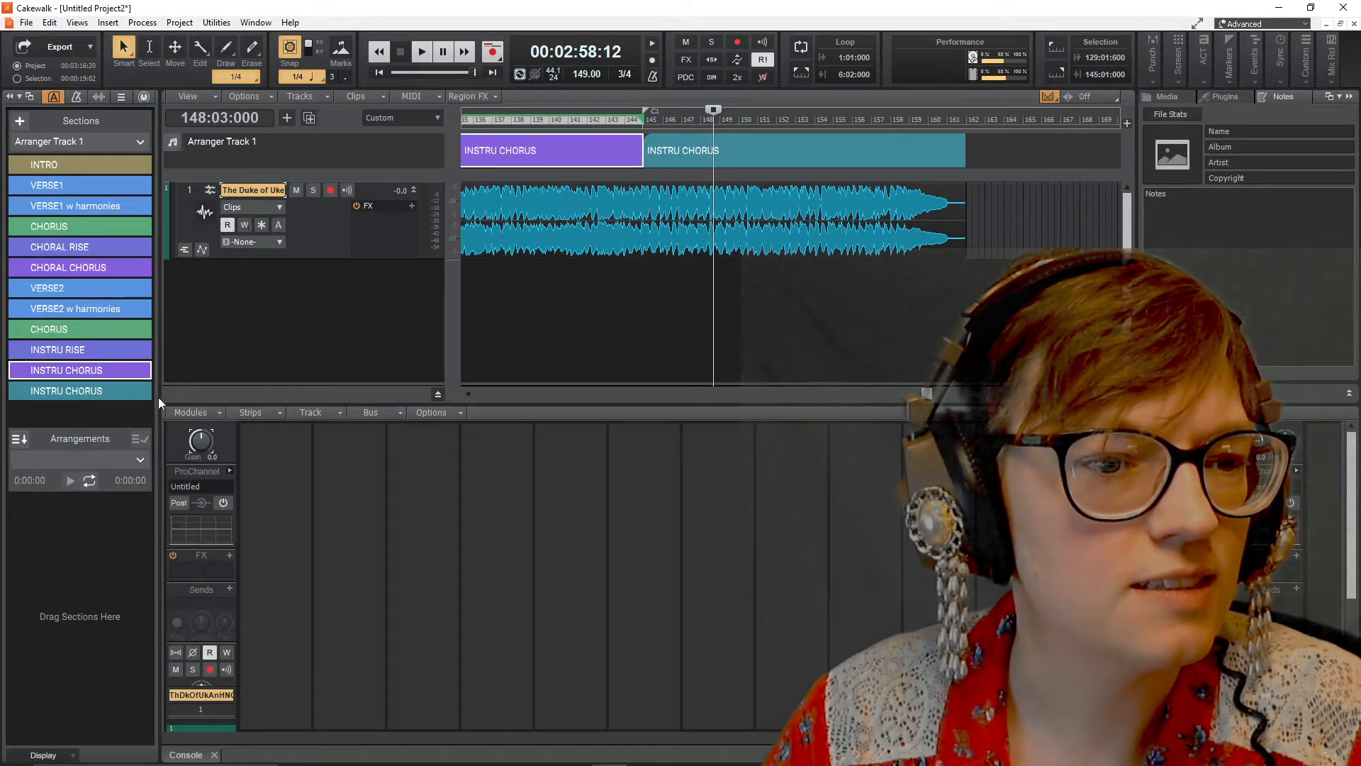
{"action": "right_click", "coordinate": [79, 390]}
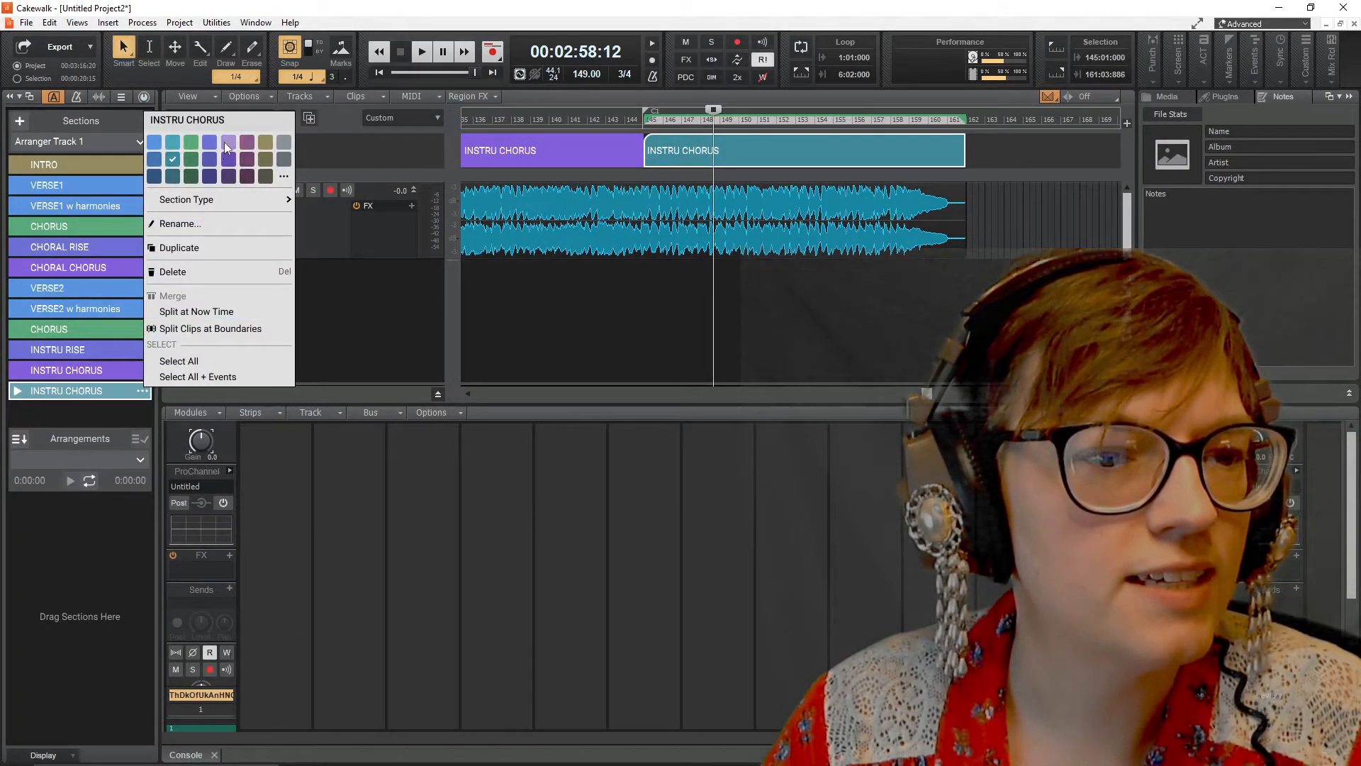
{"action": "mouse_move", "coordinate": [222, 168]}
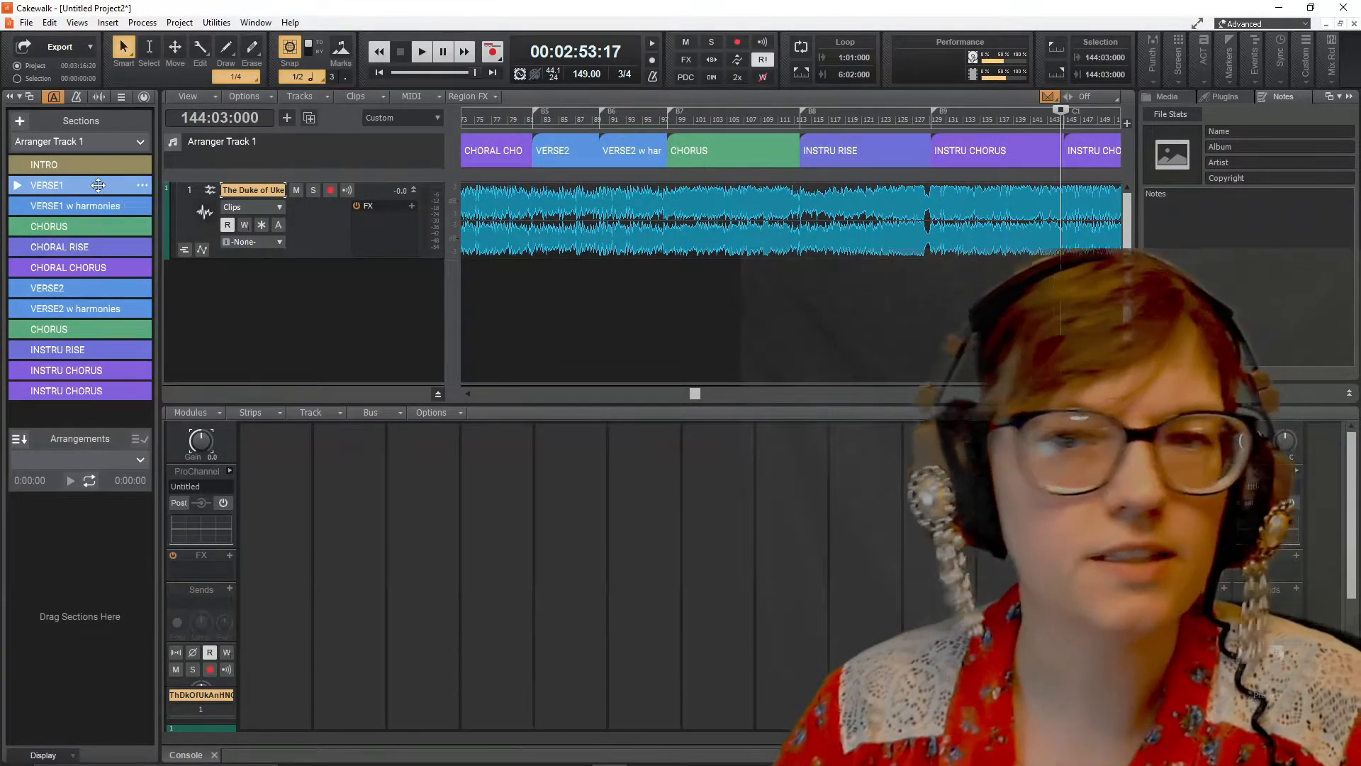
Step: Jump playback through CHORUS, VERSE2 w harmonies, CHORAL RISE and INSTRU RISE to check each
{"action": "left_click", "coordinate": [80, 184]}
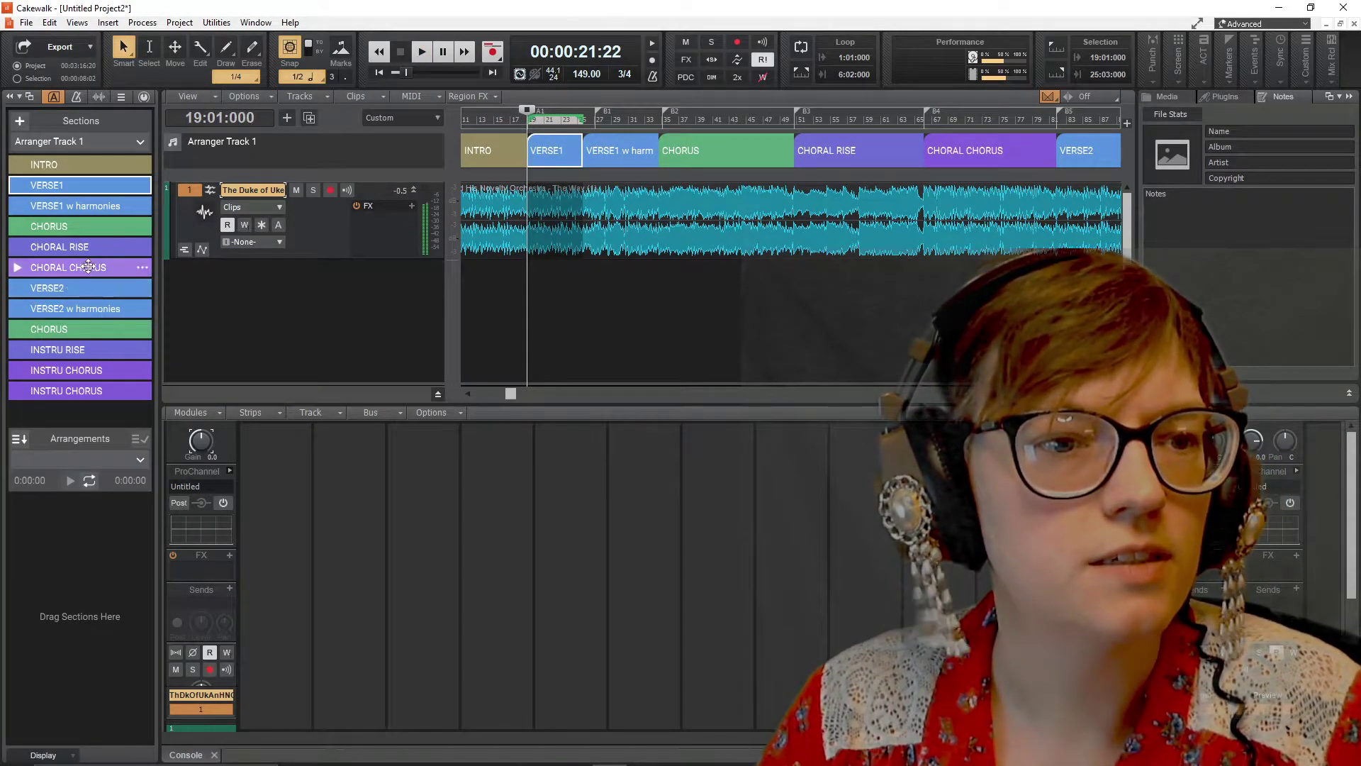
{"action": "left_click", "coordinate": [421, 52]}
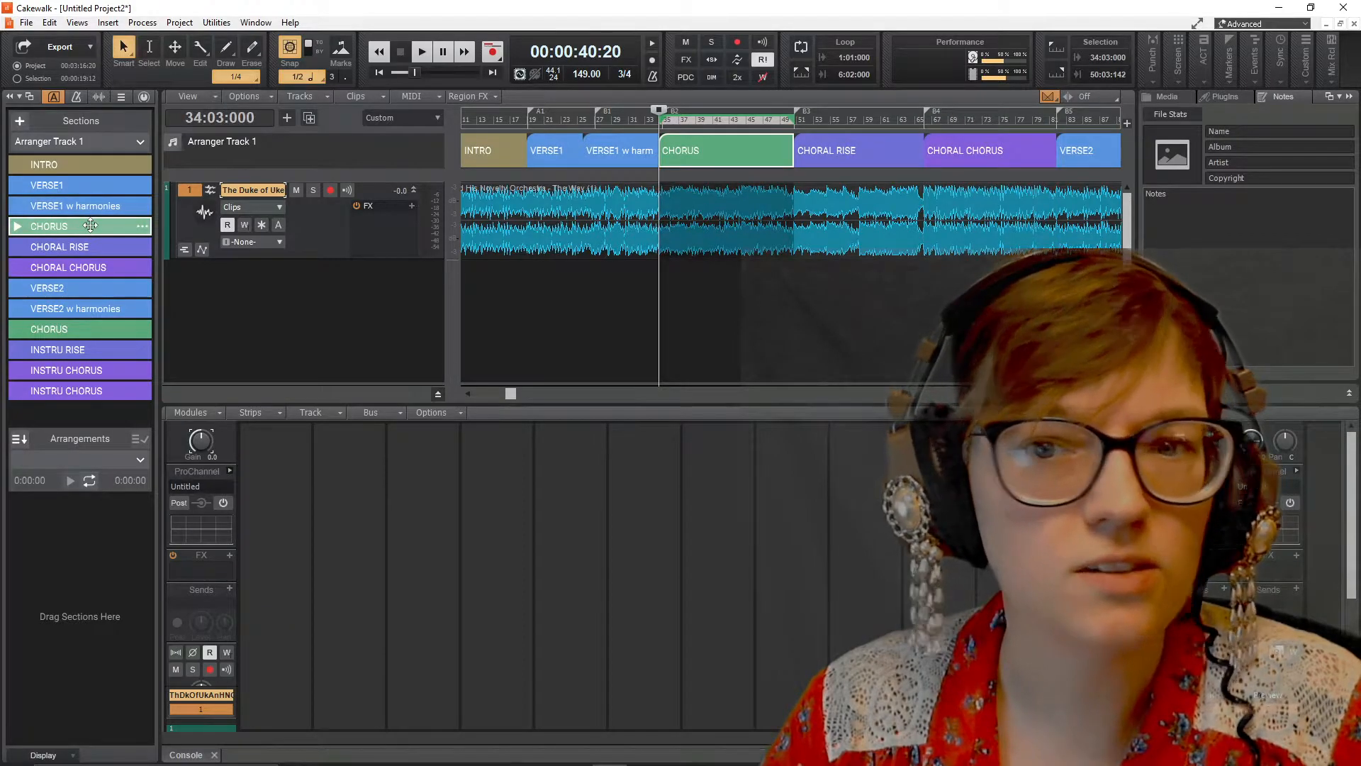
{"action": "mouse_move", "coordinate": [90, 328]}
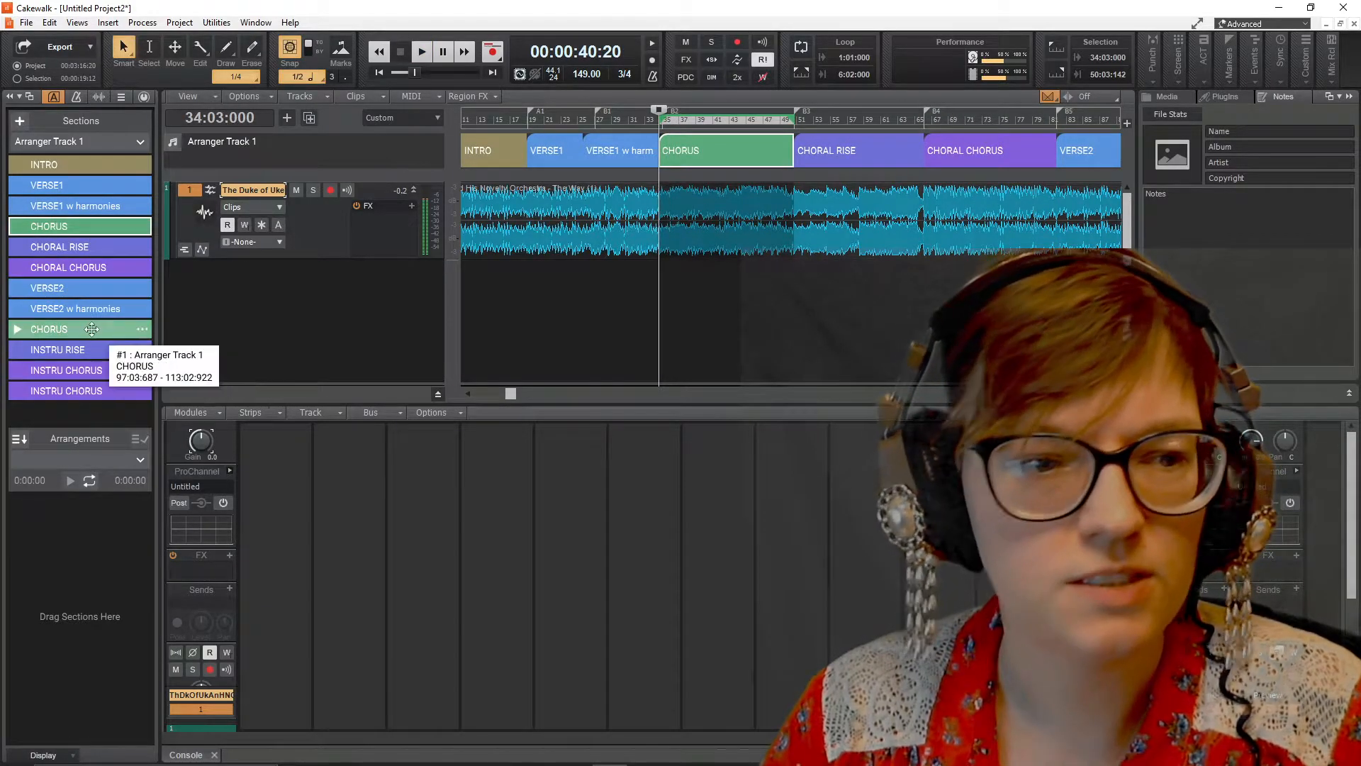
{"action": "left_click", "coordinate": [422, 51]}
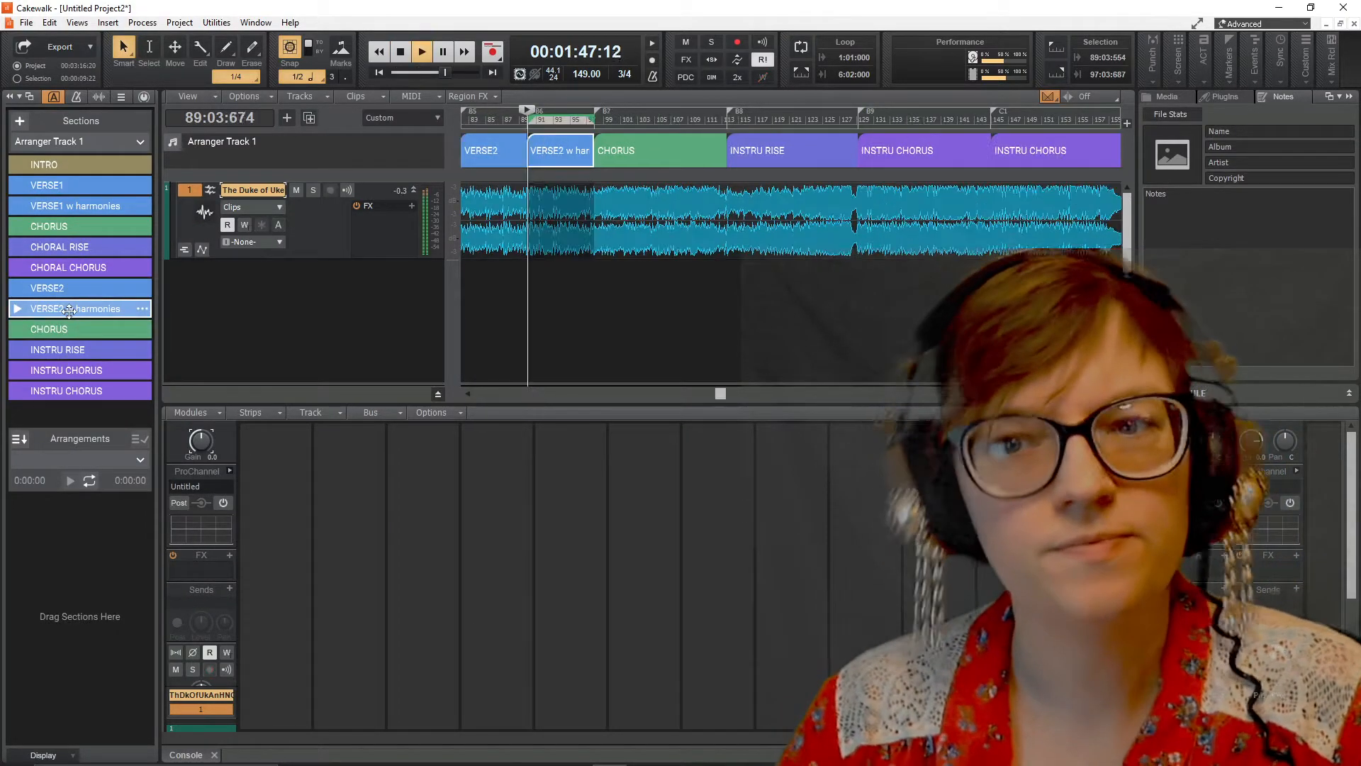
{"action": "mouse_move", "coordinate": [80, 308]}
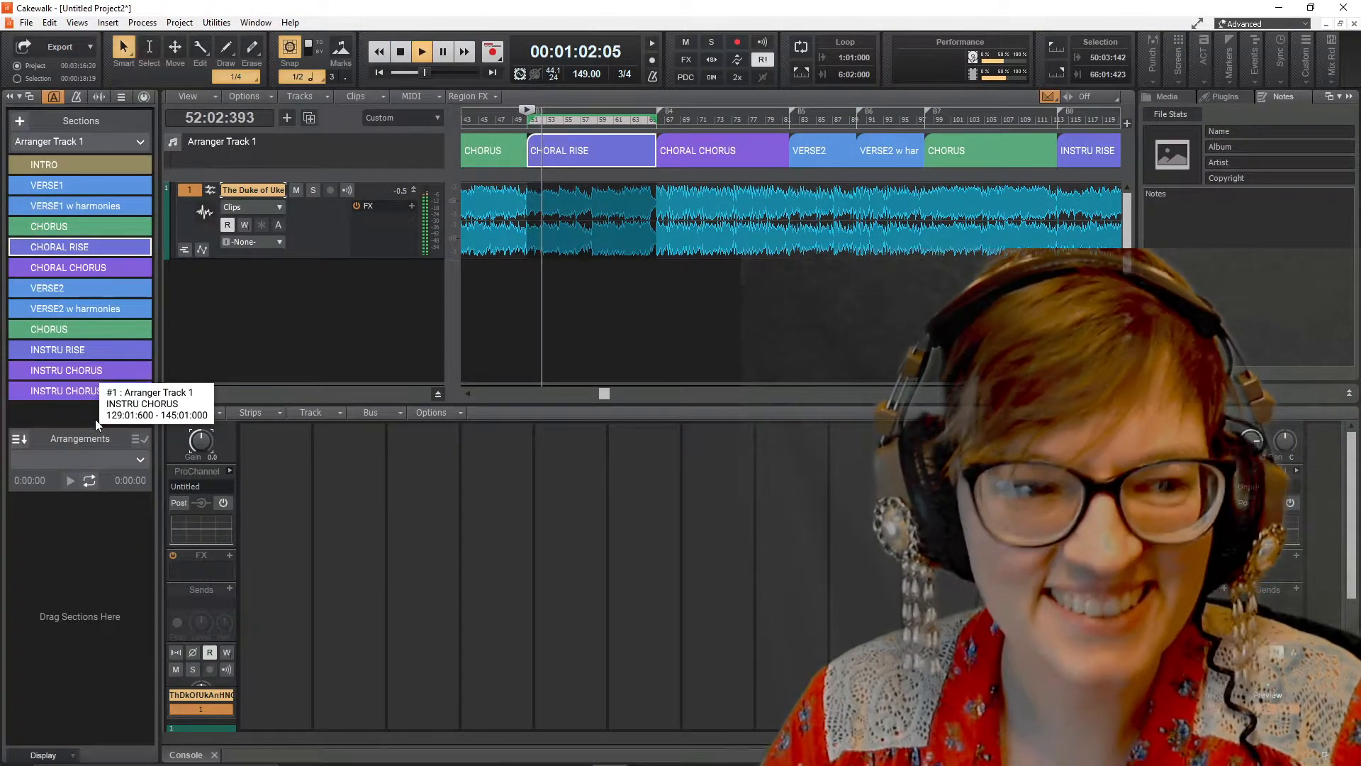
{"action": "left_click", "coordinate": [400, 51]}
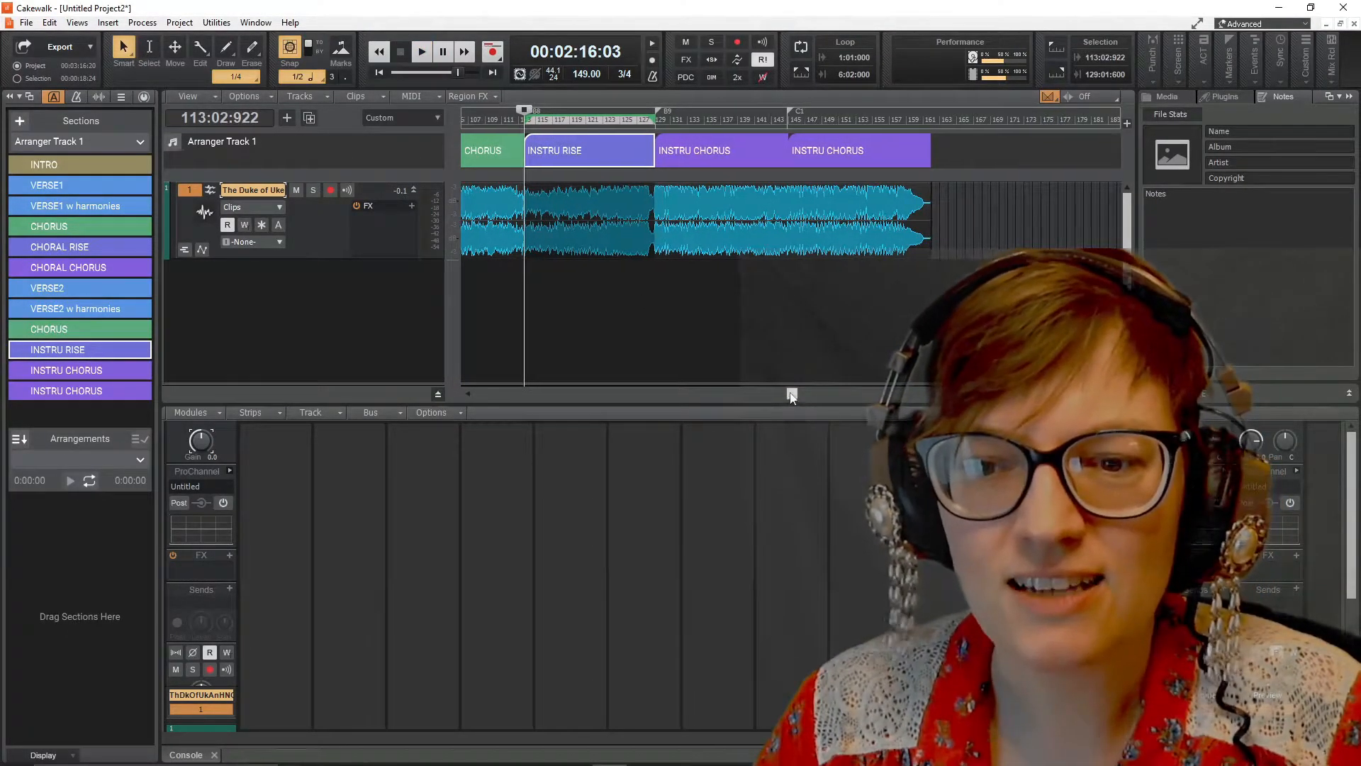
{"action": "scroll", "scroll_direction": "left", "scroll_amount": 3}
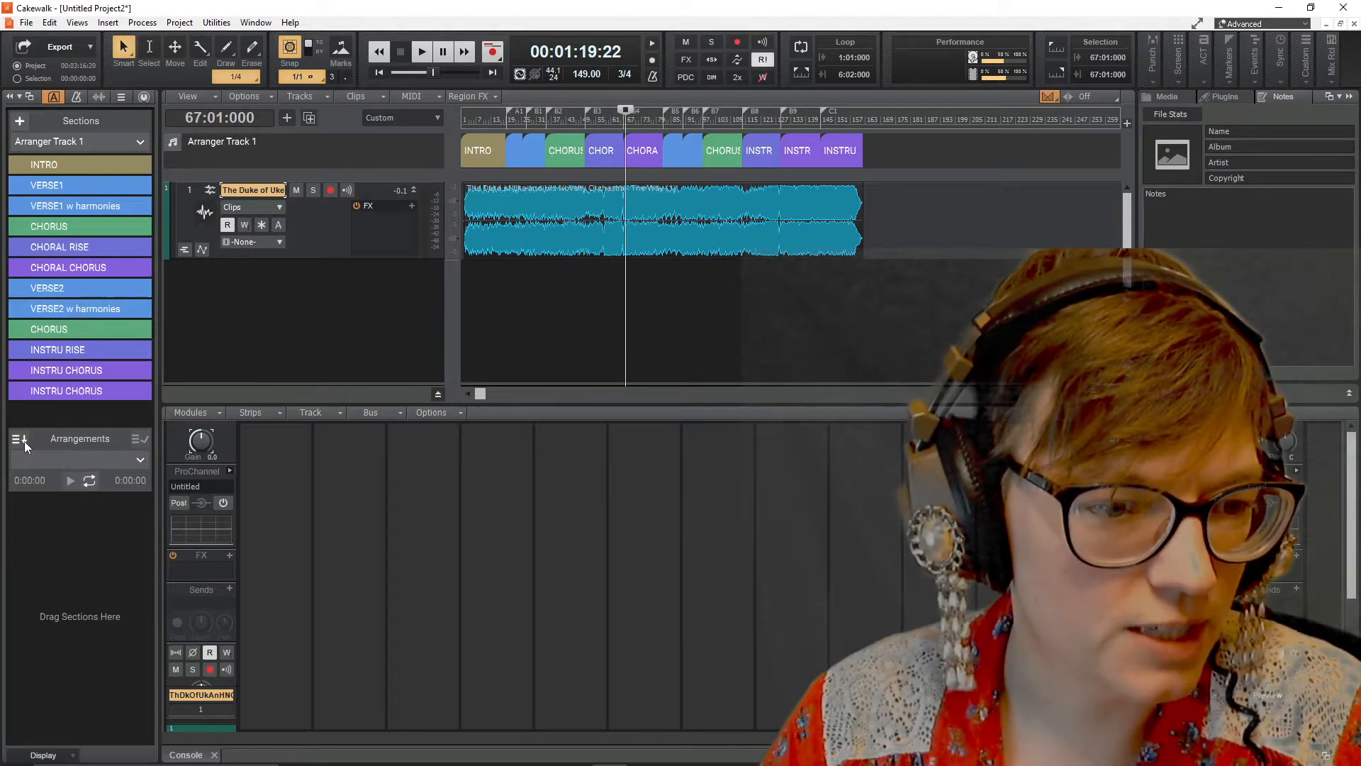
{"action": "mouse_move", "coordinate": [81, 206]}
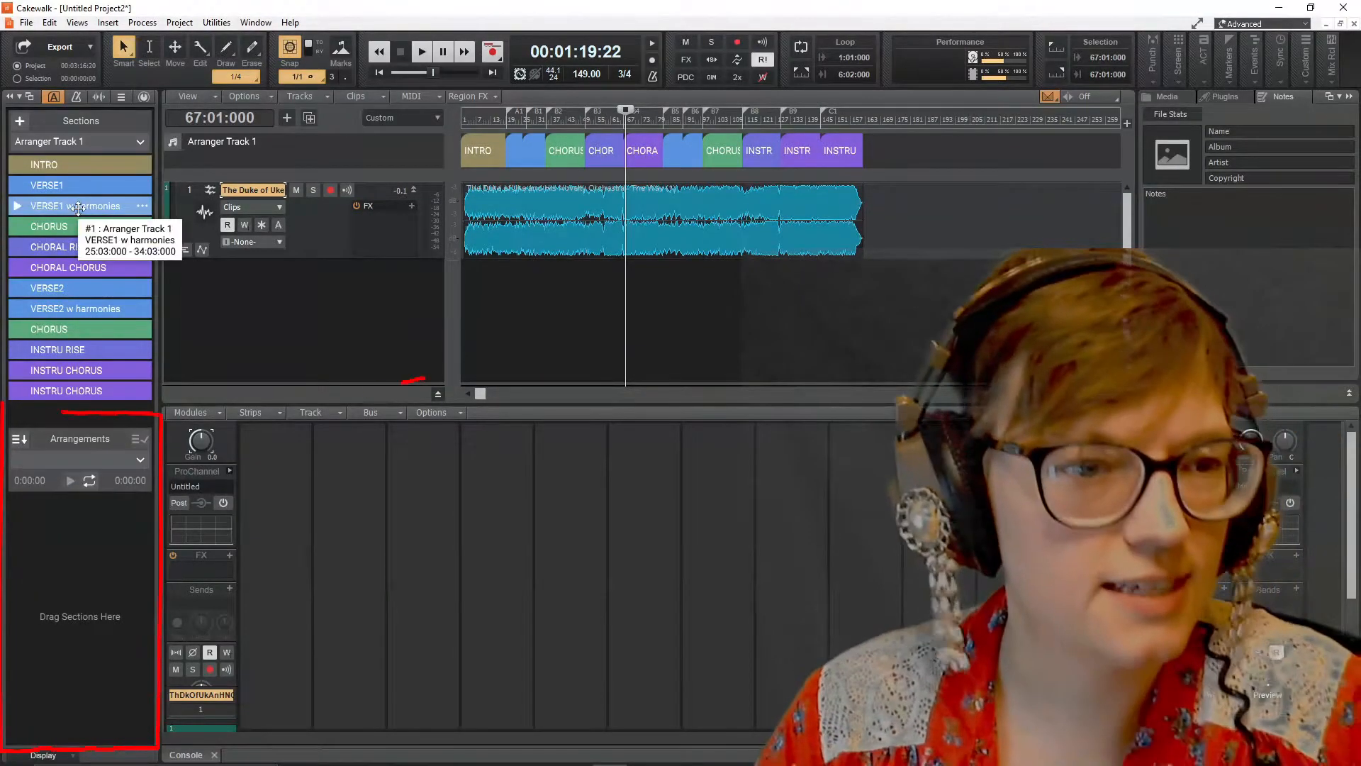
{"action": "mouse_move", "coordinate": [88, 184]}
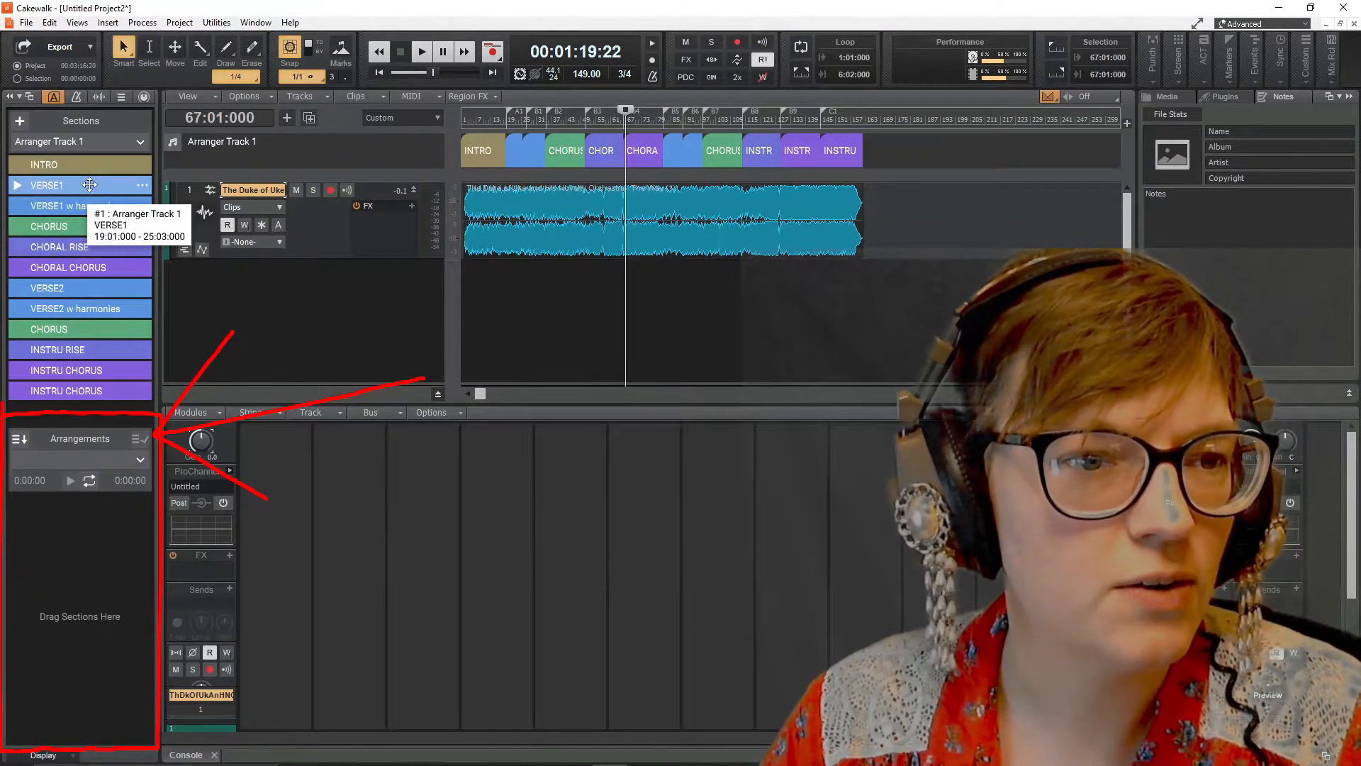
Step: Gather the sections into Arrangement 1 and remove the unwanted CHORAL RISE entry
{"action": "left_click", "coordinate": [49, 184]}
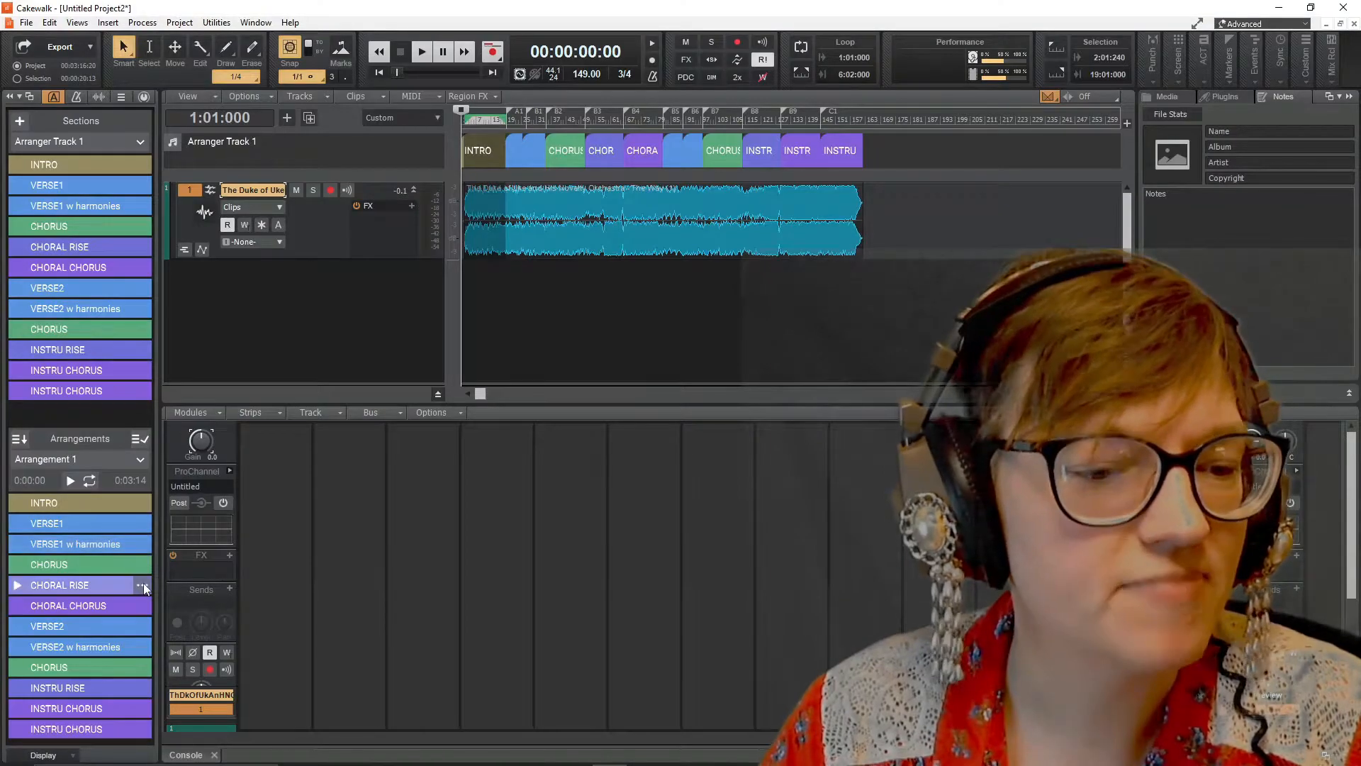
{"action": "right_click", "coordinate": [142, 584]}
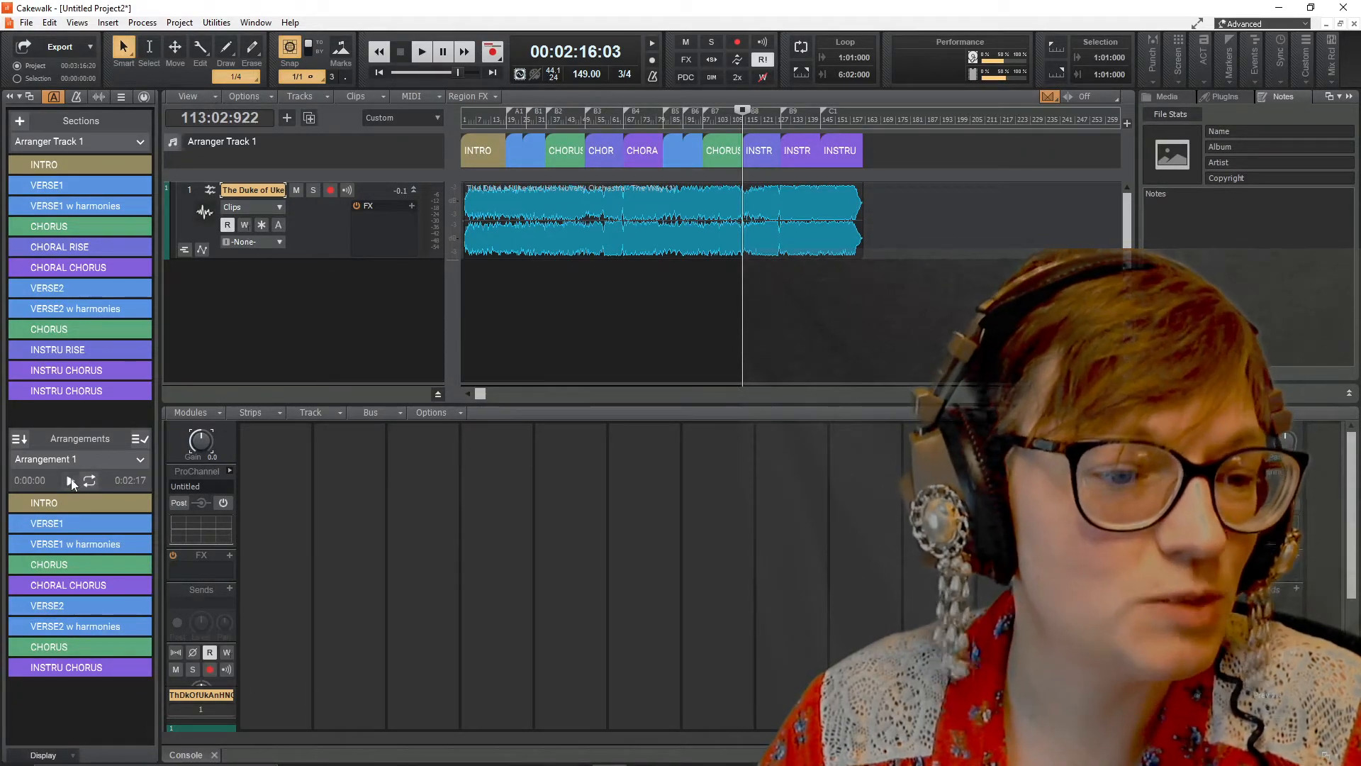
Step: Preview the nine-section Arrangement 1 and stop playback, ready to commit it
{"action": "left_click", "coordinate": [399, 51]}
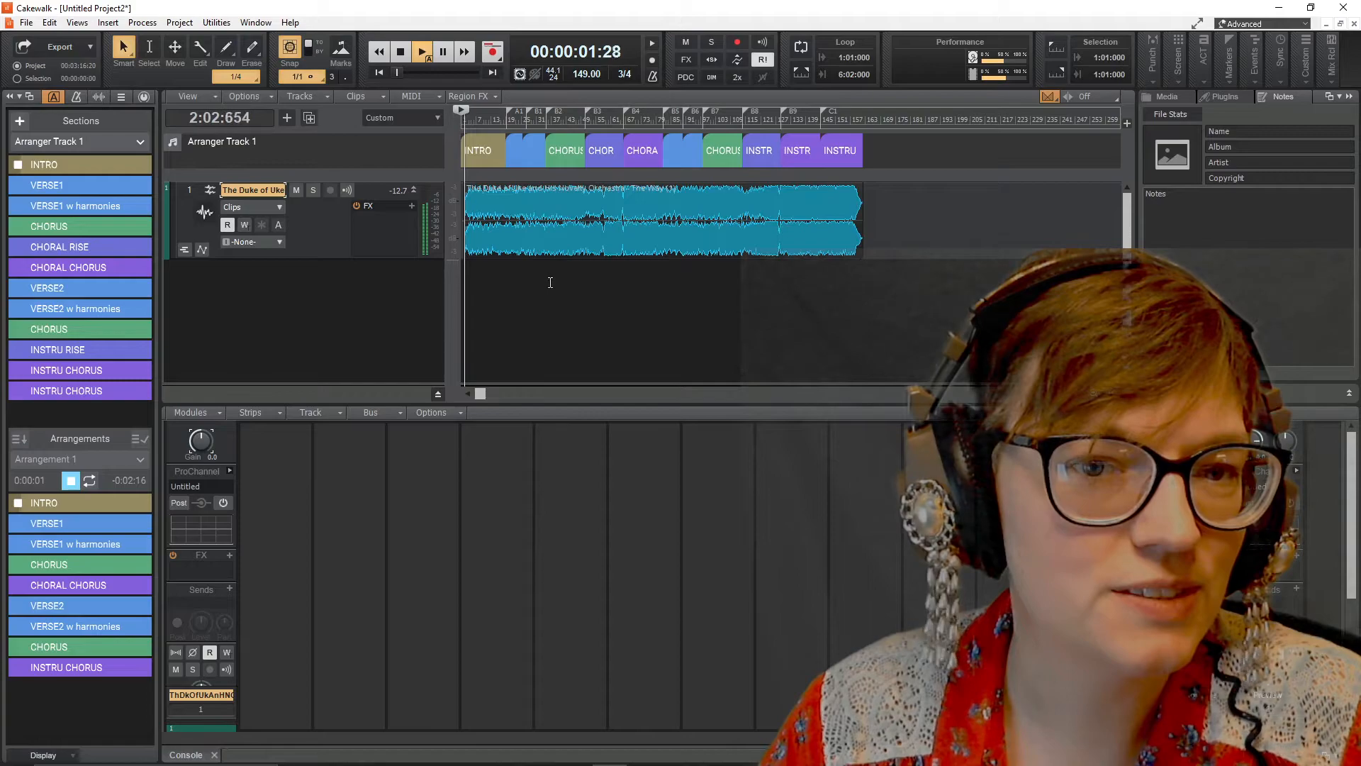
{"action": "left_click", "coordinate": [421, 51]}
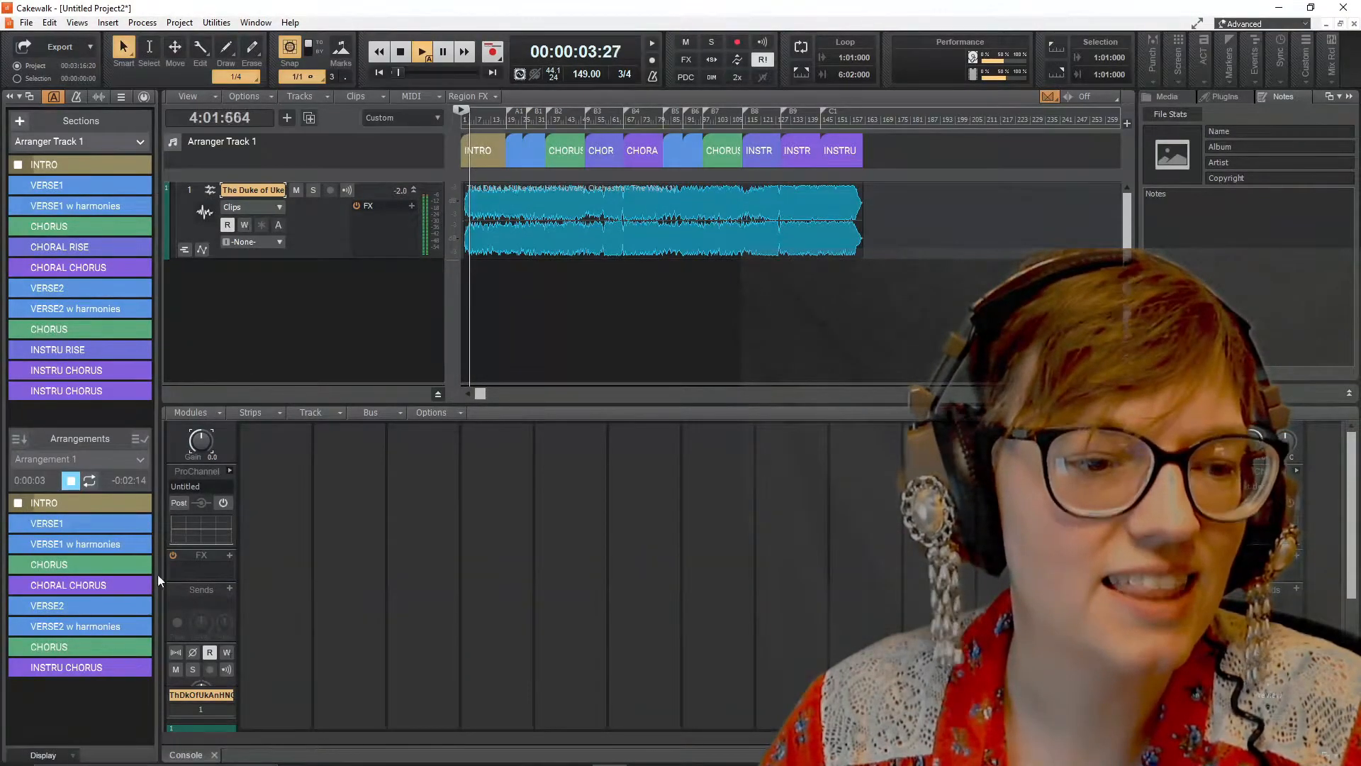
{"action": "left_click", "coordinate": [399, 51]}
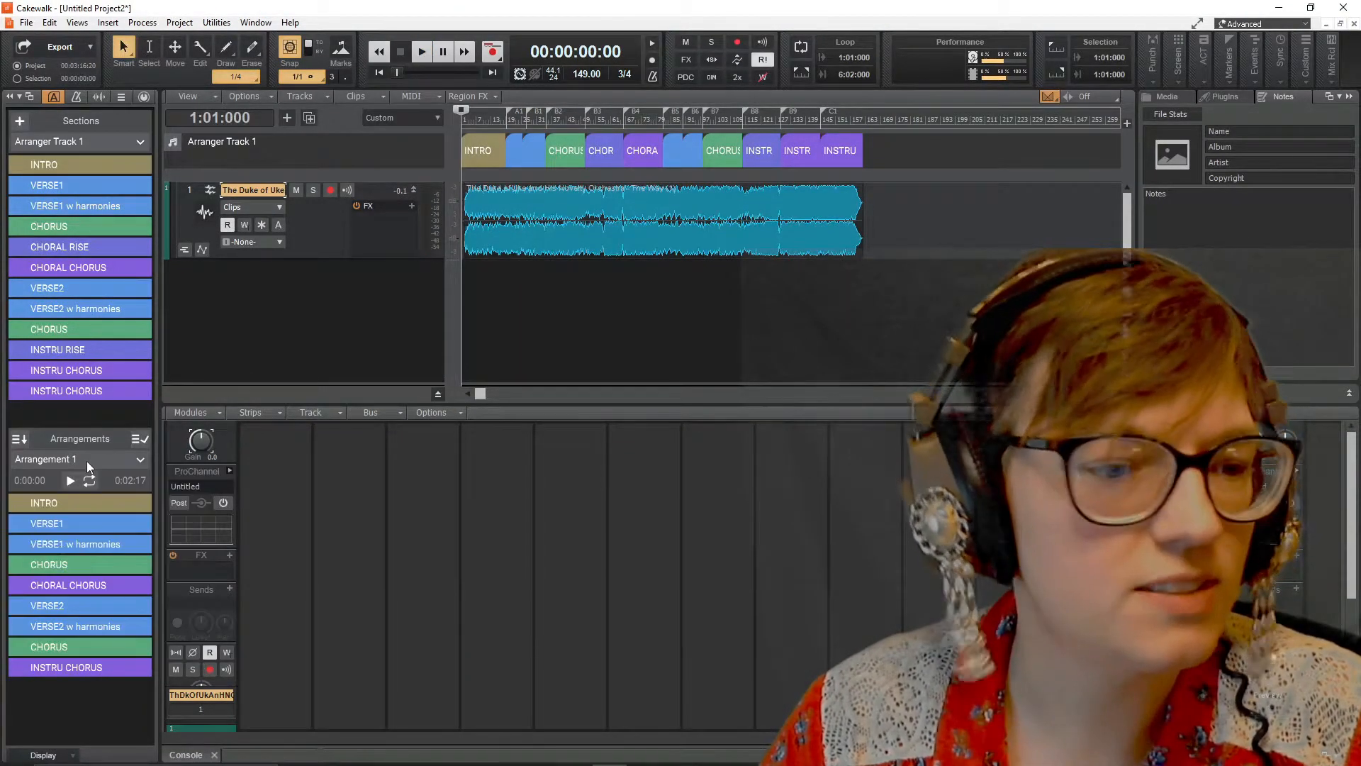
{"action": "left_click", "coordinate": [140, 438]}
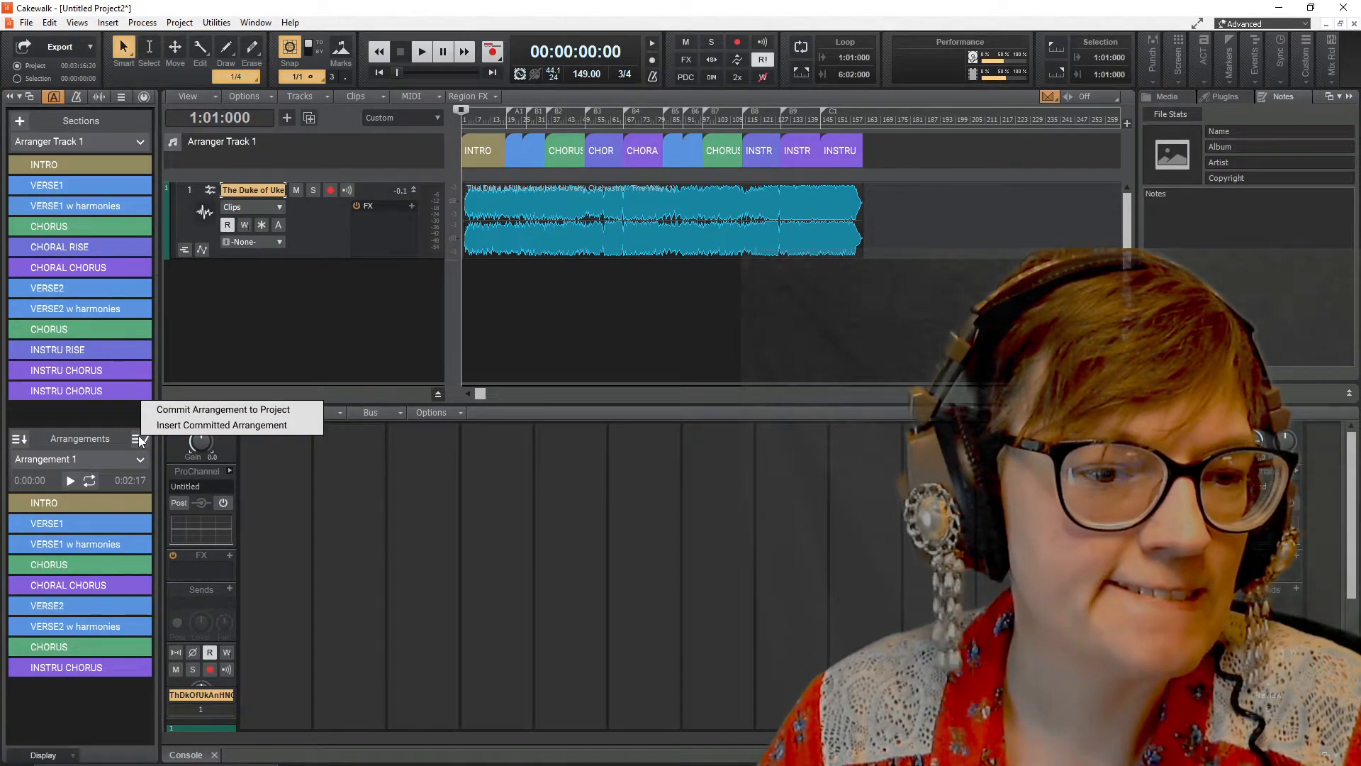
{"action": "mouse_move", "coordinate": [222, 424]}
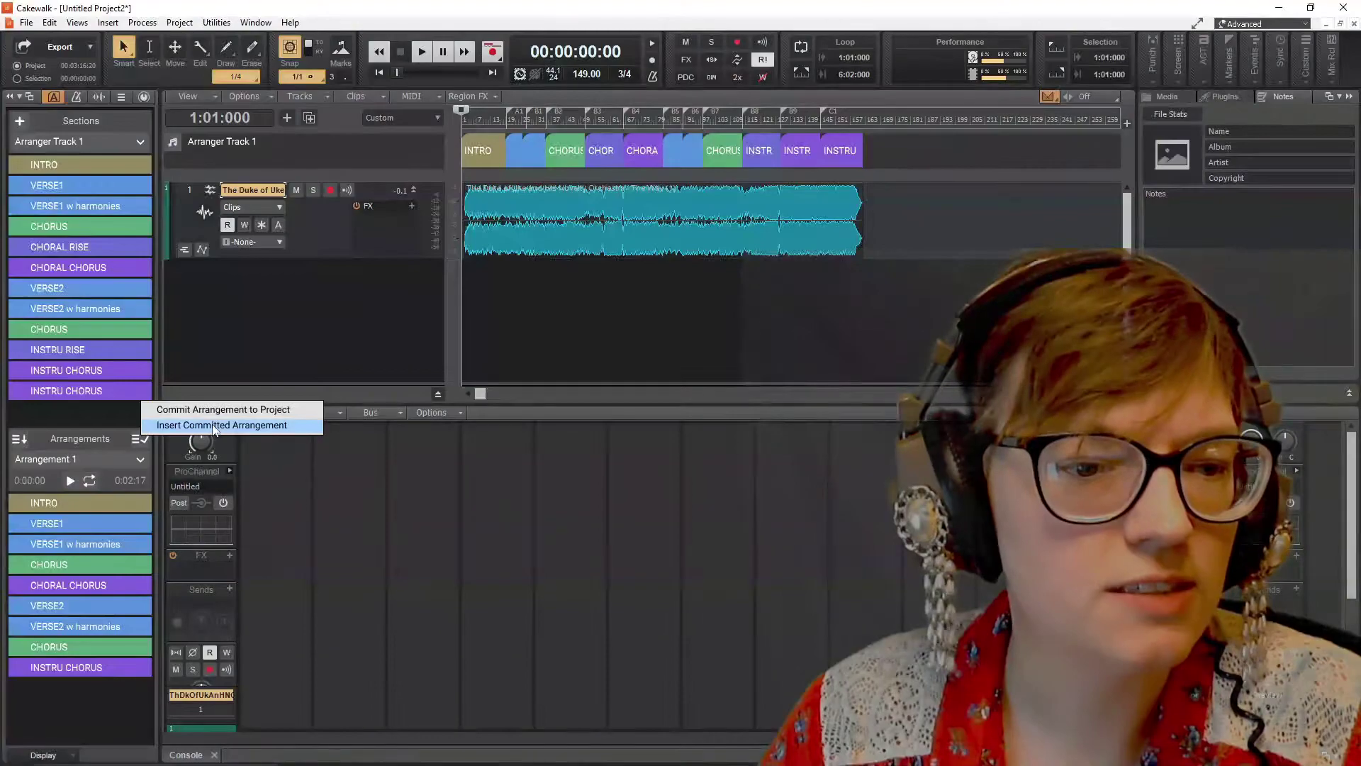
Step: Insert Arrangement 1 as a committed arranger track and audition it against the original sections
{"action": "left_click", "coordinate": [222, 424]}
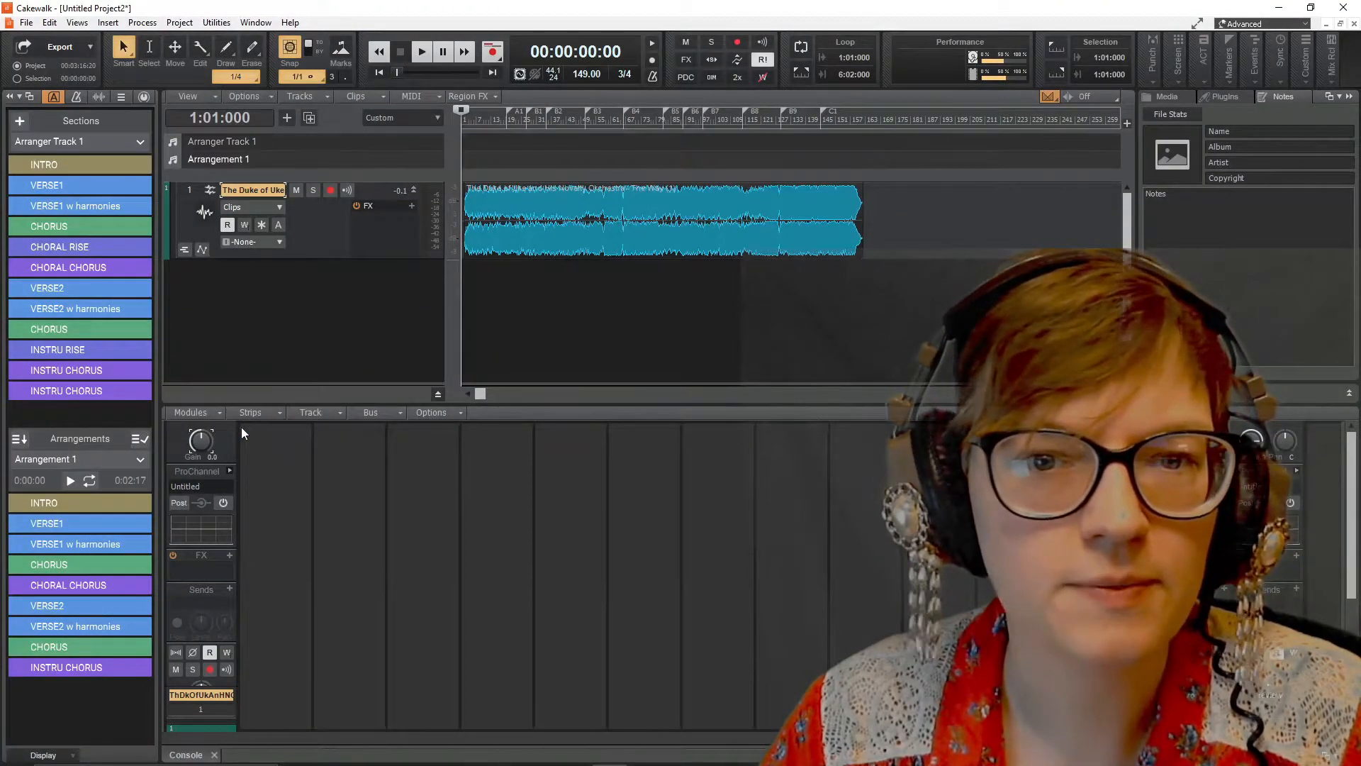
{"action": "left_click", "coordinate": [422, 51]}
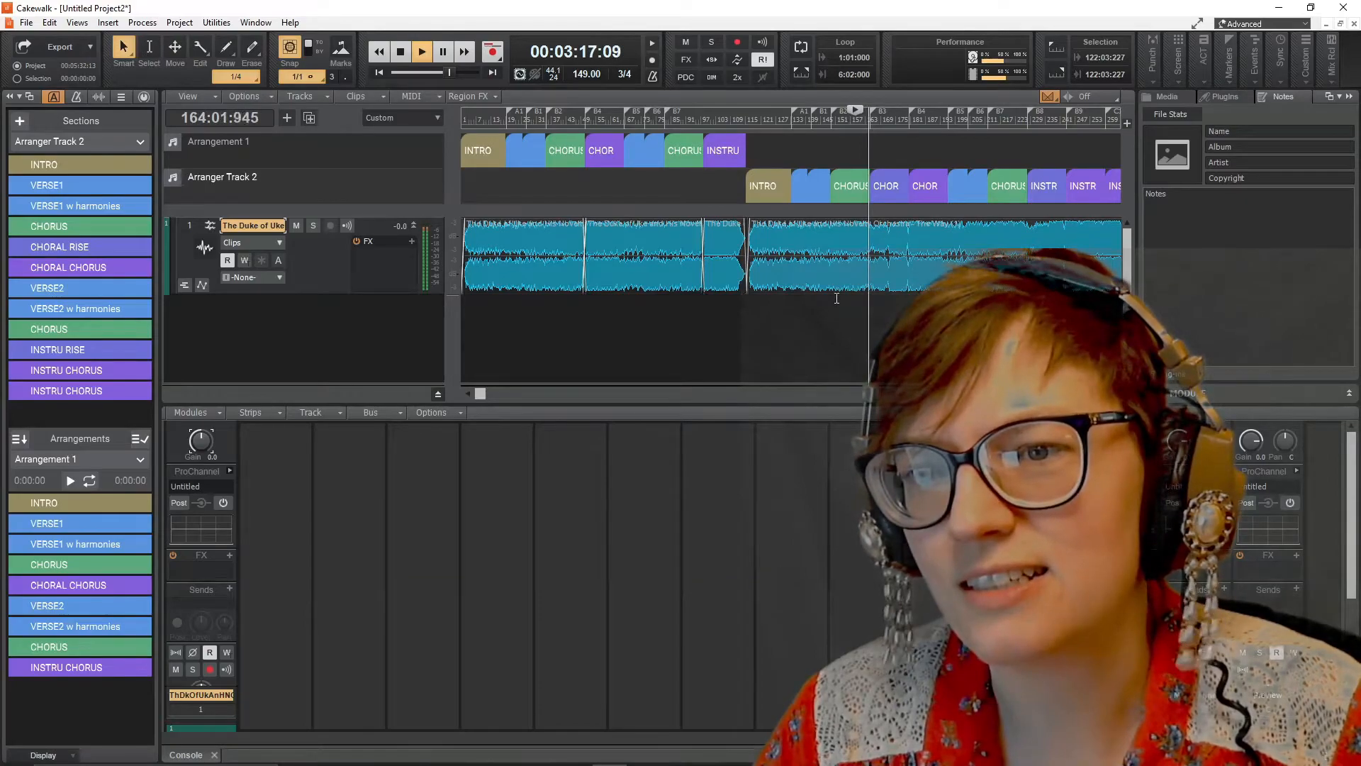
{"action": "left_click", "coordinate": [74, 606]}
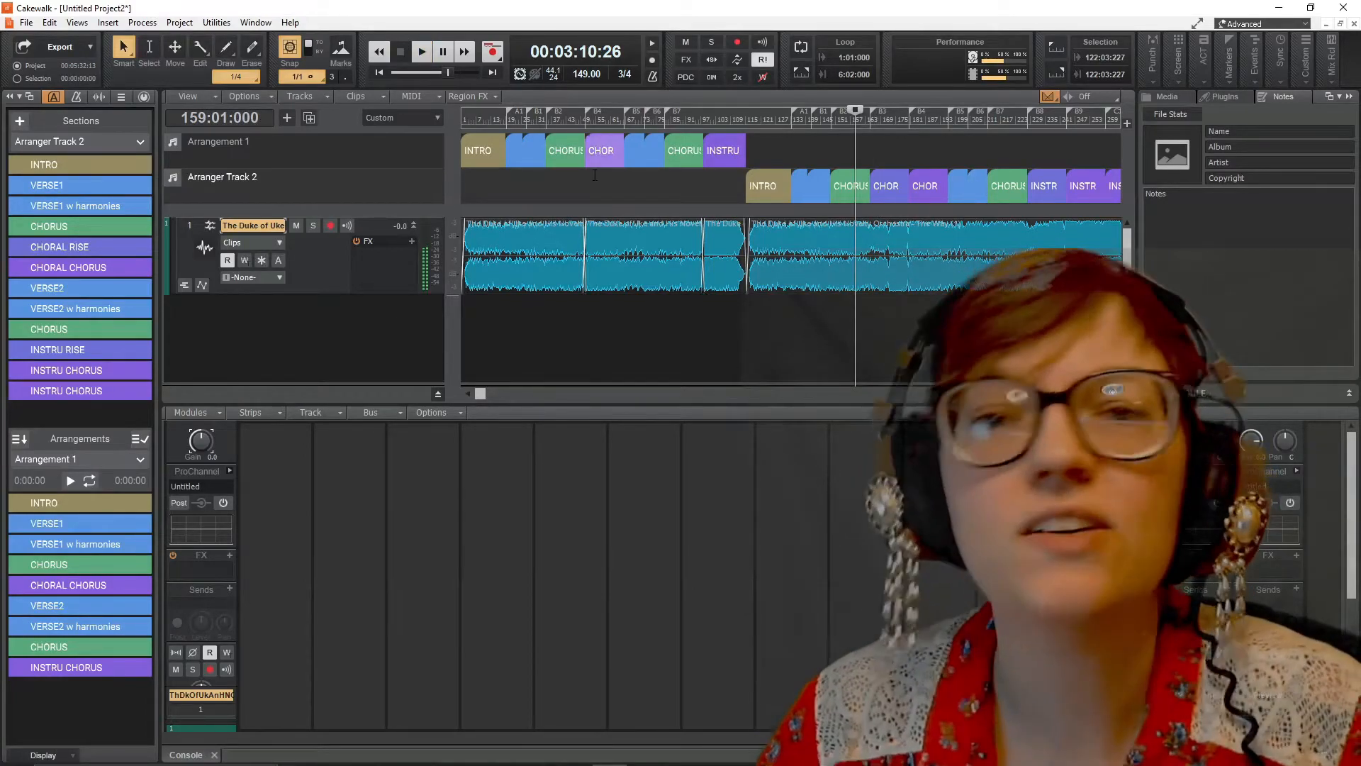
{"action": "left_click", "coordinate": [421, 52]}
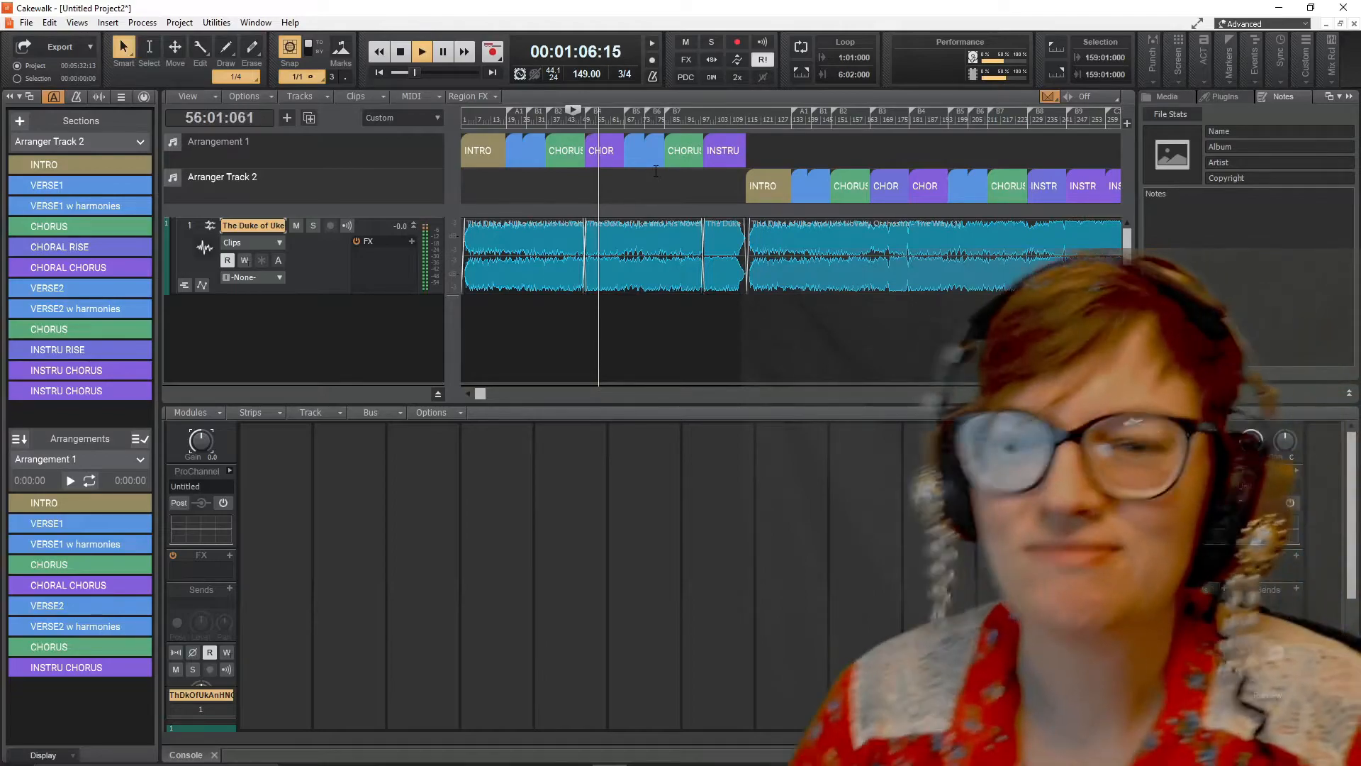
{"action": "left_click", "coordinate": [400, 51]}
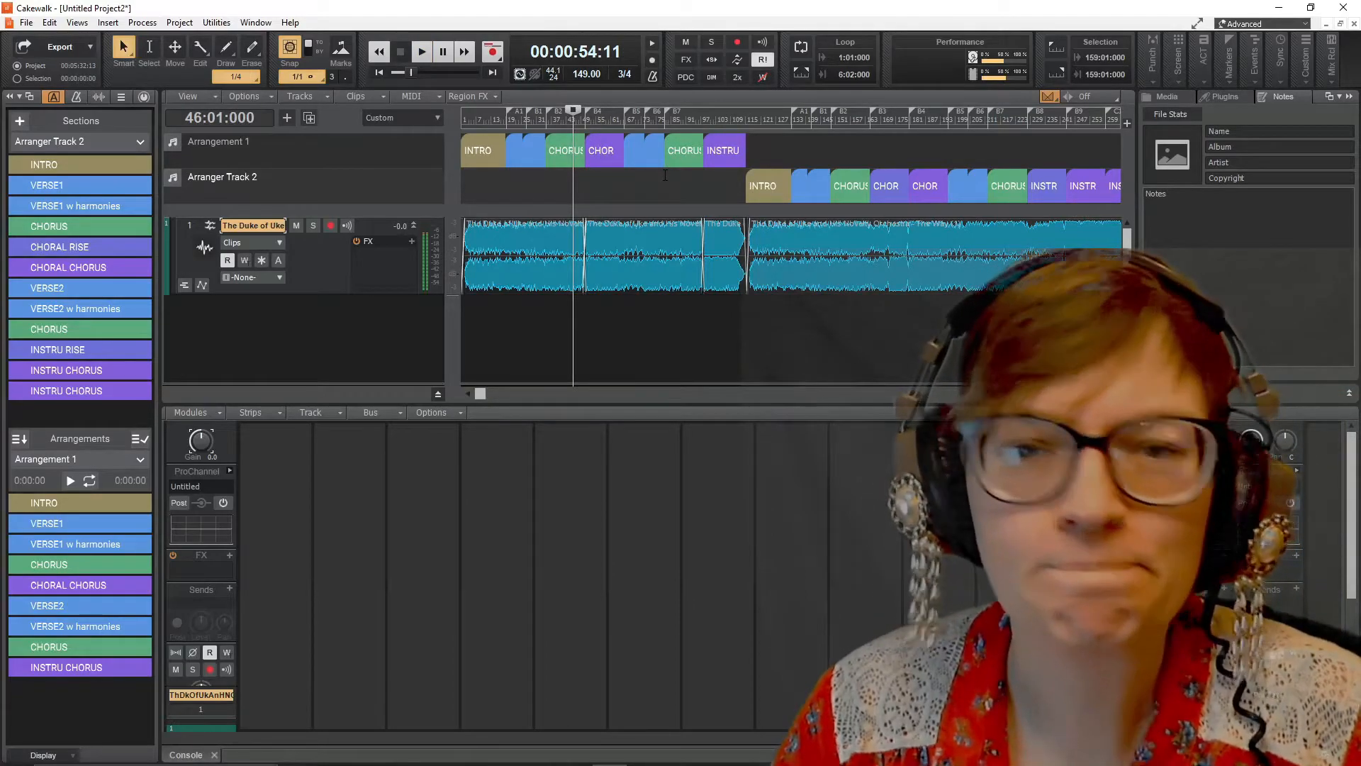